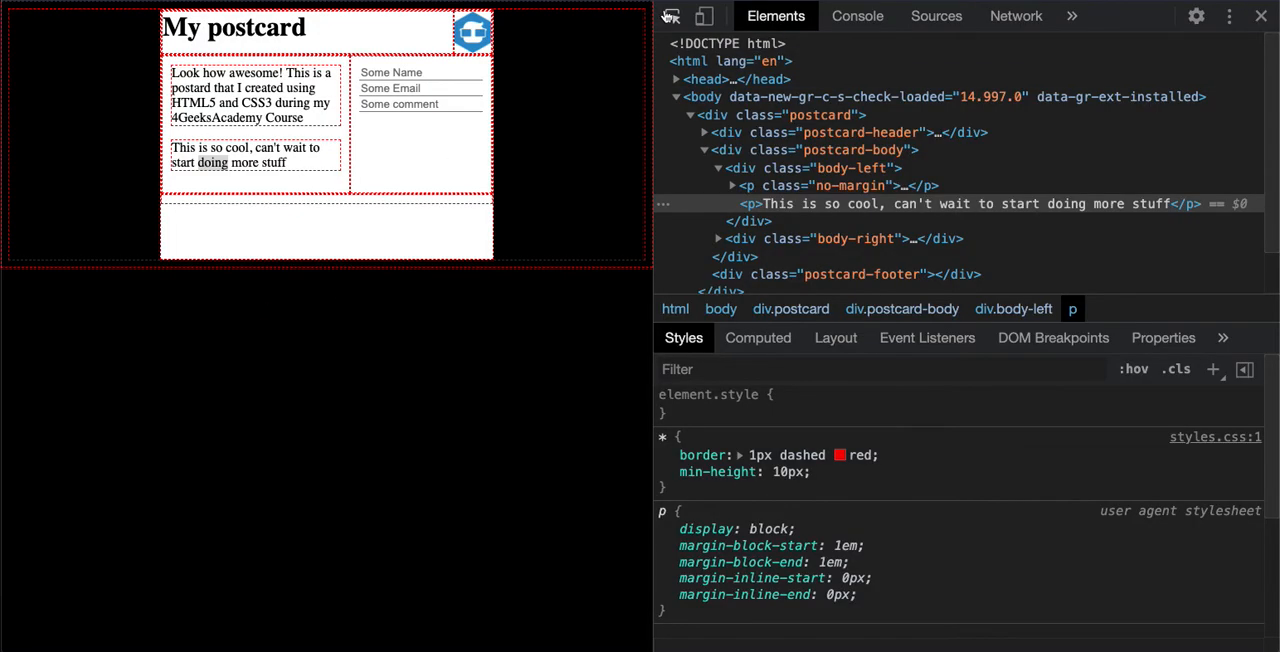
Select the div.postcard-footer node to confirm the footer is still empty.
{"action": "left_click", "coordinate": [860, 274]}
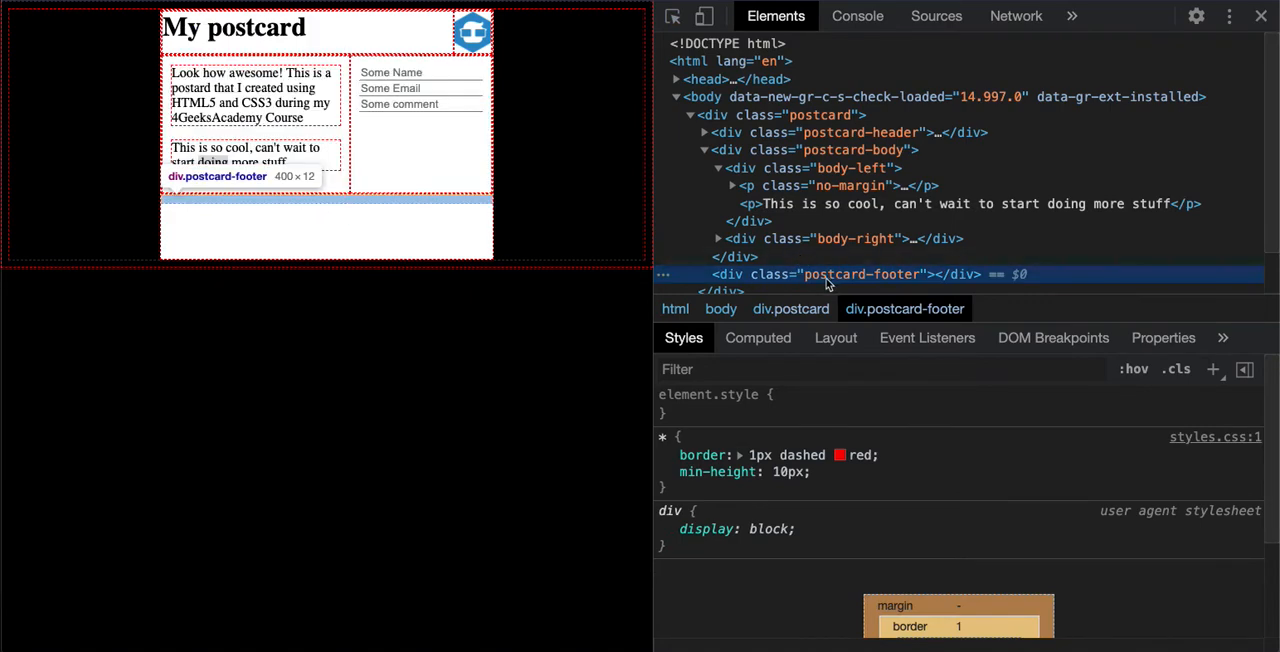
{"action": "mouse_move", "coordinate": [888, 278]}
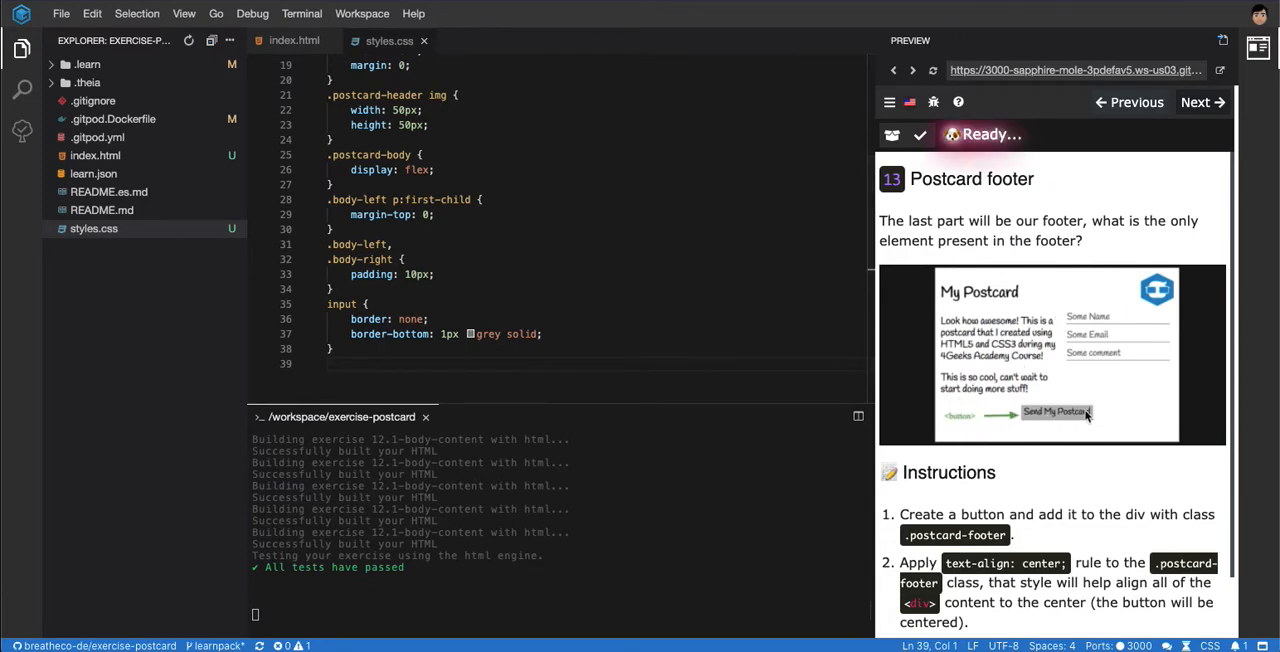
Add <button>Send My postcard</button> inside the postcard-footer div of index.html.
{"action": "left_click", "coordinate": [294, 40]}
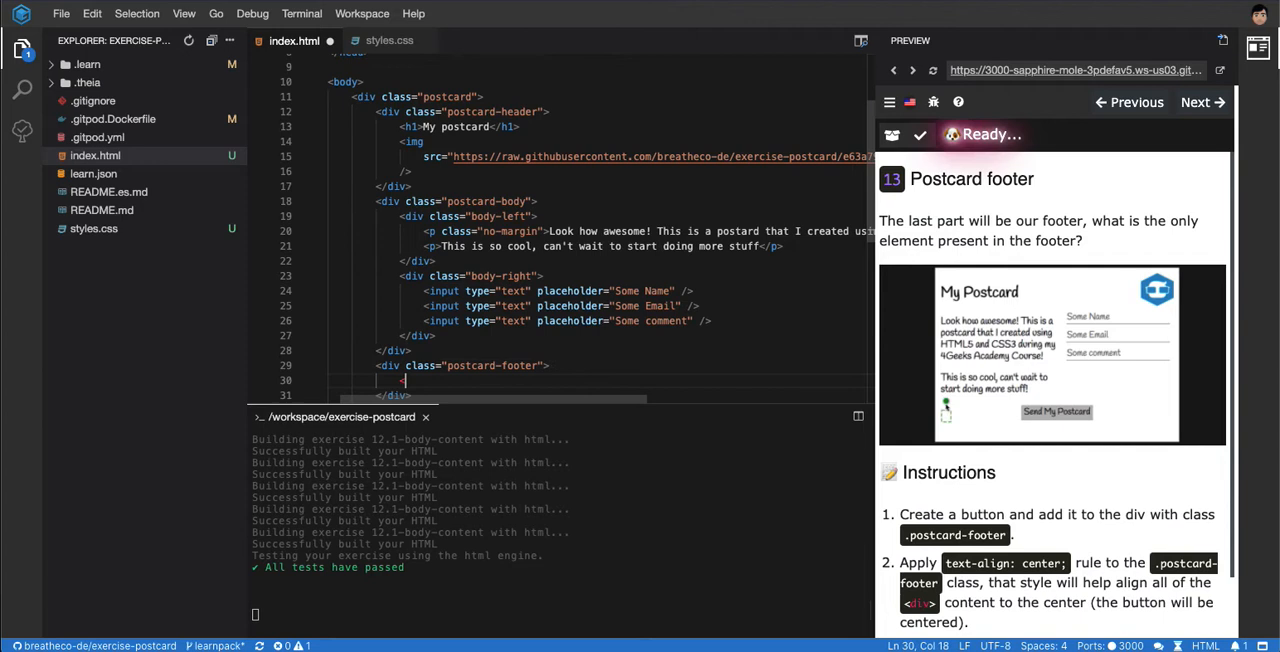
{"action": "type", "text": "<button></button>"}
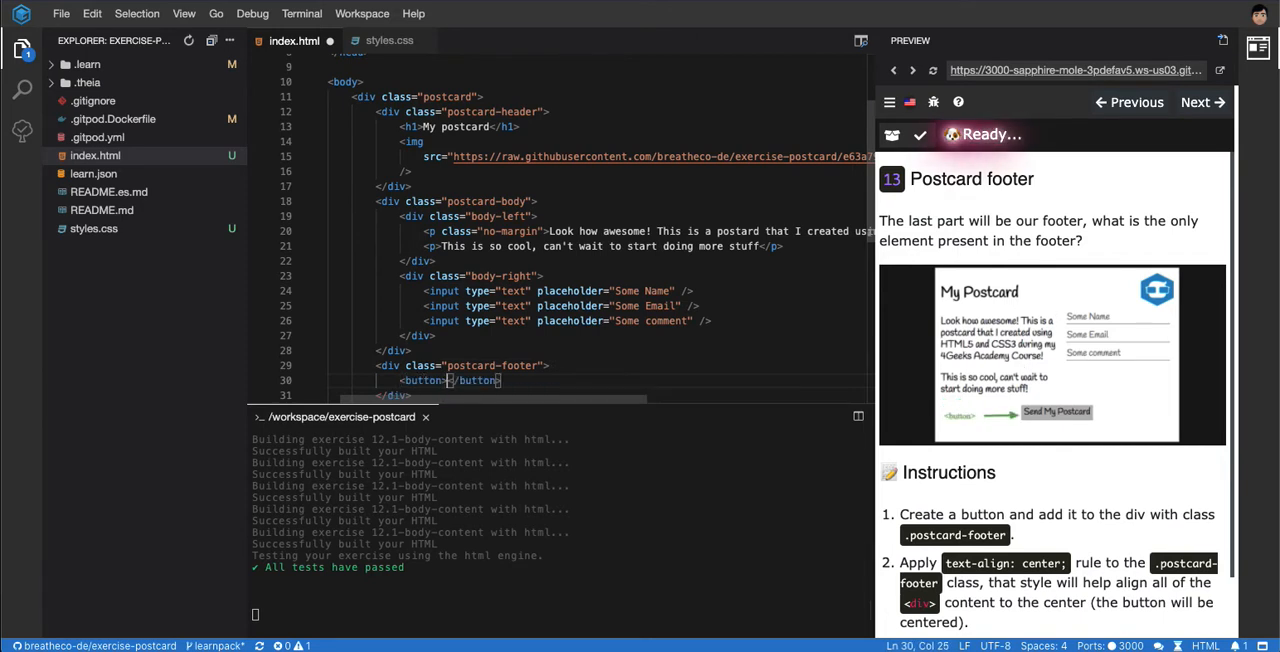
{"action": "type", "text": "Sen"}
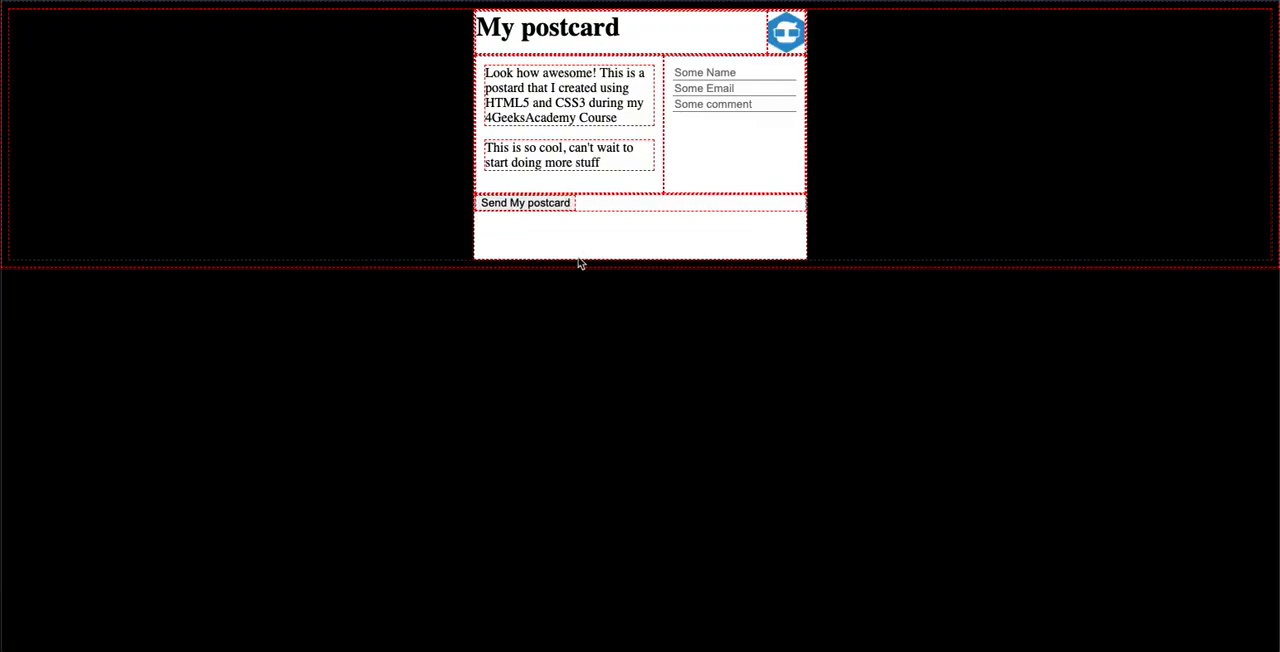
Inspect the Send My postcard button and review its default rules in the Styles pane.
{"action": "right_click", "coordinate": [524, 204]}
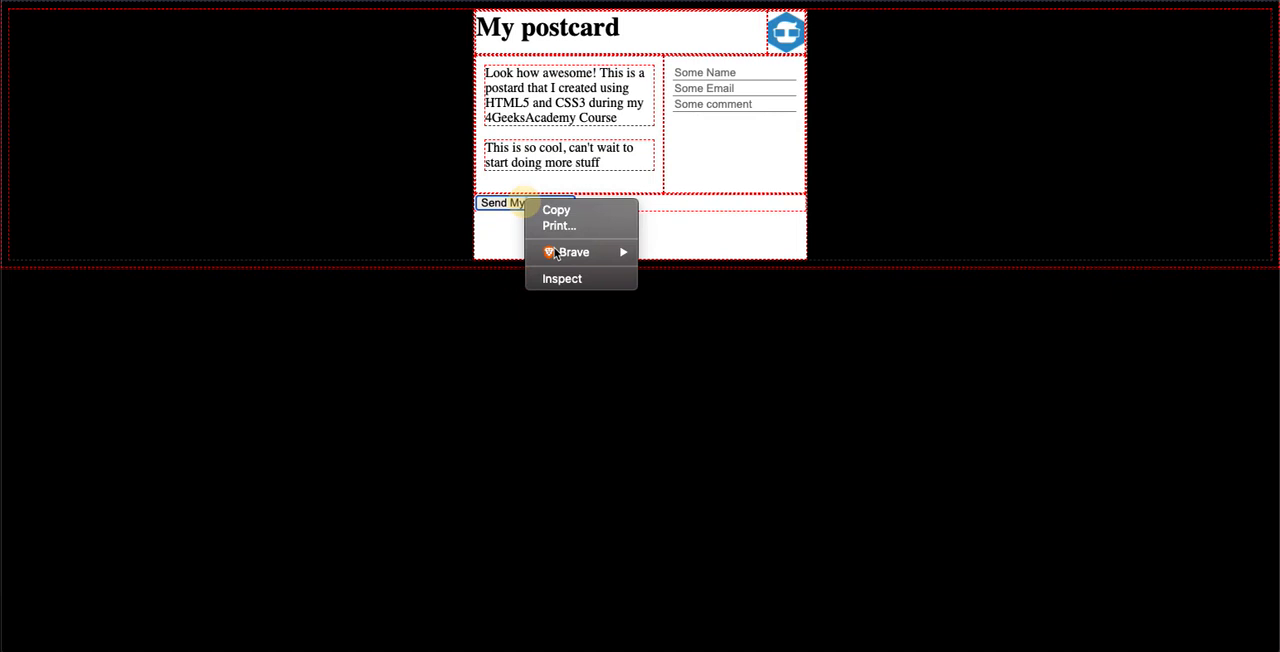
{"action": "left_click", "coordinate": [562, 278]}
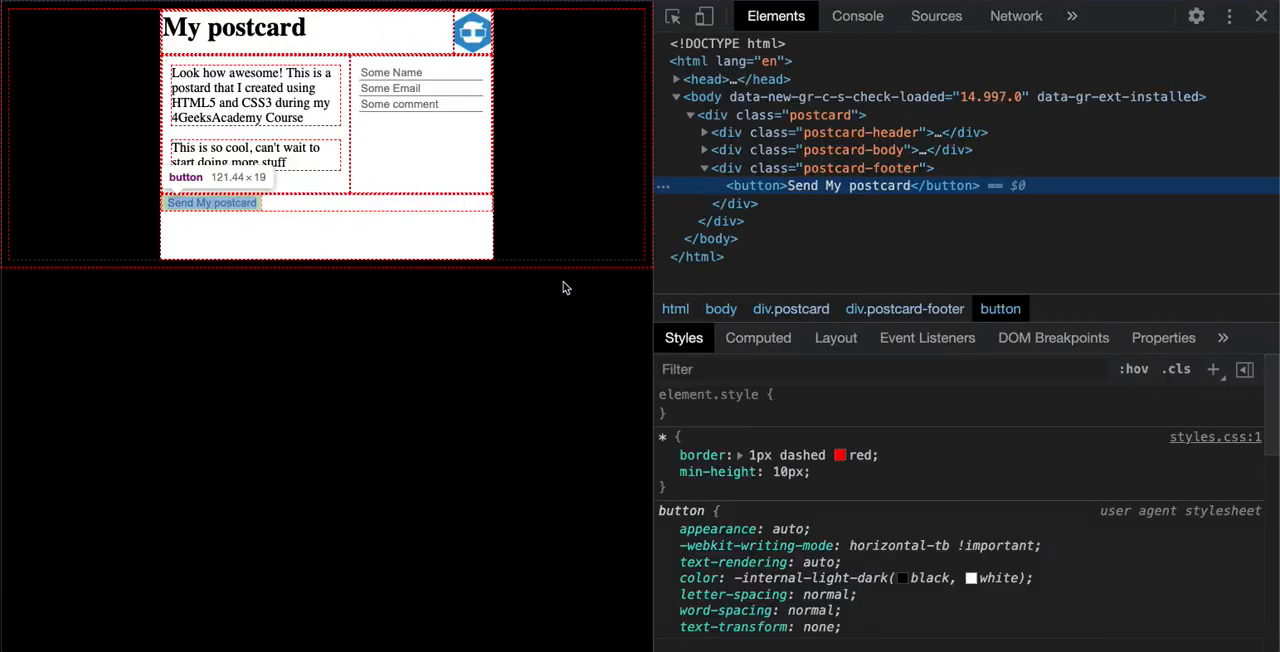
{"action": "mouse_move", "coordinate": [788, 196]}
{"action": "type", "text": "margin: 8;"}
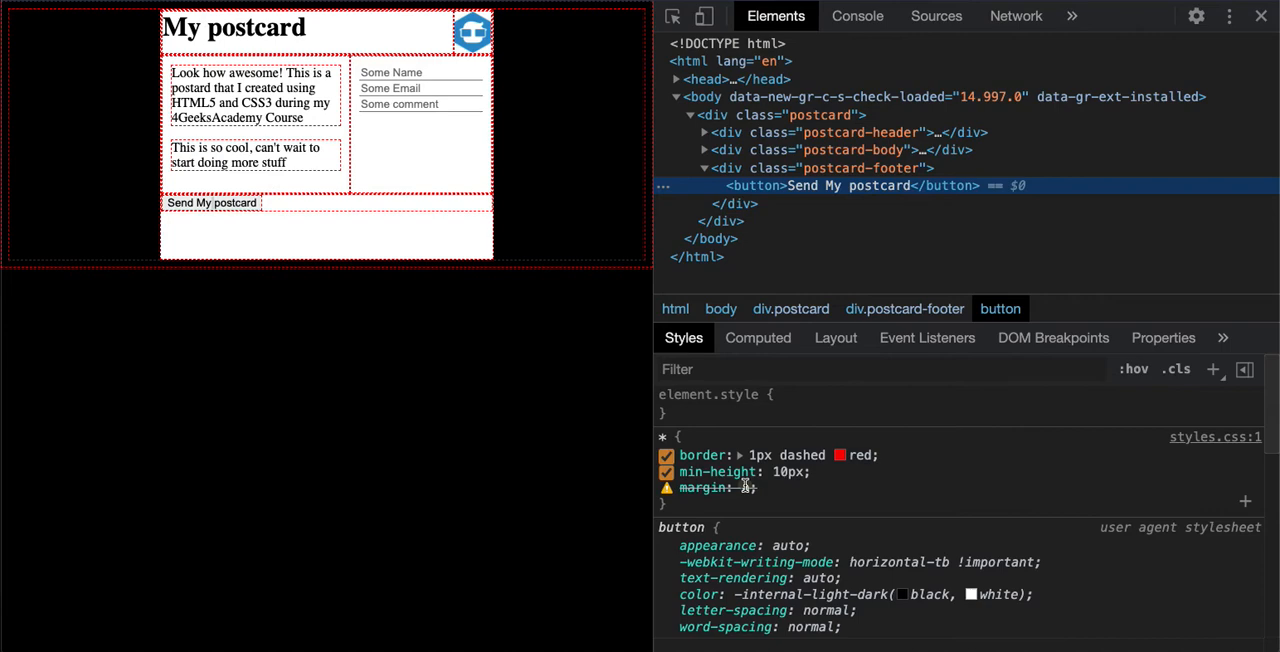
{"action": "mouse_move", "coordinate": [816, 186]}
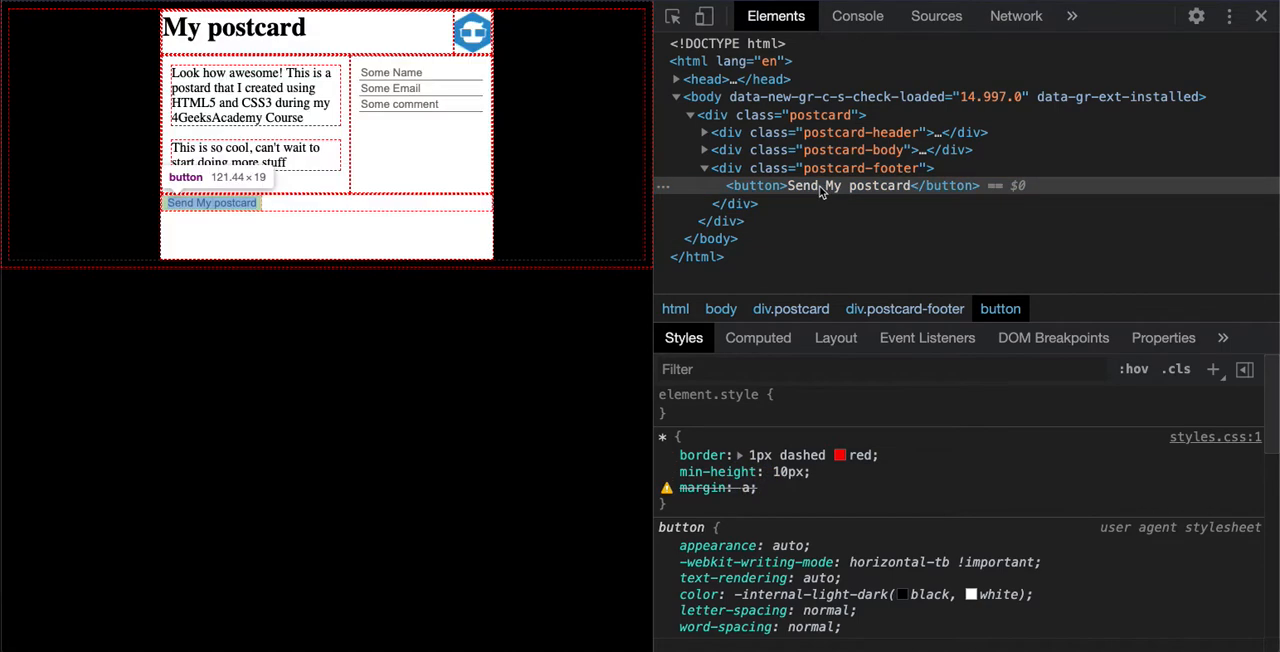
{"action": "mouse_move", "coordinate": [816, 190]}
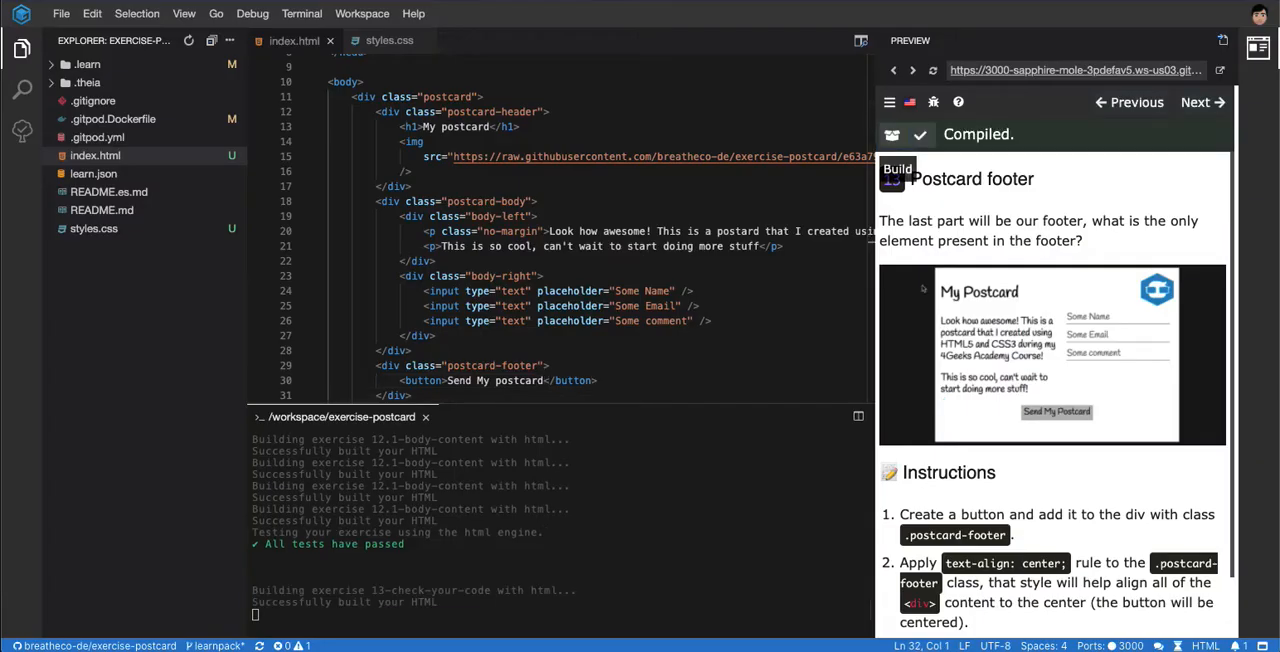
Add a .postcard-footer rule with text-align: center in styles.css.
{"action": "scroll", "scroll_direction": "down", "scroll_amount": 3}
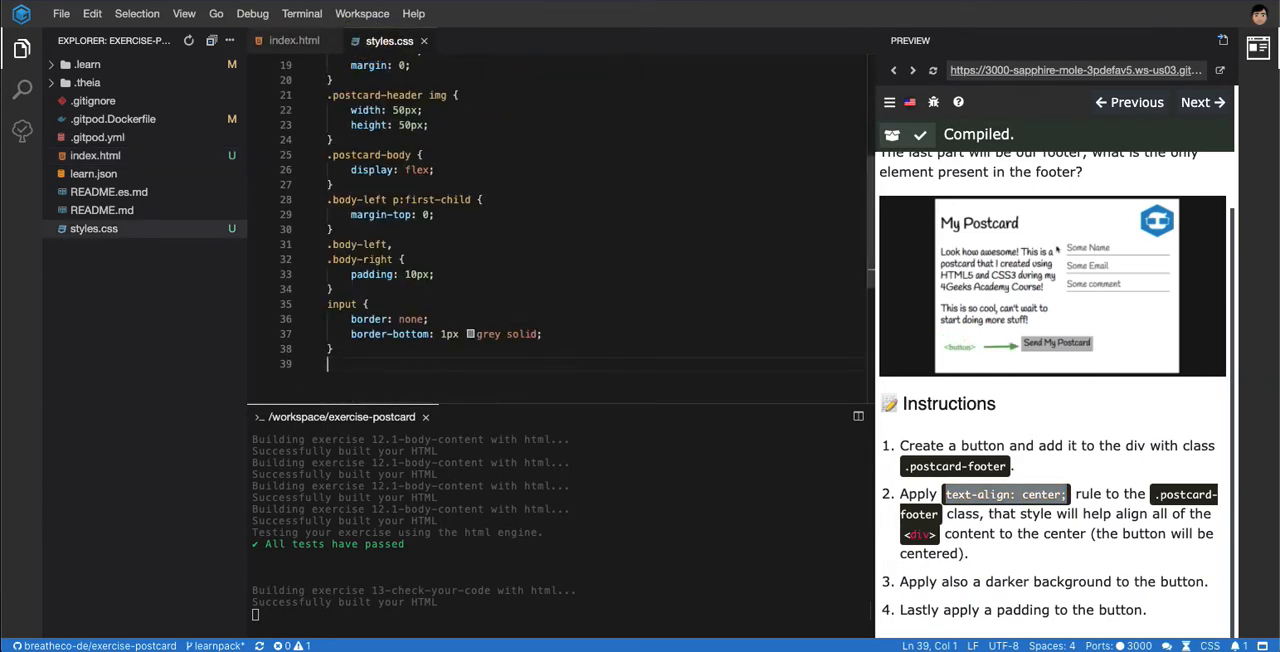
{"action": "type", "text": ".postcard-footer{"}
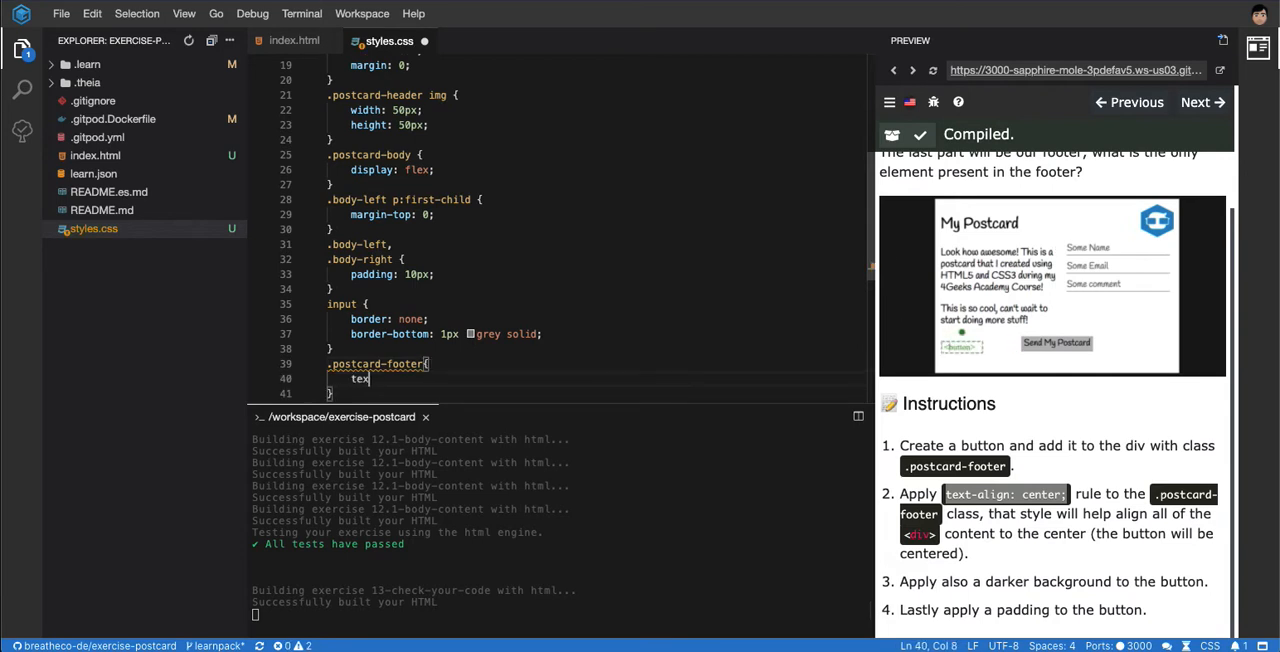
{"action": "type", "text": "text-align: center;"}
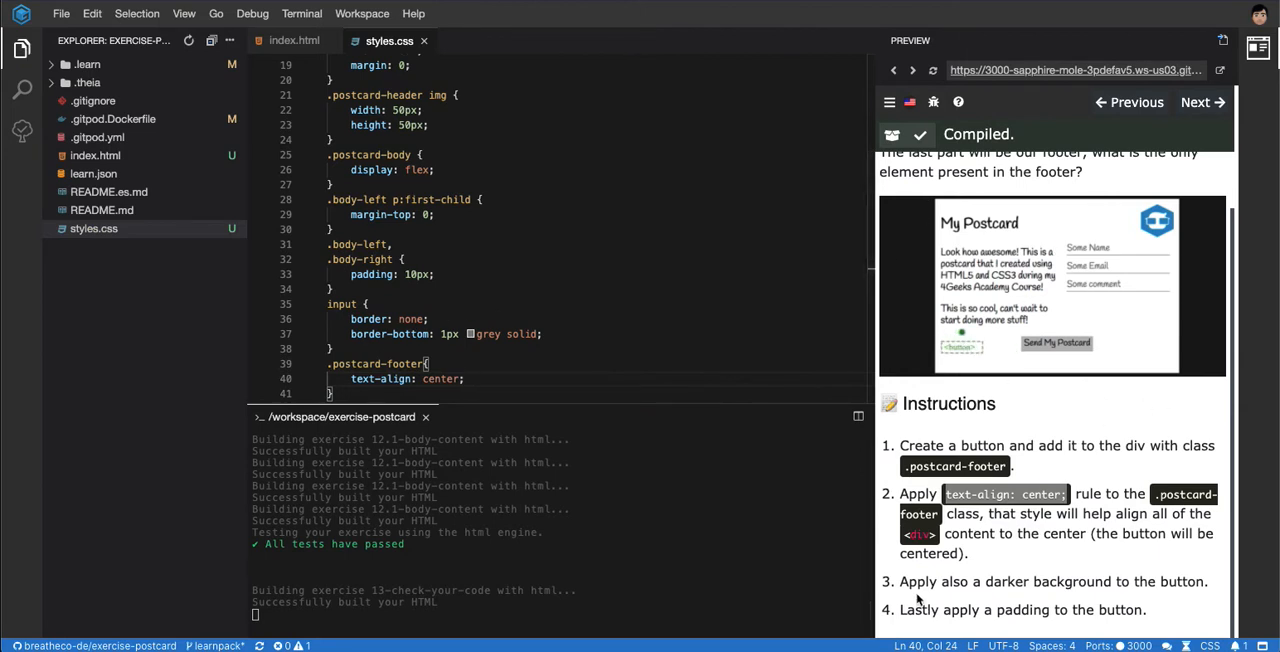
{"action": "mouse_move", "coordinate": [1080, 348]}
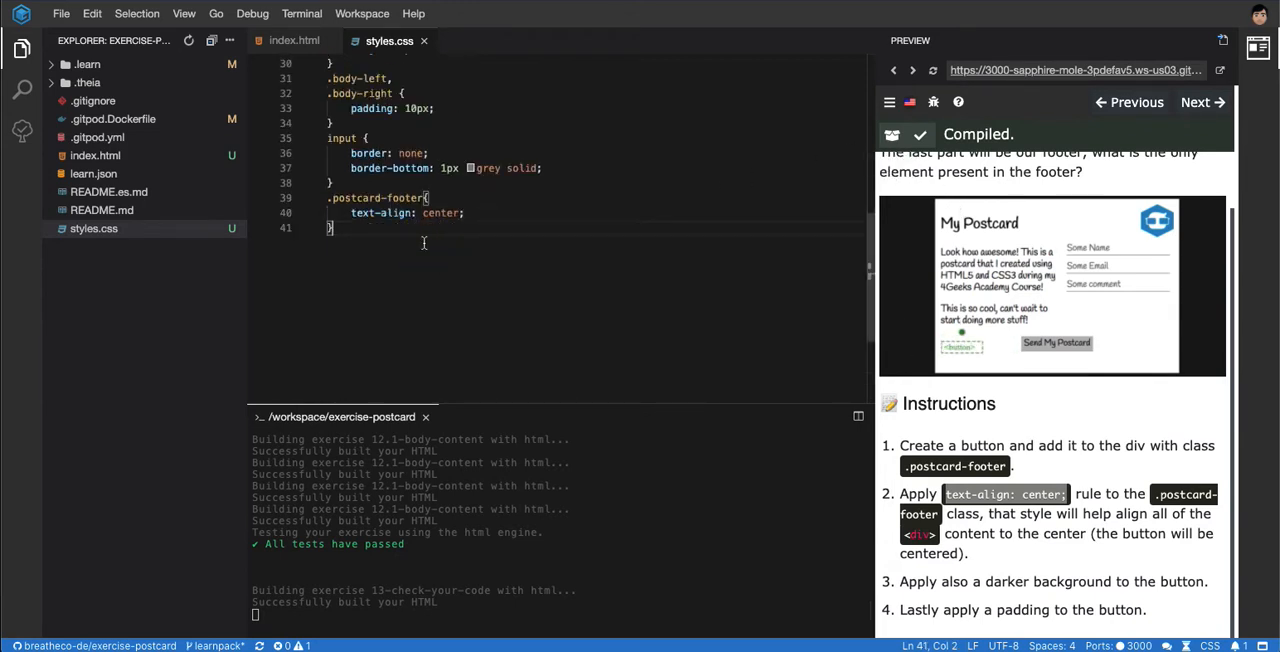
Add a button rule with a gray background-color (#DBDBDB, then adjusted) in styles.css.
{"action": "type", "text": "button{"}
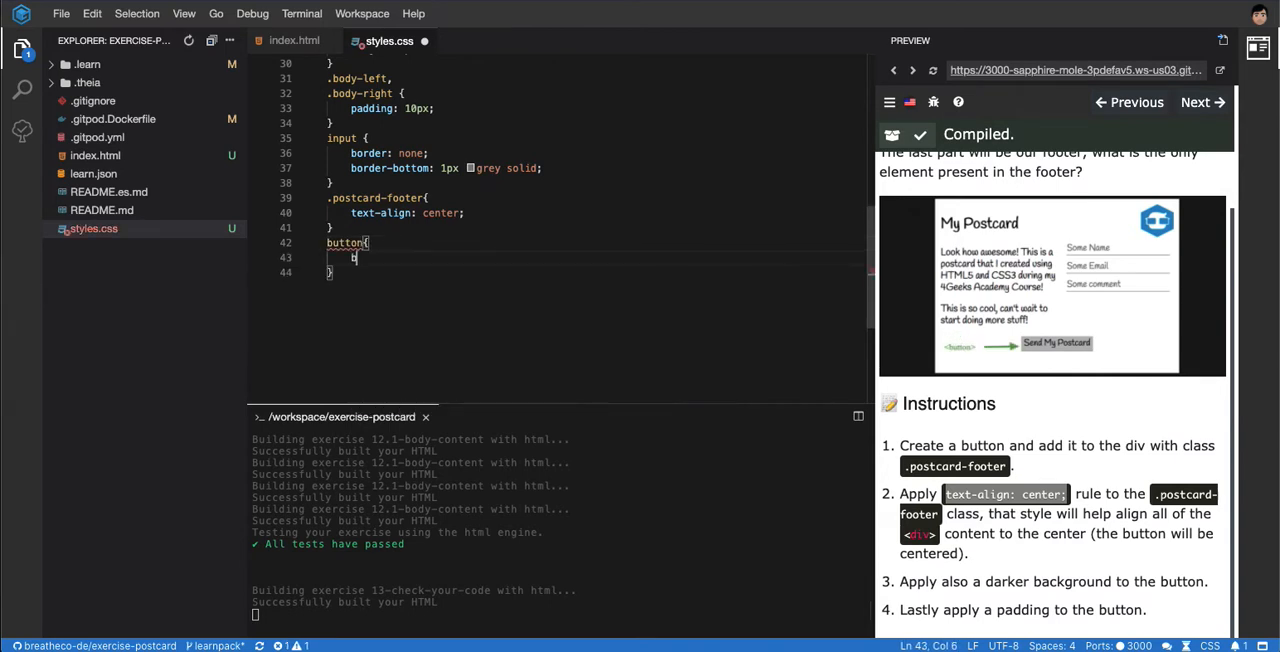
{"action": "type", "text": "background-color: ;"}
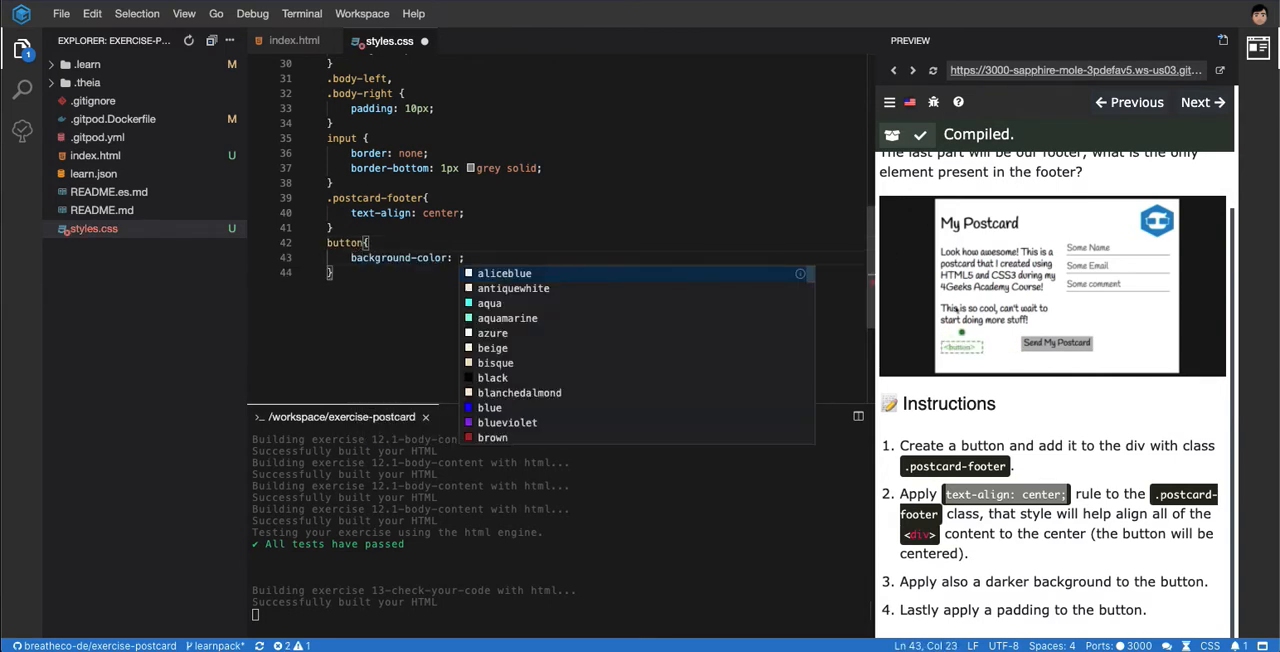
{"action": "type", "text": "#d"}
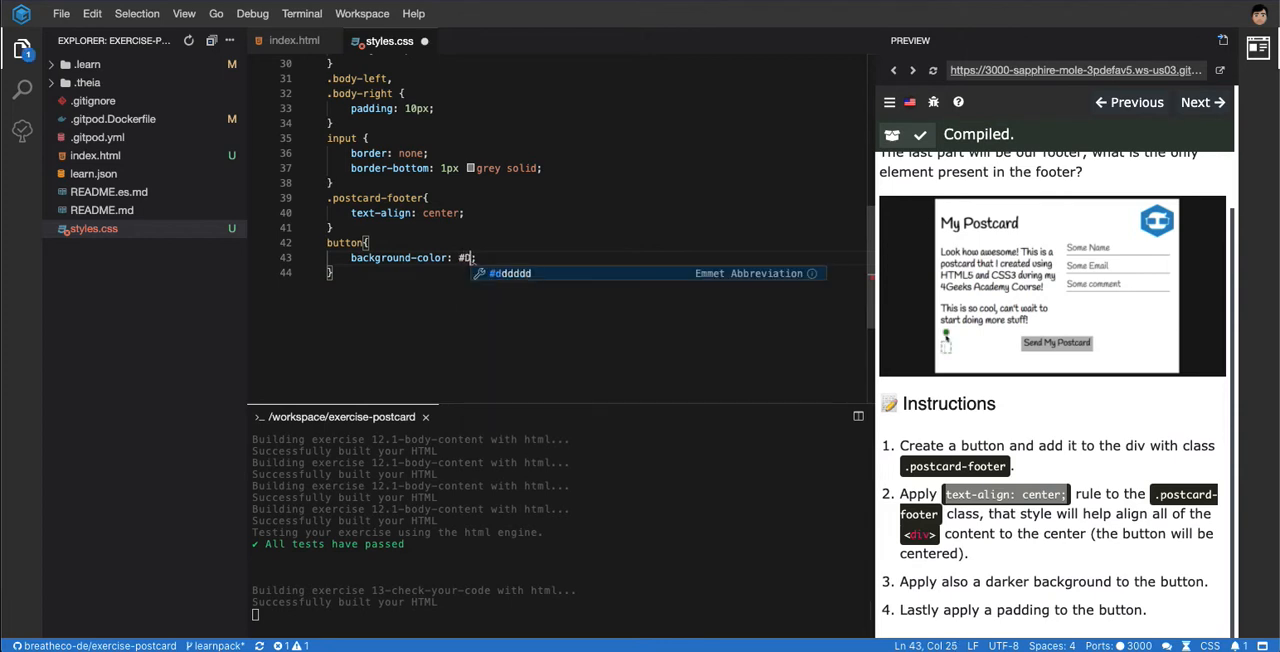
{"action": "type", "text": "DBDBD"}
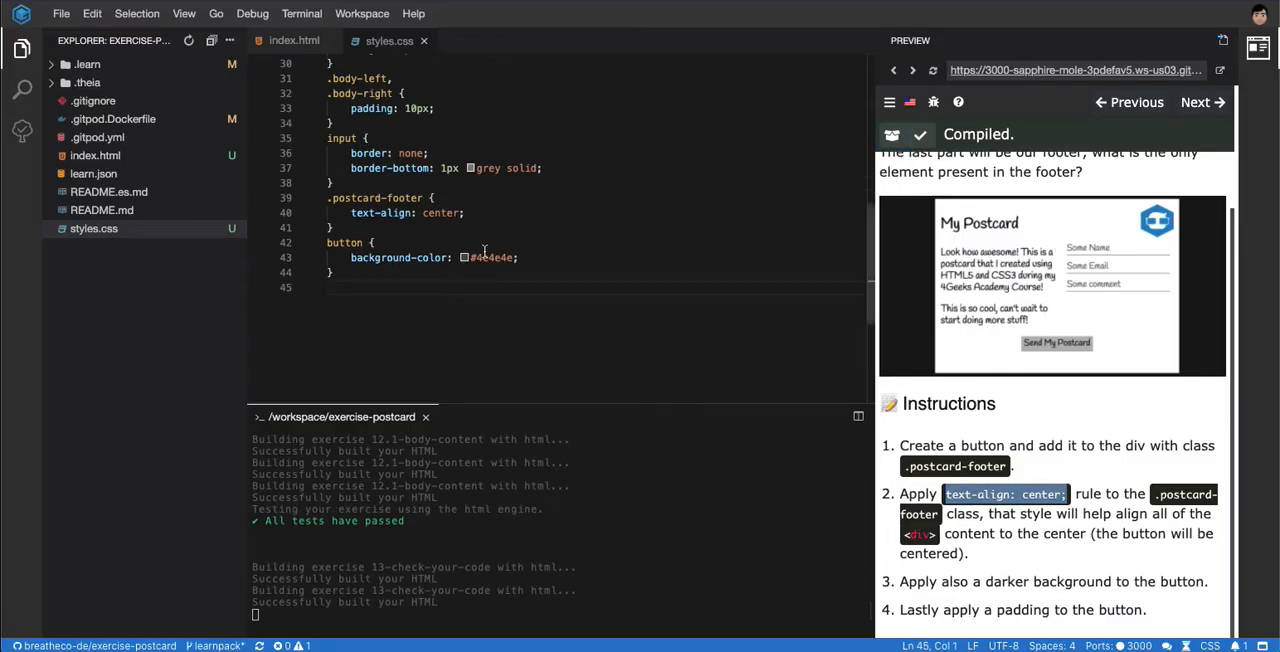
{"action": "left_click", "coordinate": [464, 256]}
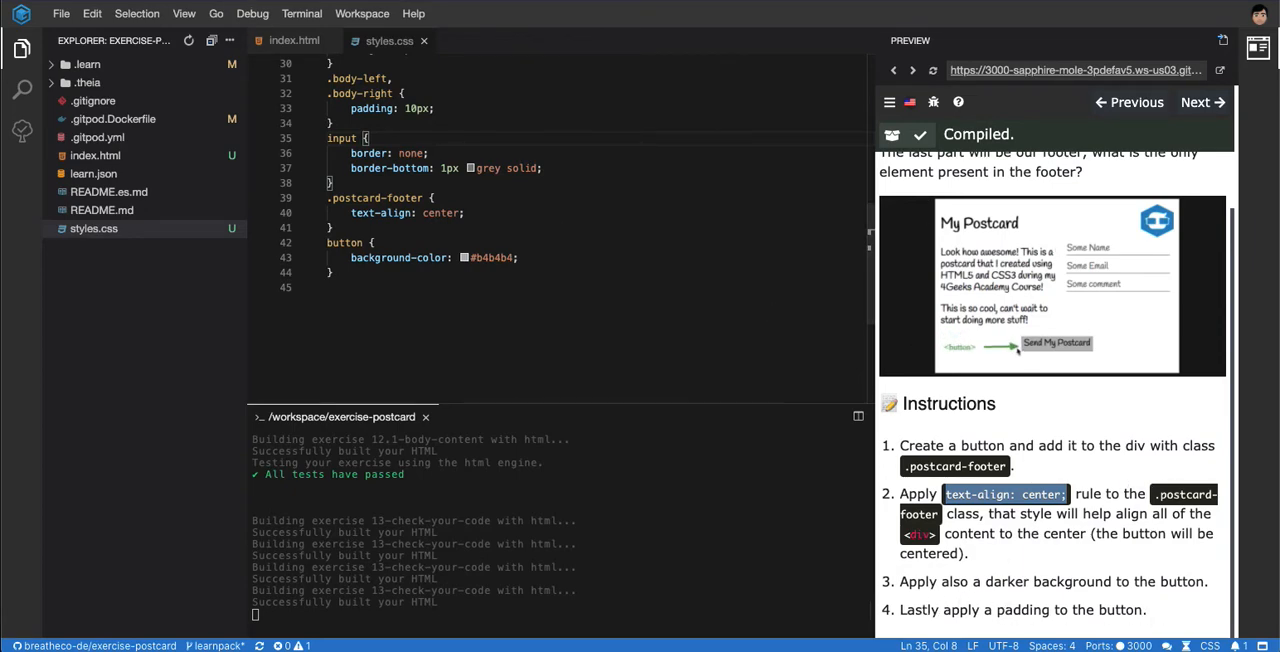
Inspect the button and live-test padding: 5px 10px in its Styles rule.
{"action": "right_click", "coordinate": [598, 204]}
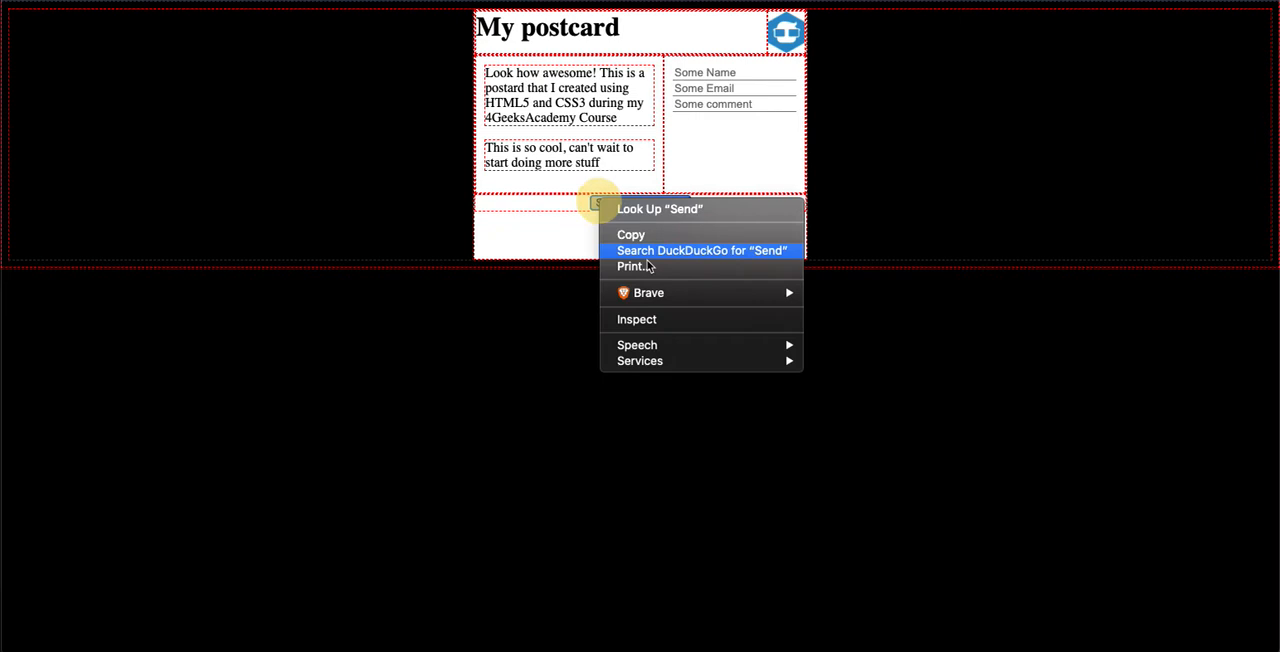
{"action": "left_click", "coordinate": [636, 320]}
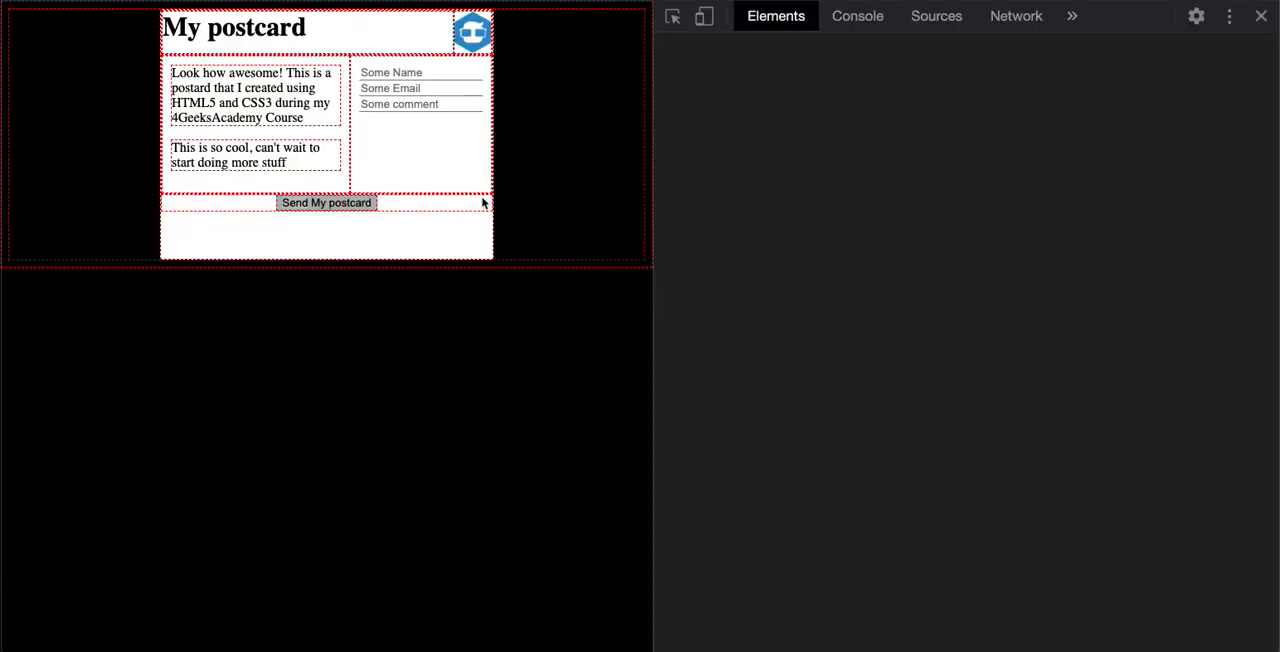
{"action": "left_click", "coordinate": [328, 202]}
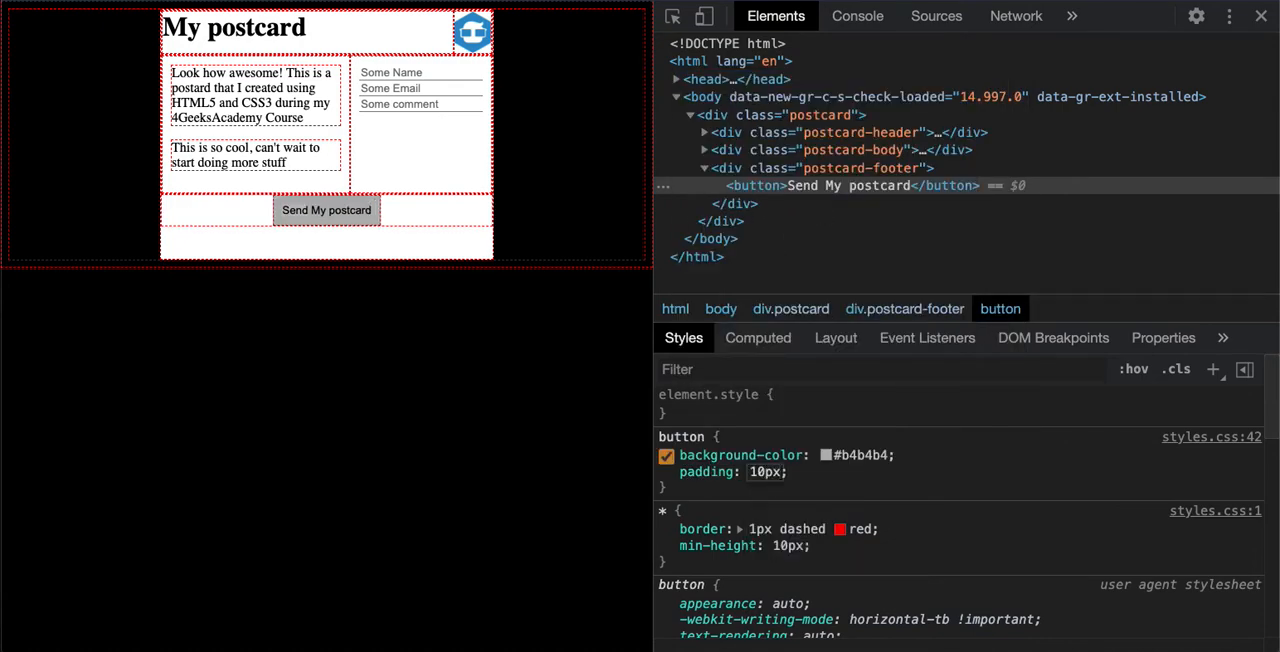
{"action": "mouse_move", "coordinate": [770, 498]}
{"action": "type", "text": "5px "}
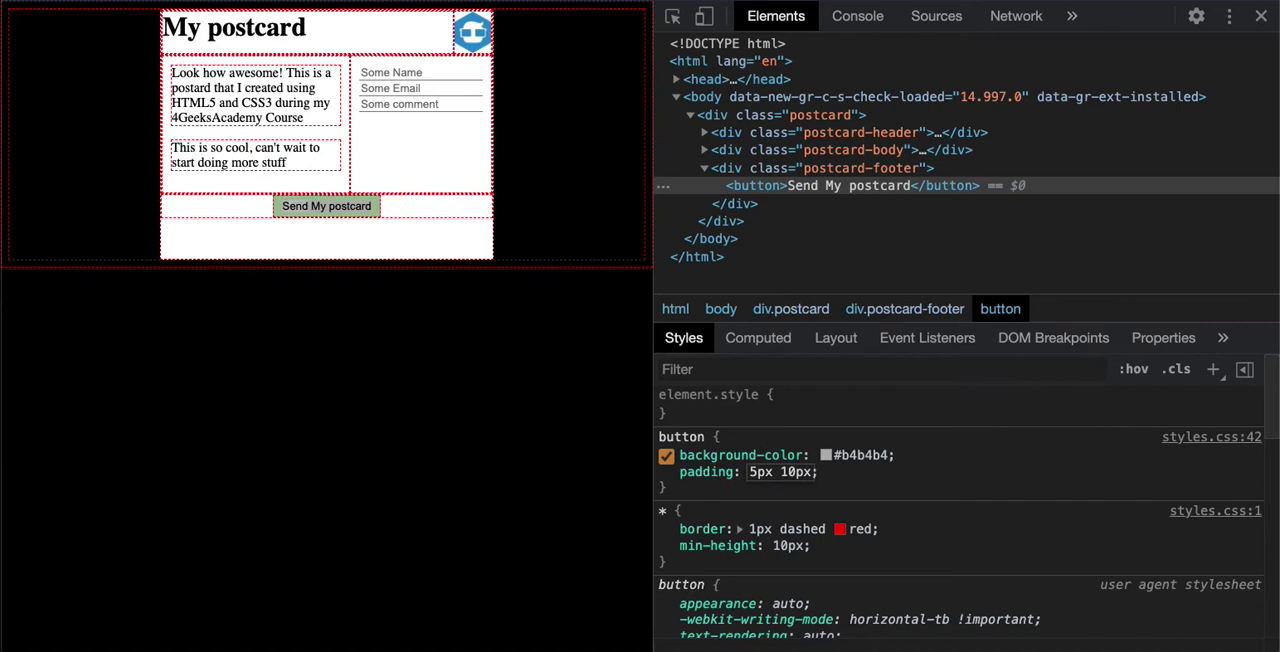
{"action": "mouse_move", "coordinate": [812, 424]}
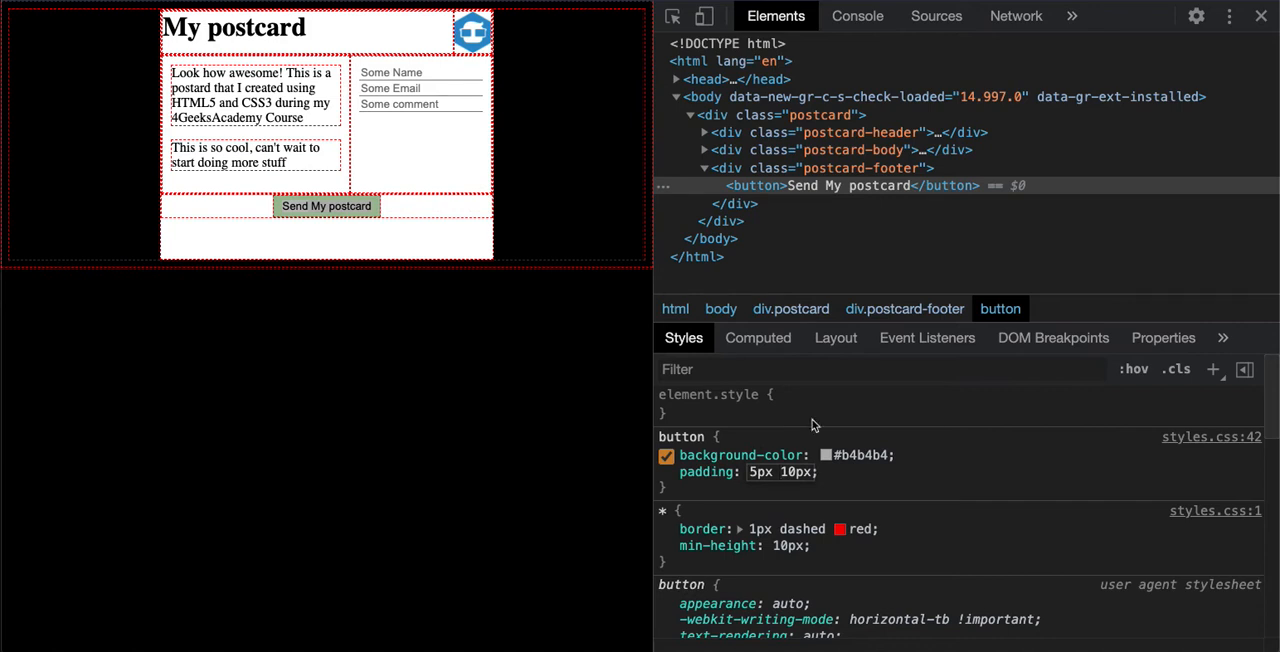
{"action": "left_click", "coordinate": [668, 472]}
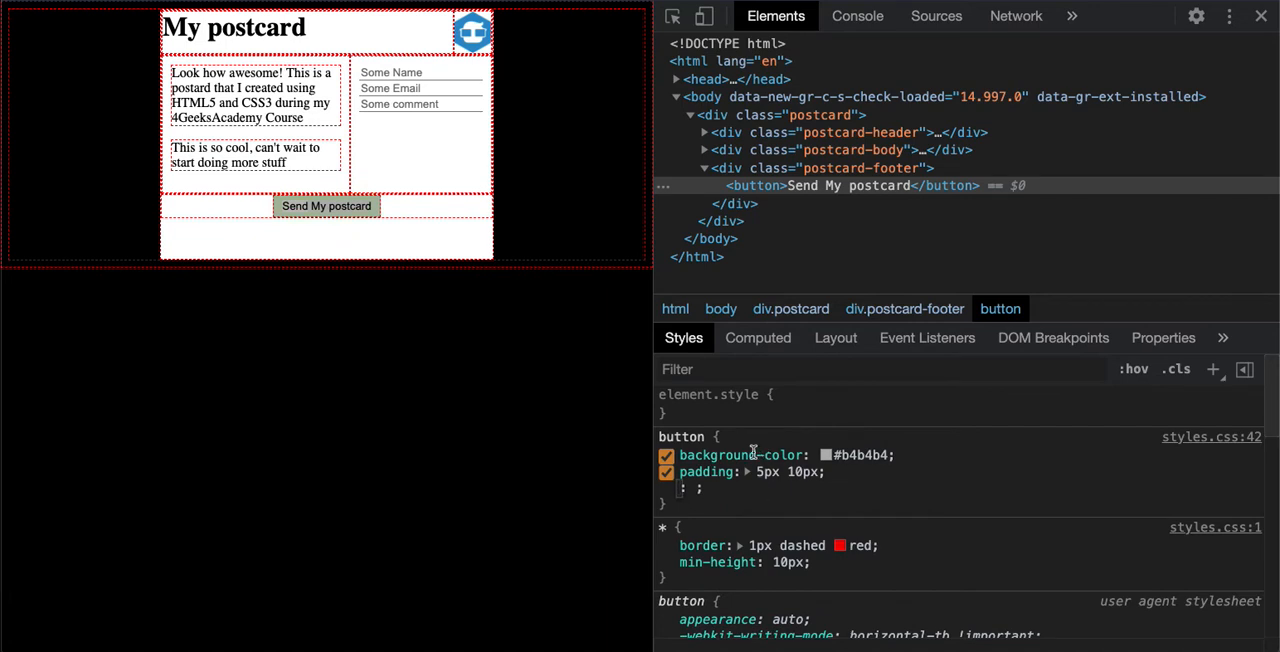
{"action": "mouse_move", "coordinate": [924, 504]}
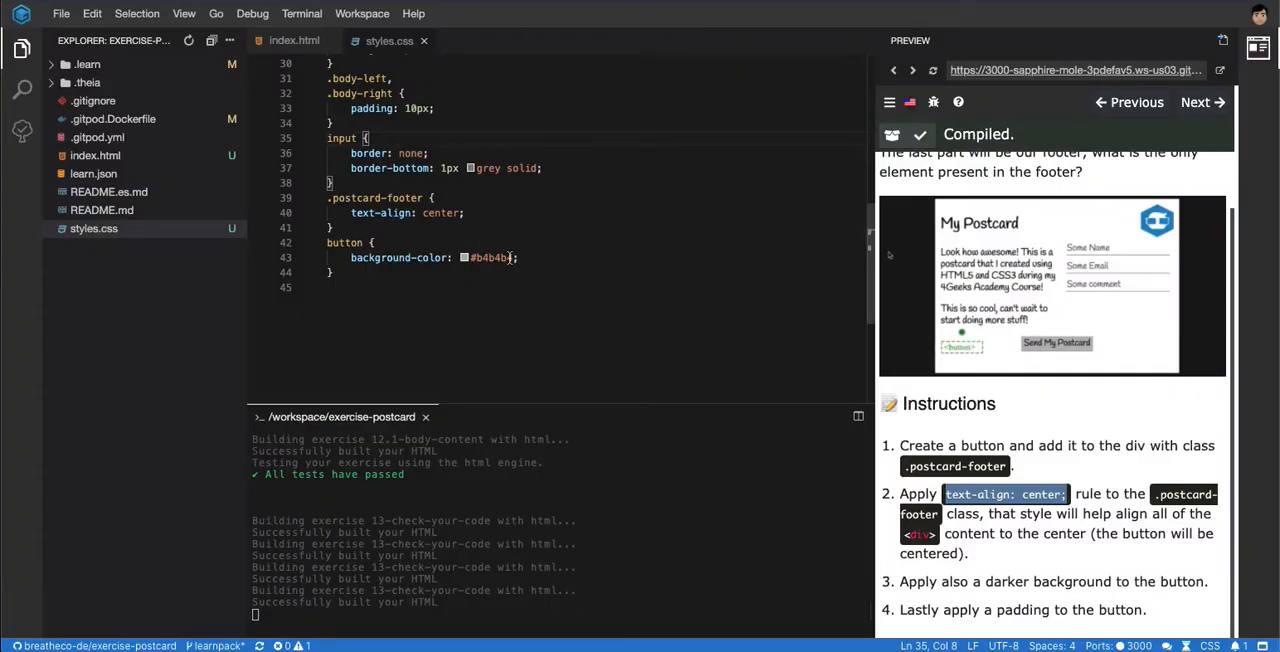
Give the button rule padding: 5px 10px in styles.css, pass the tests, and advance to the final lesson step.
{"action": "type", "text": "adding: 5px 10px;"}
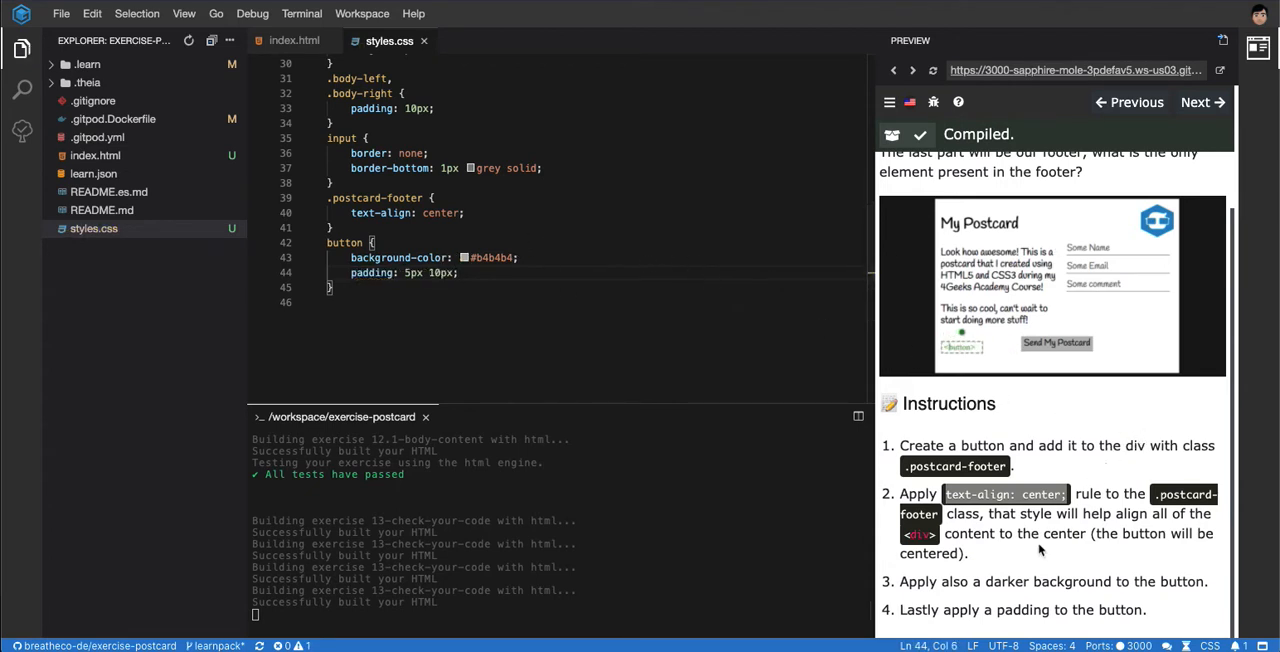
{"action": "mouse_move", "coordinate": [1190, 612]}
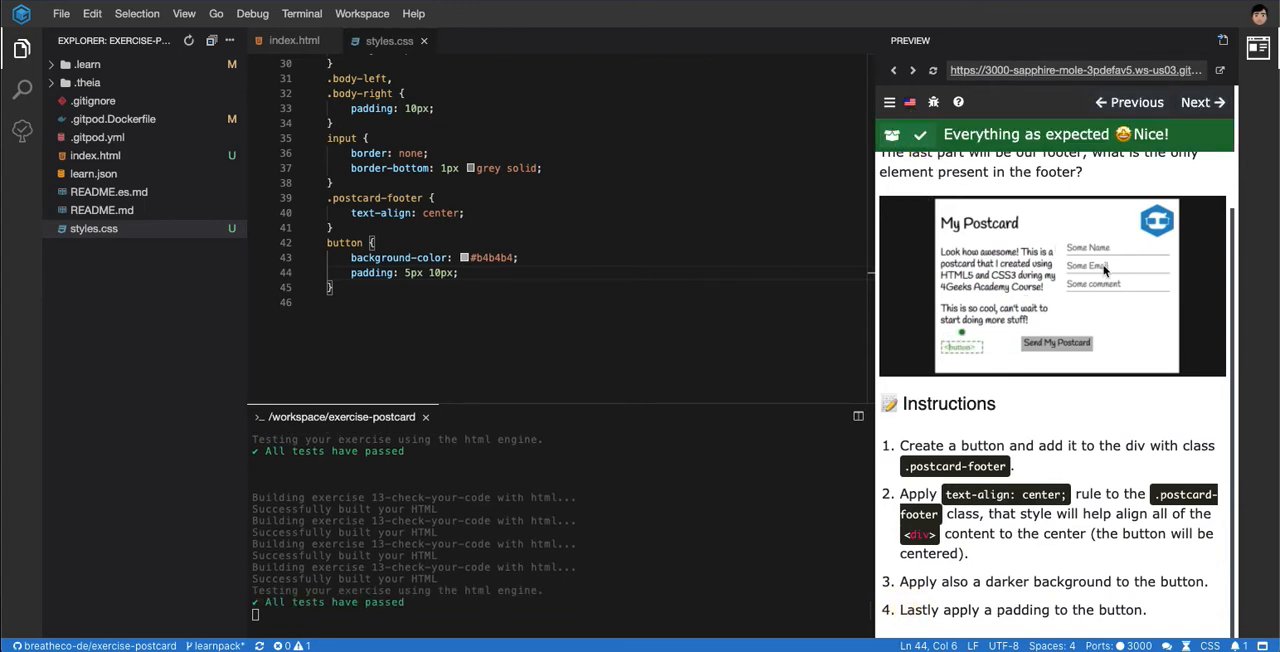
{"action": "left_click", "coordinate": [1204, 100]}
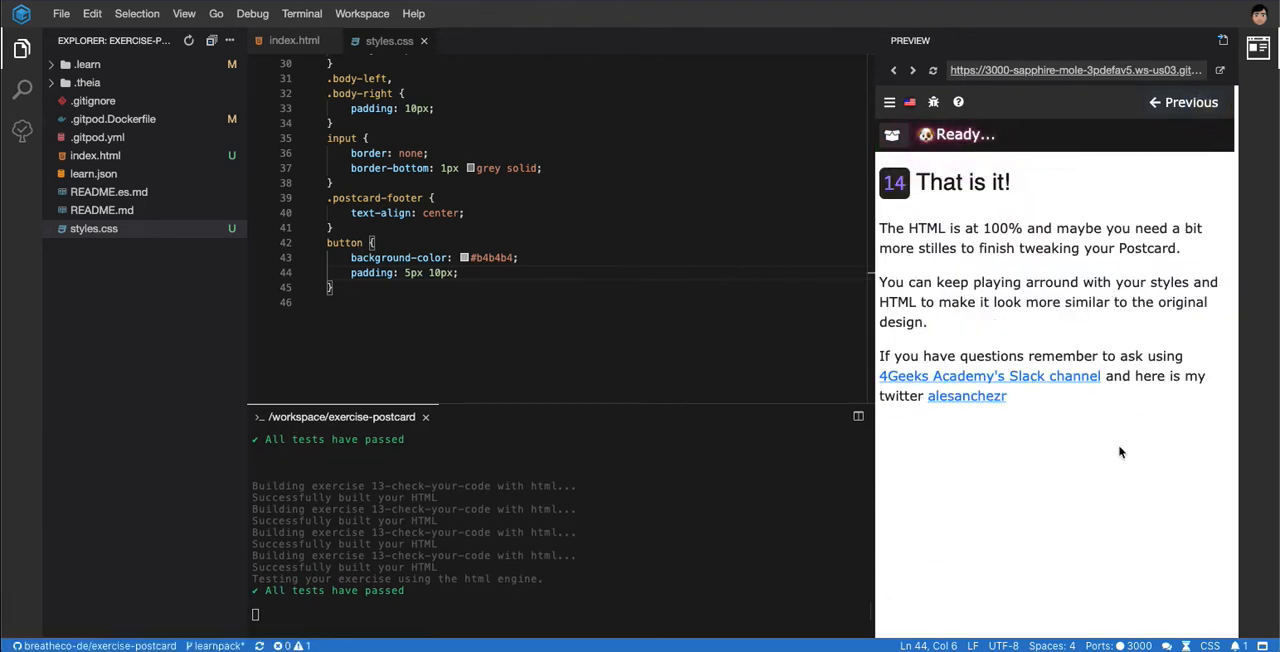
{"action": "mouse_move", "coordinate": [998, 200]}
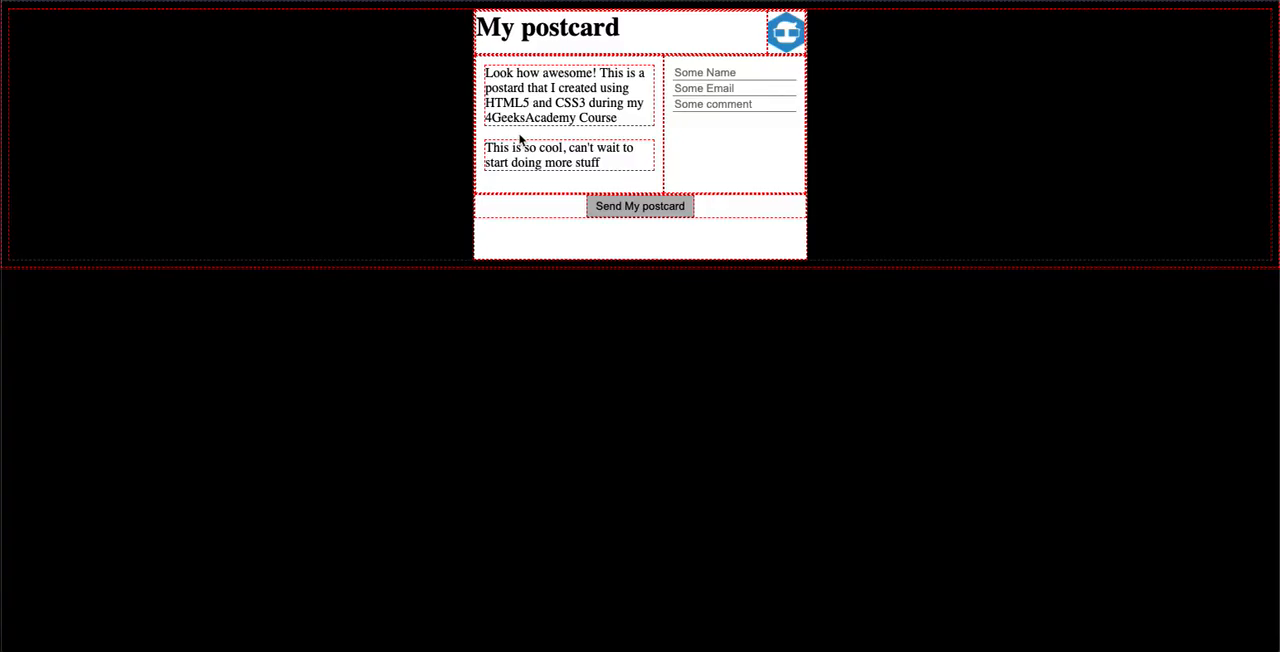
{"action": "mouse_move", "coordinate": [846, 120]}
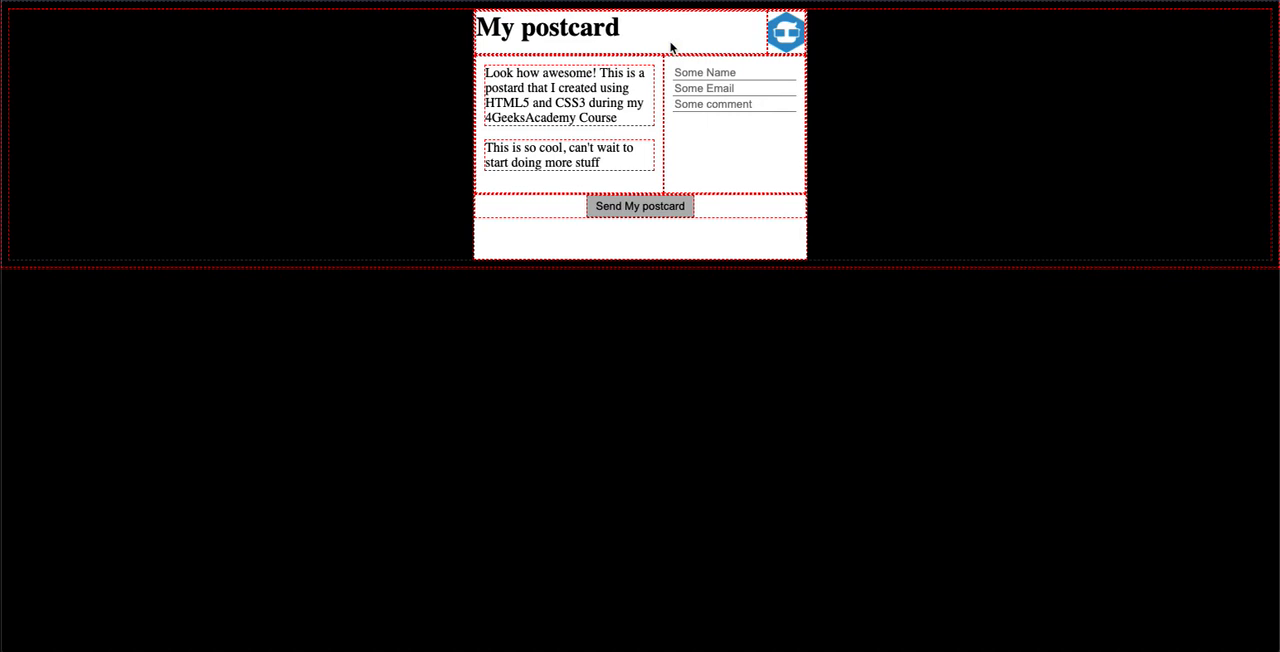
{"action": "mouse_move", "coordinate": [744, 38]}
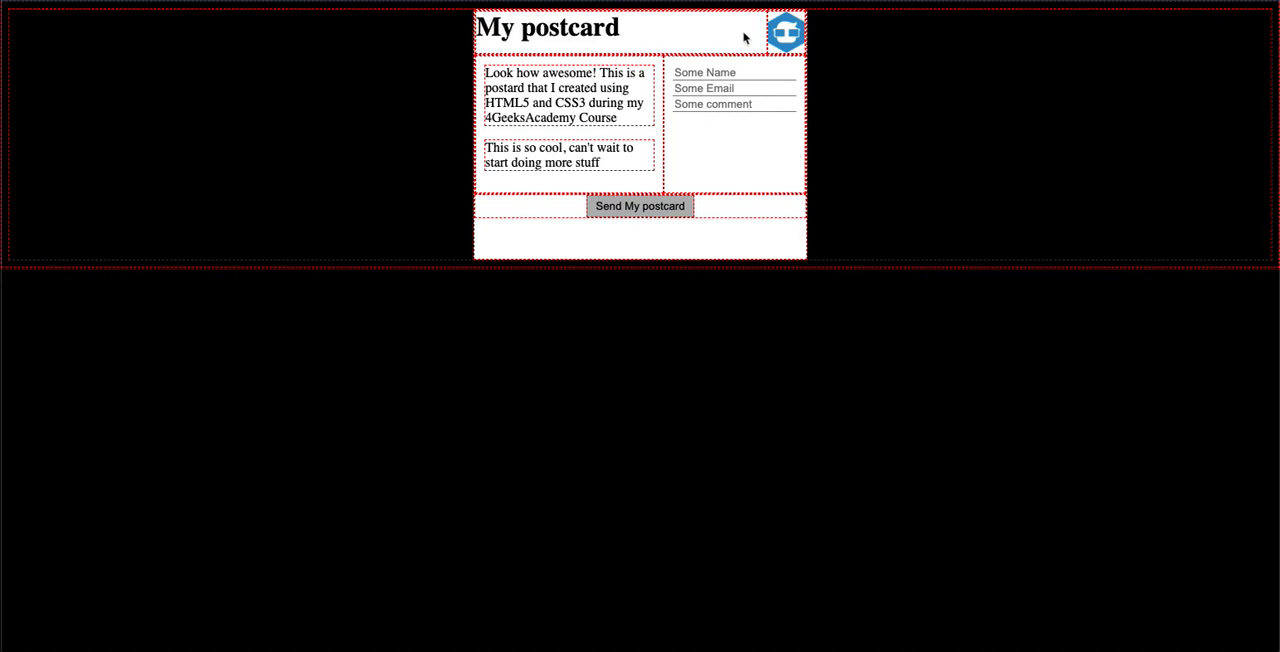
{"action": "mouse_move", "coordinate": [784, 44]}
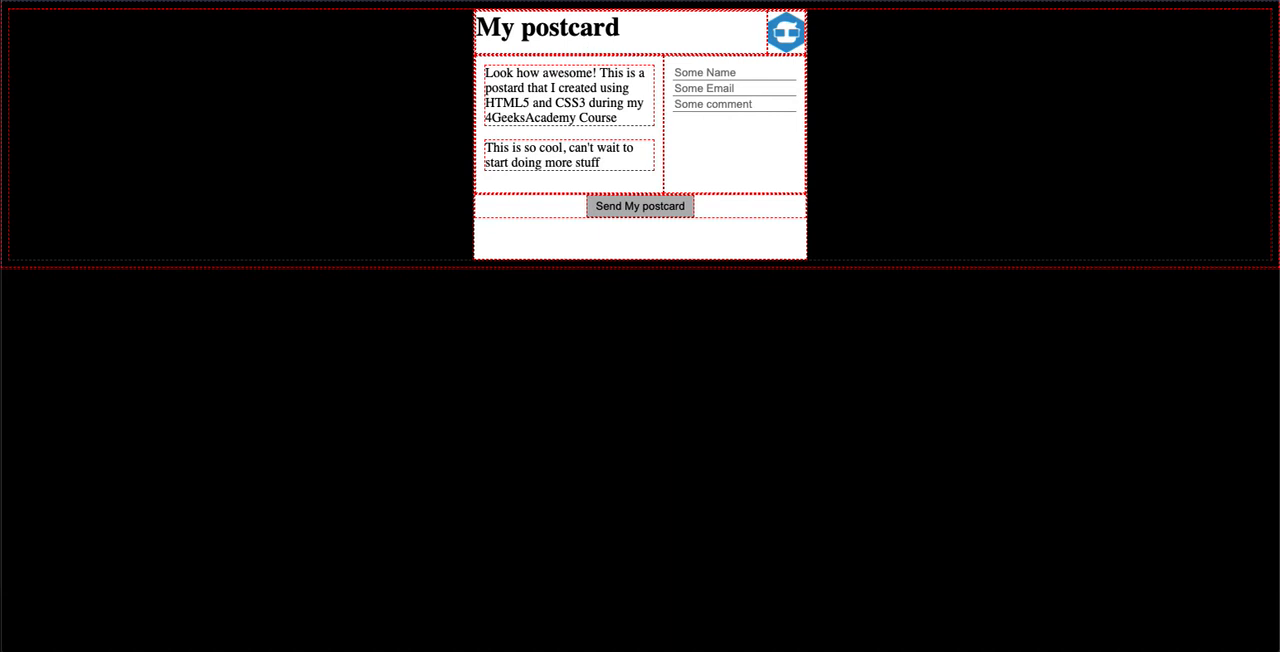
Inspect the postcard heading and live-test 5px top padding on .postcard-header h1.
{"action": "right_click", "coordinate": [568, 96]}
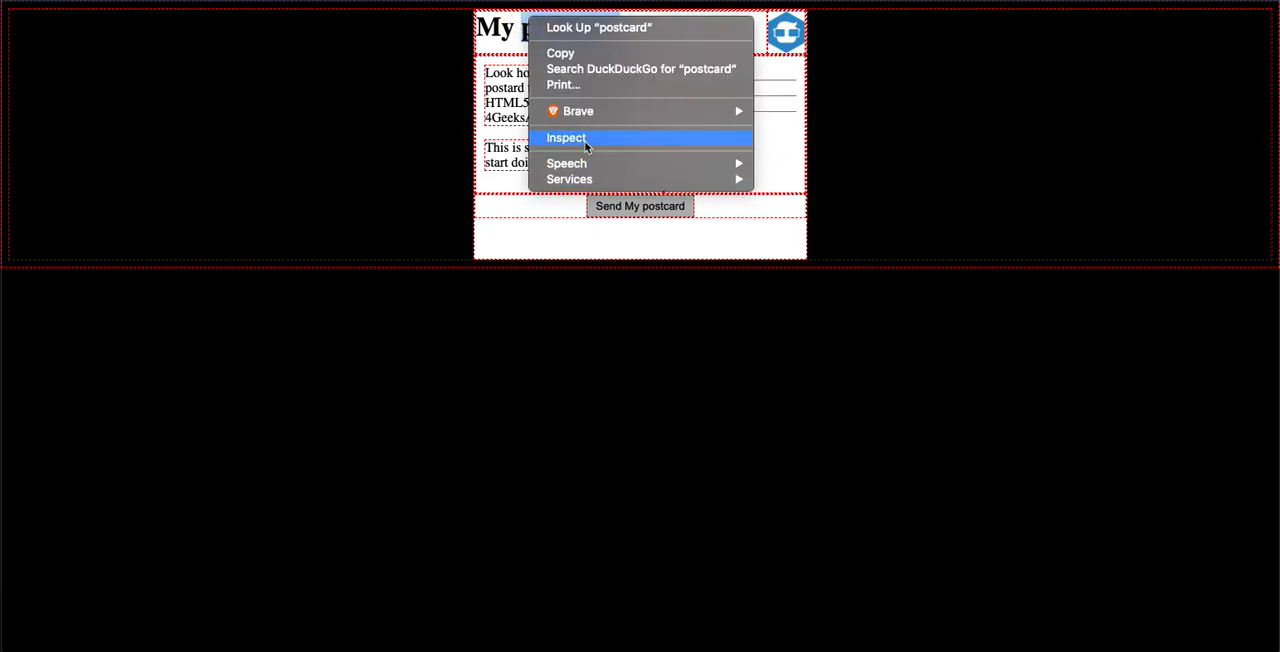
{"action": "left_click", "coordinate": [566, 136]}
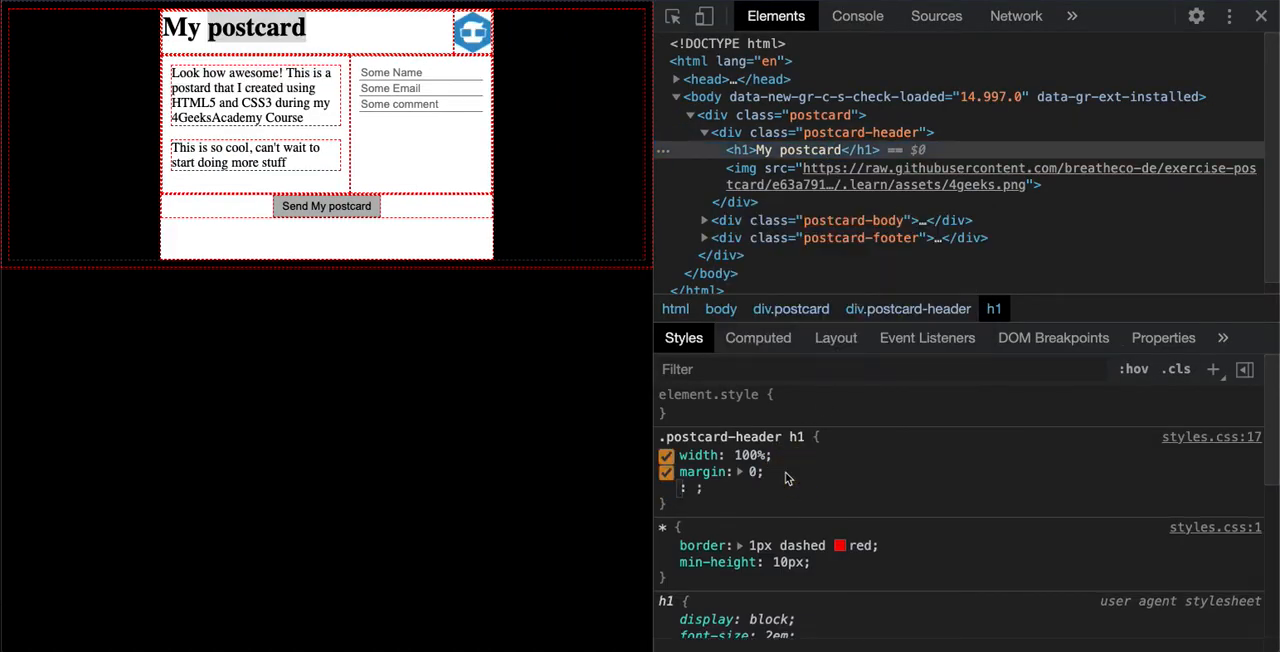
{"action": "type", "text": "padding-top"}
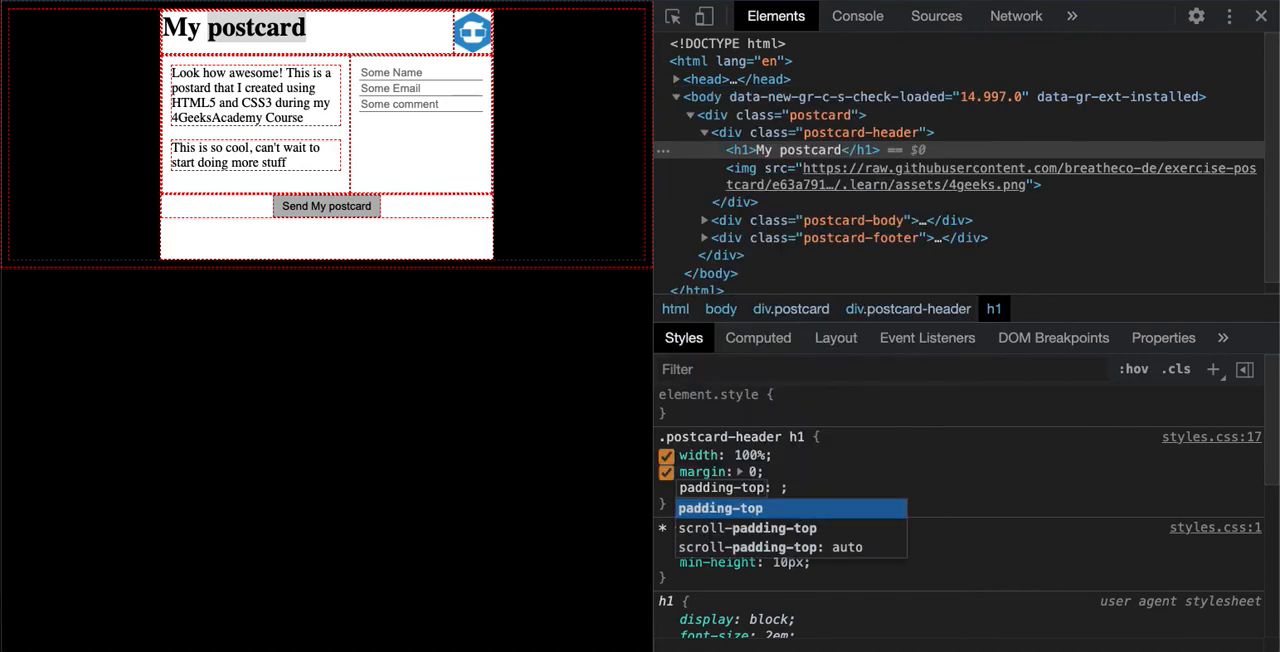
{"action": "type", "text": "5"}
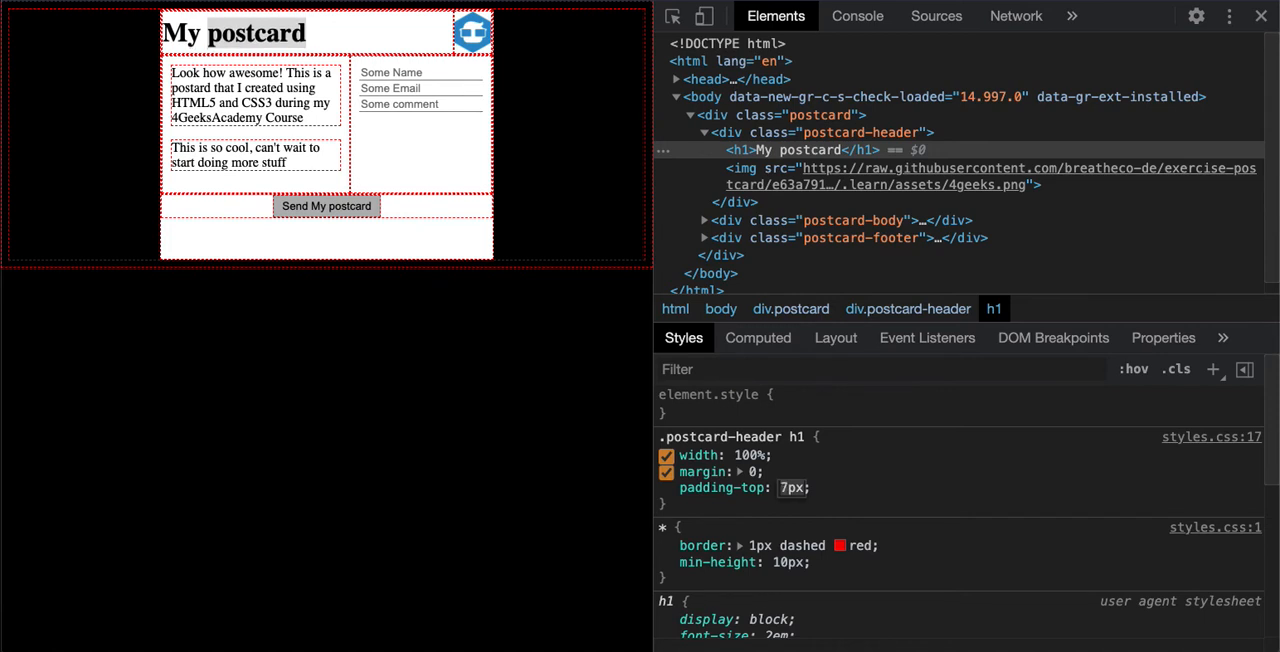
{"action": "left_click", "coordinate": [792, 488]}
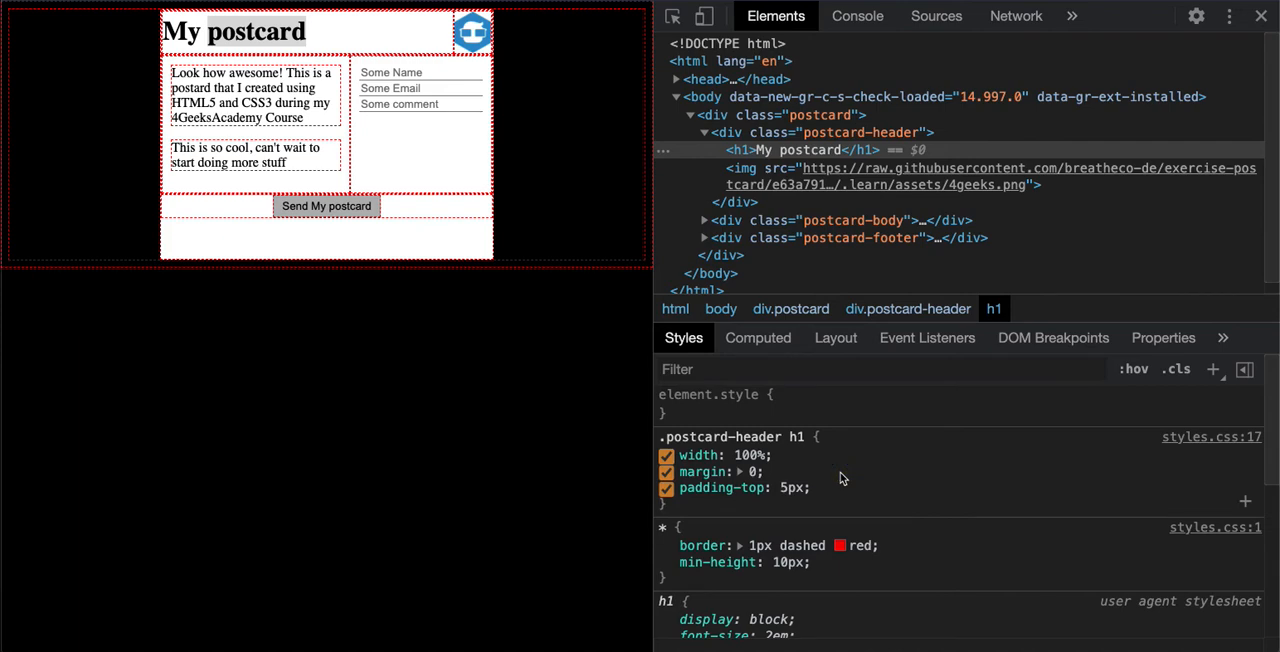
{"action": "mouse_move", "coordinate": [824, 464]}
{"action": "type", "text": "1"}
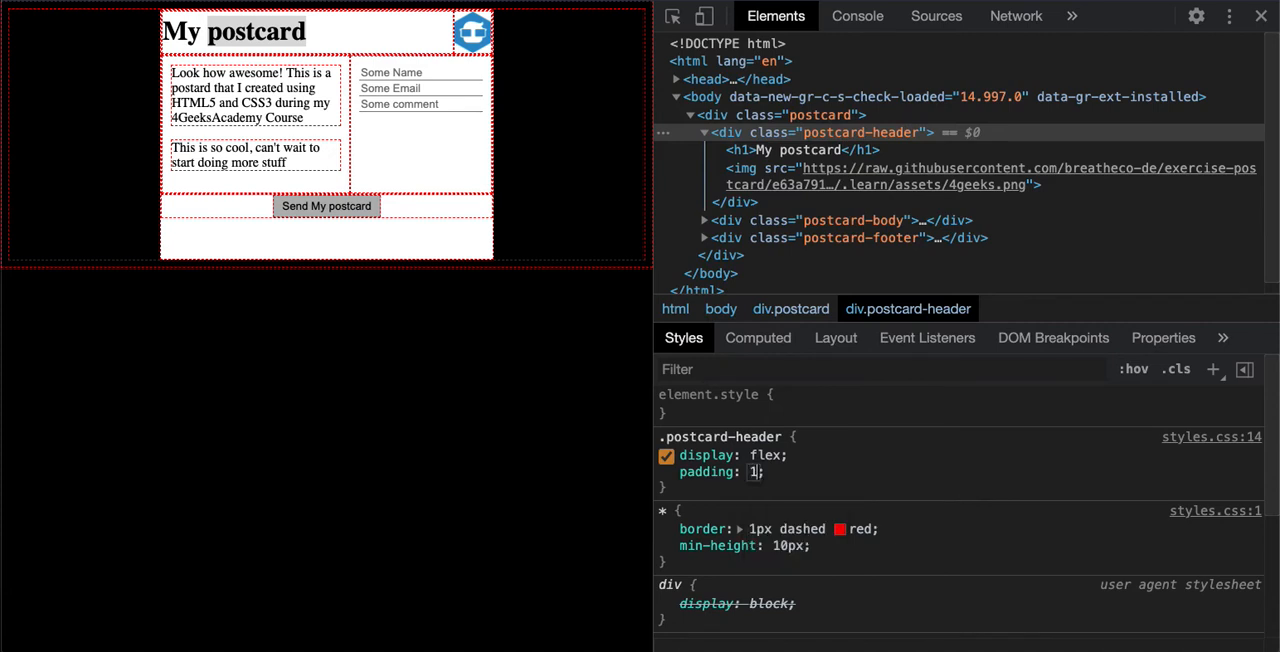
Set padding: 10px on the .postcard-header rule in the Styles pane.
{"action": "type", "text": "0px"}
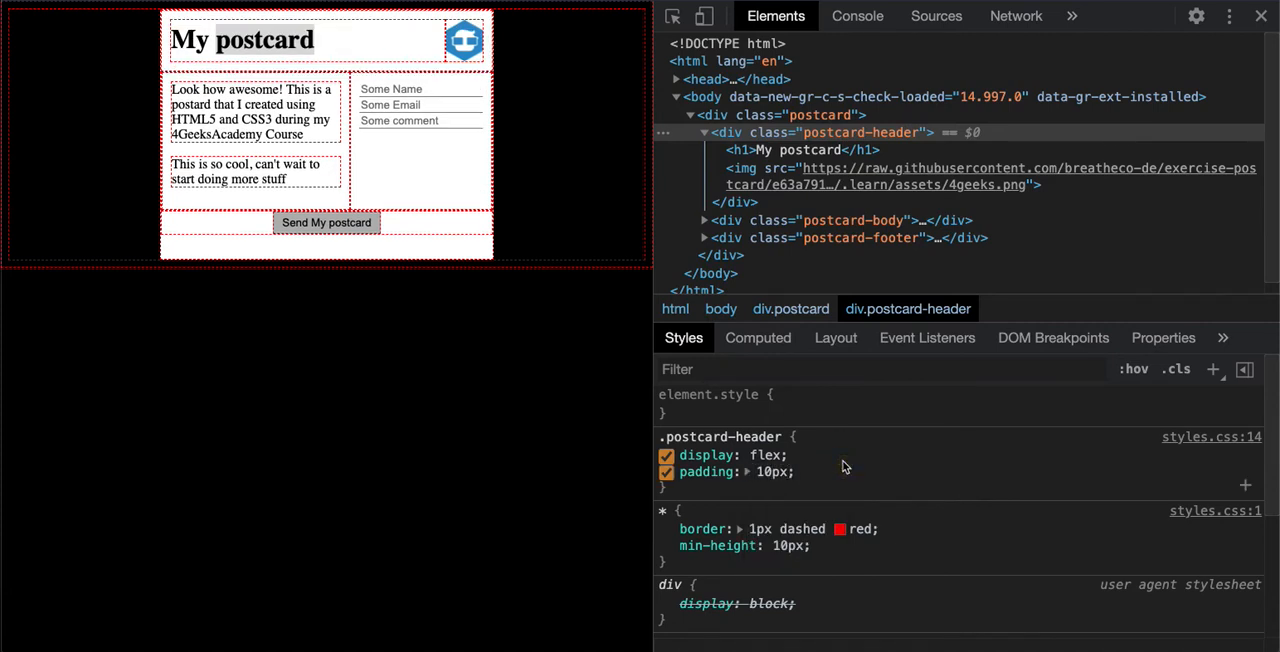
{"action": "left_click", "coordinate": [666, 528]}
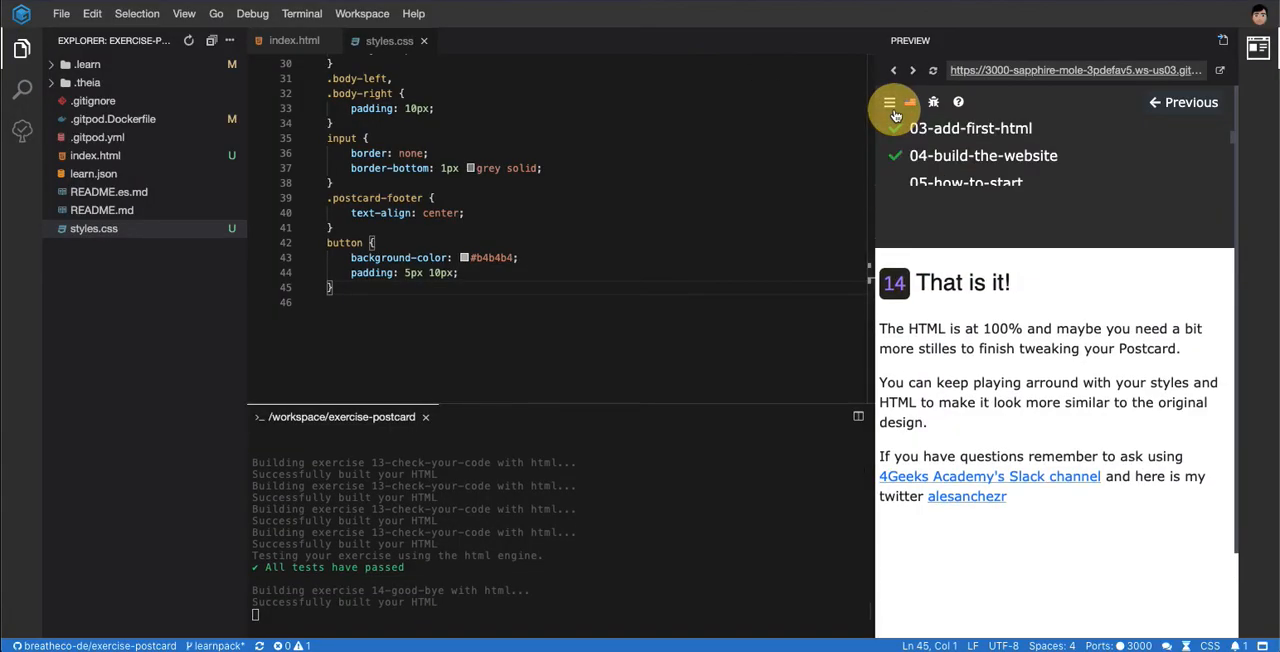
View the build-the-website exercise's target postcard image, then leave a new Brave tab showing.
{"action": "left_click", "coordinate": [888, 102]}
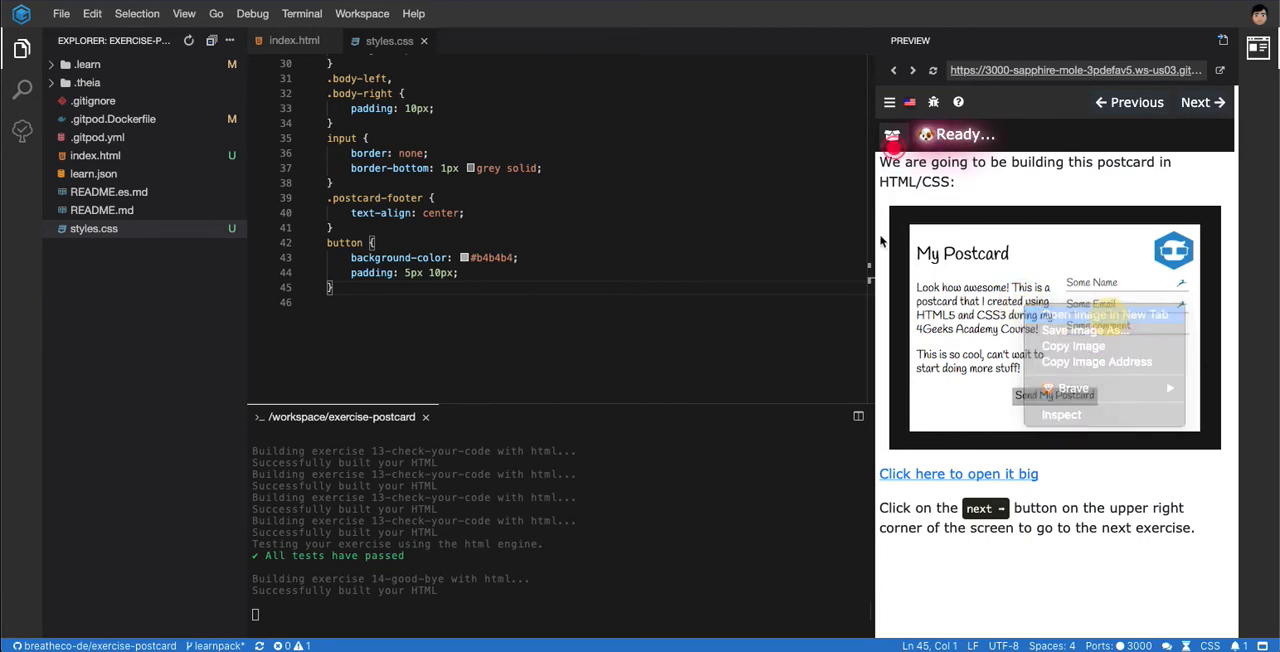
{"action": "left_click", "coordinate": [1100, 314]}
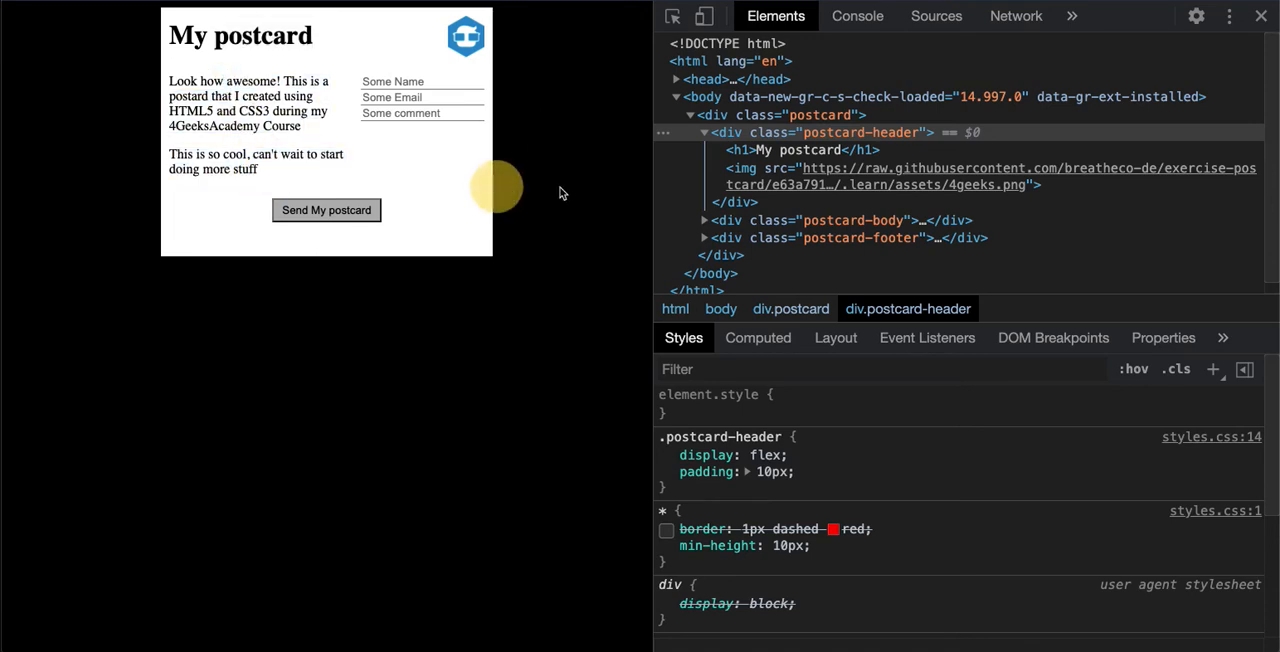
{"action": "mouse_move", "coordinate": [588, 202]}
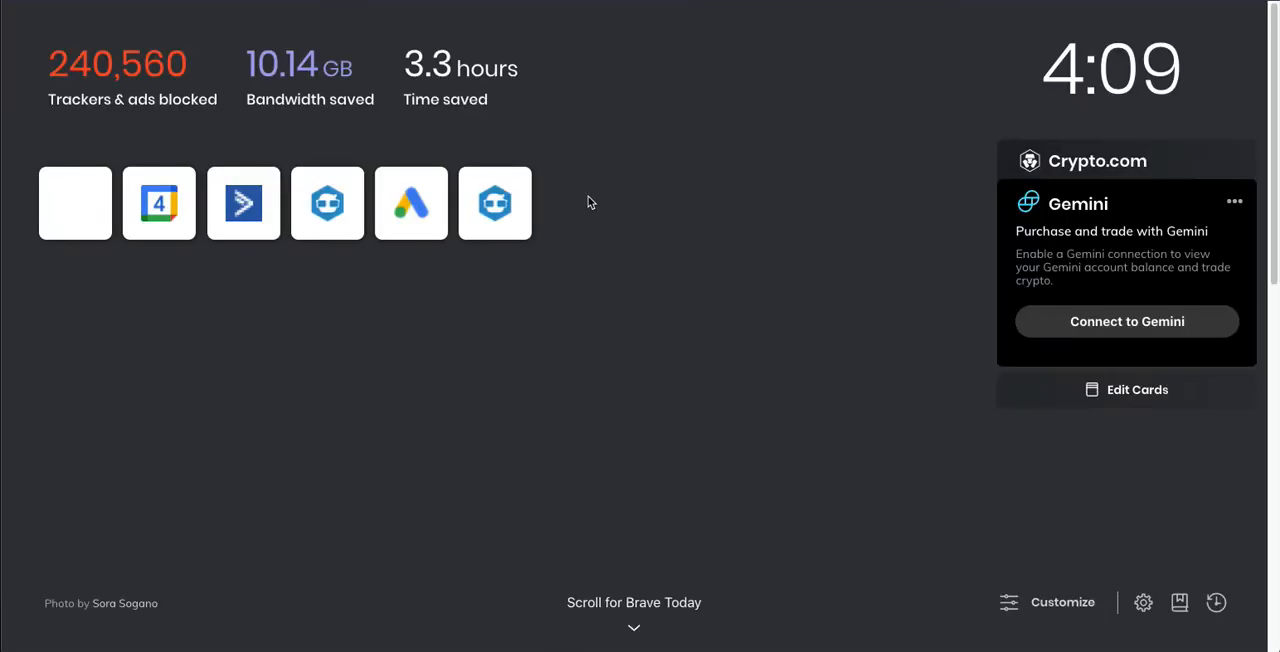
Load google.com from the address bar and open the Google homepage.
{"action": "type", "text": "f"}
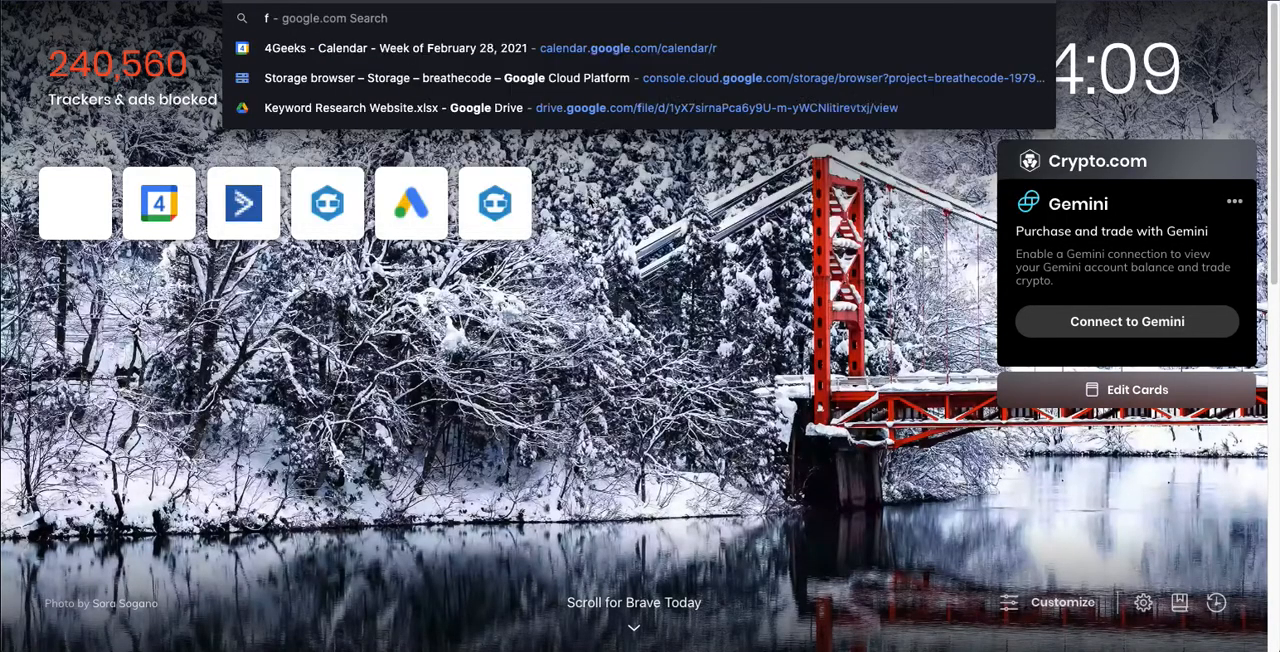
{"action": "type", "text": "onr"}
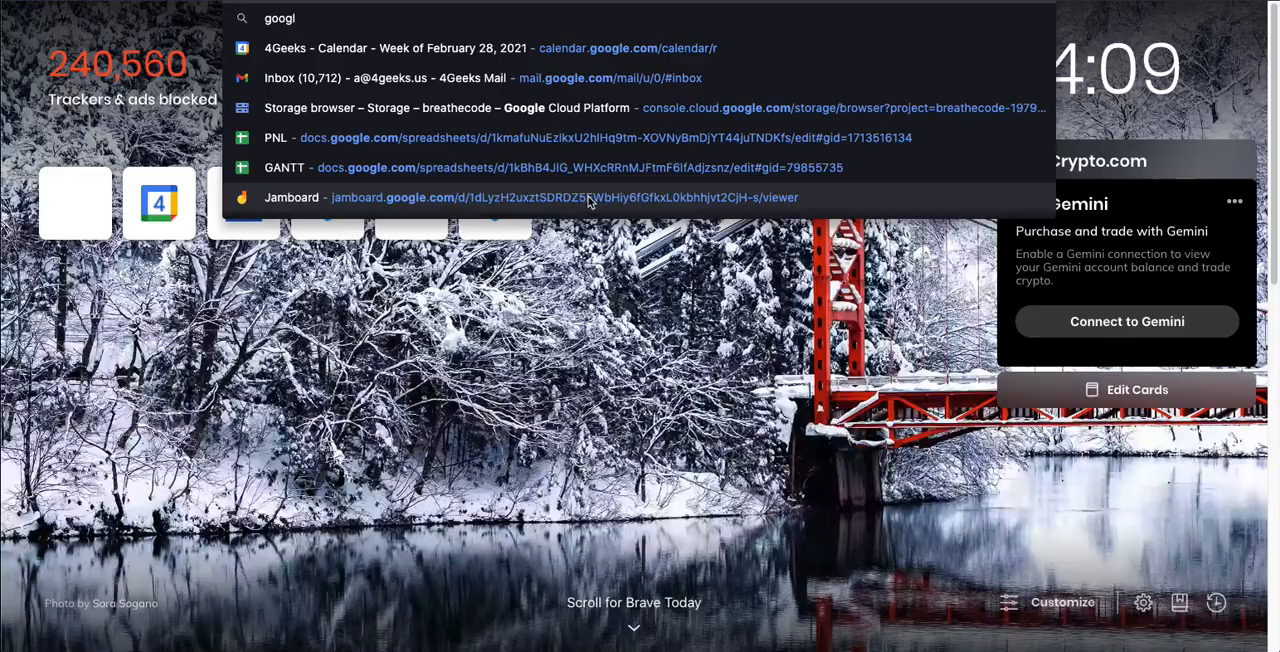
{"action": "key", "text": "Return"}
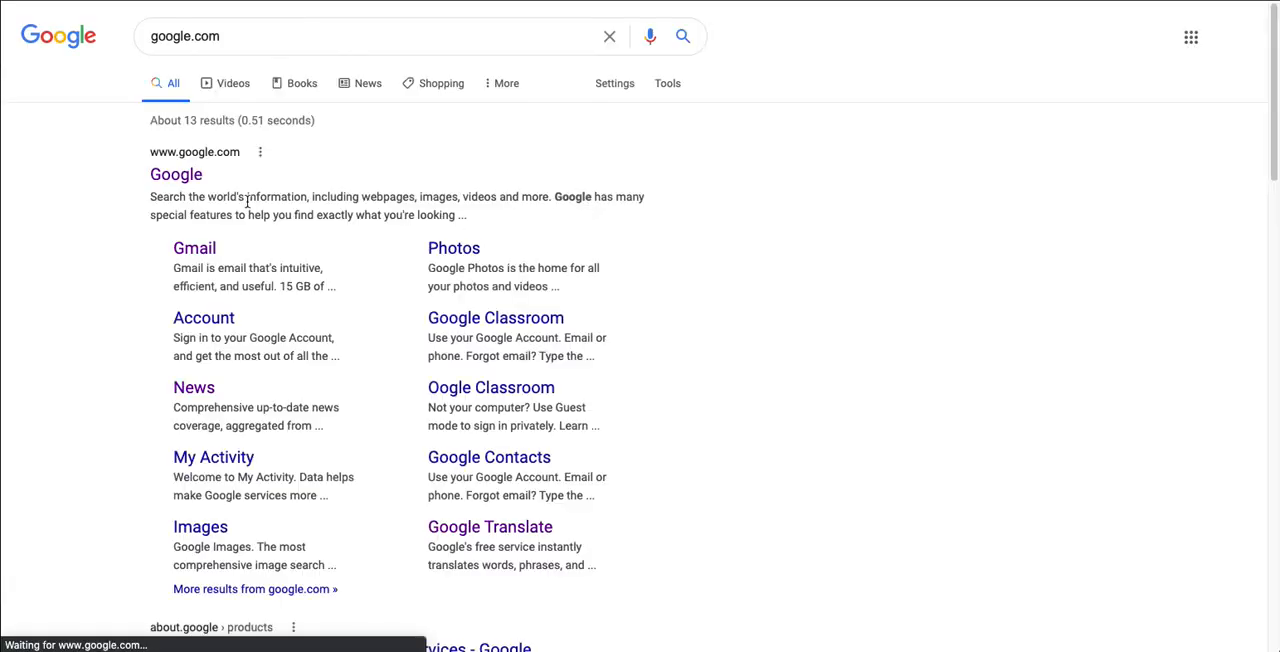
{"action": "left_click", "coordinate": [176, 174]}
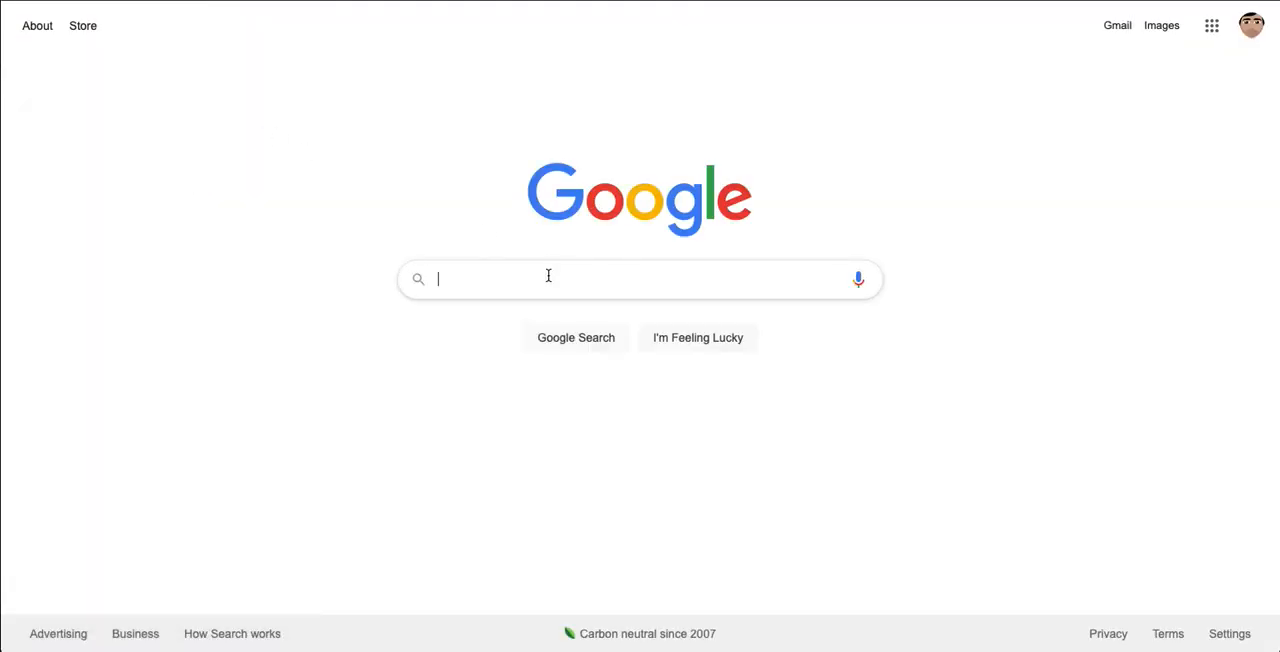
Search Google for 'google fonts' via the suggestion list.
{"action": "type", "text": "goodl"}
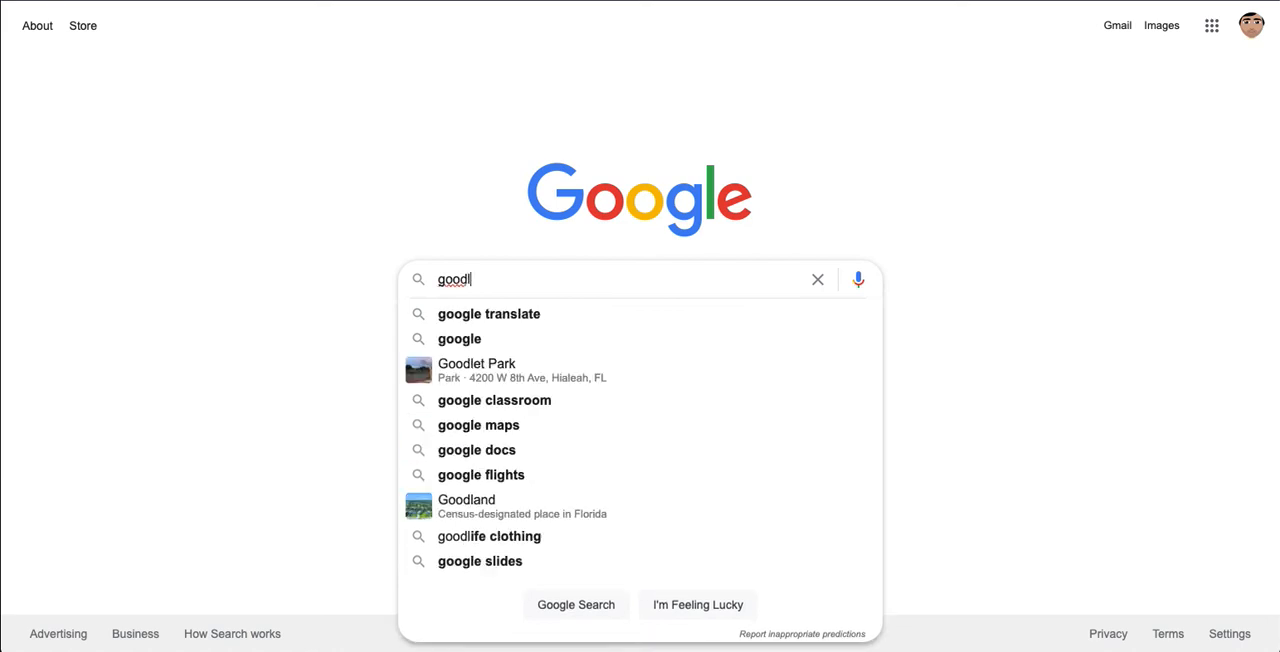
{"action": "type", "text": "google font"}
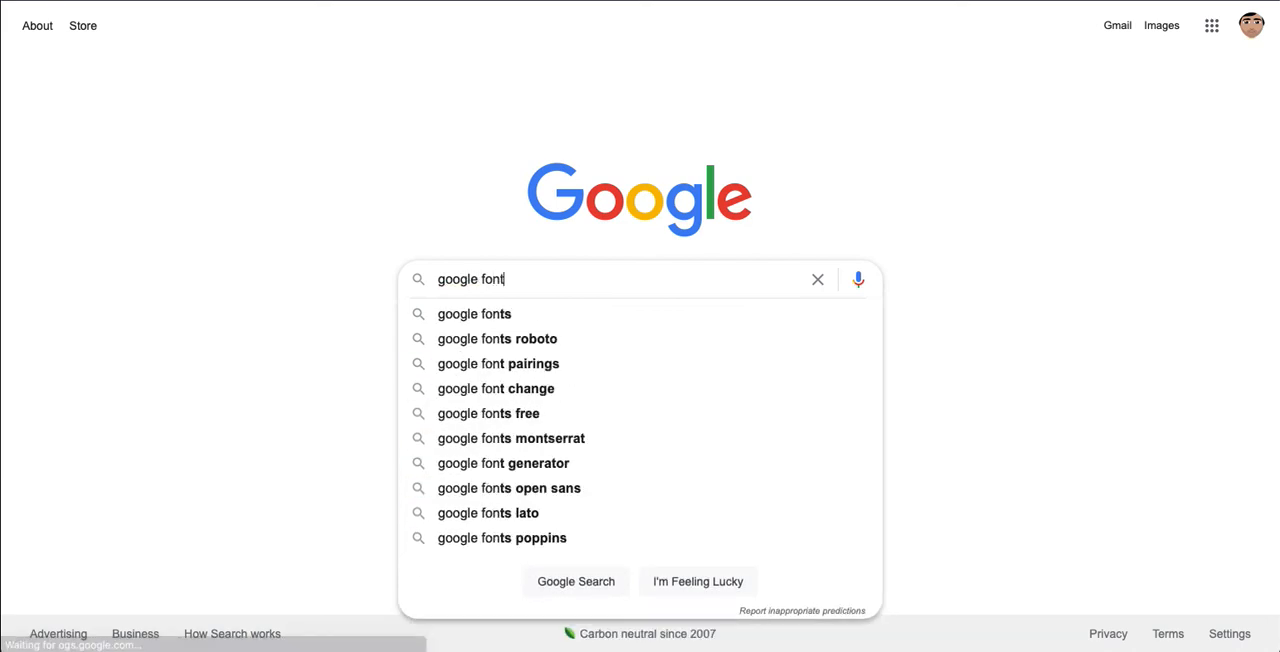
{"action": "left_click", "coordinate": [474, 312]}
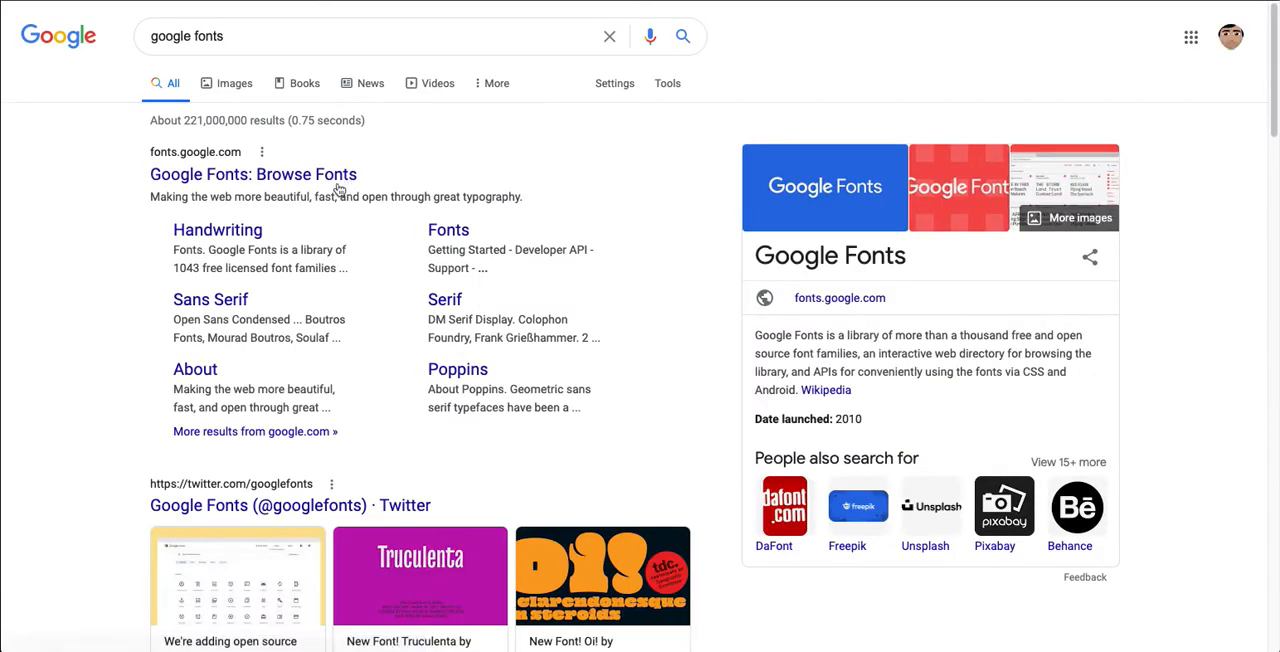
Open the Google Fonts catalogue and scroll the font grid down to Open Sans Condensed.
{"action": "left_click", "coordinate": [252, 174]}
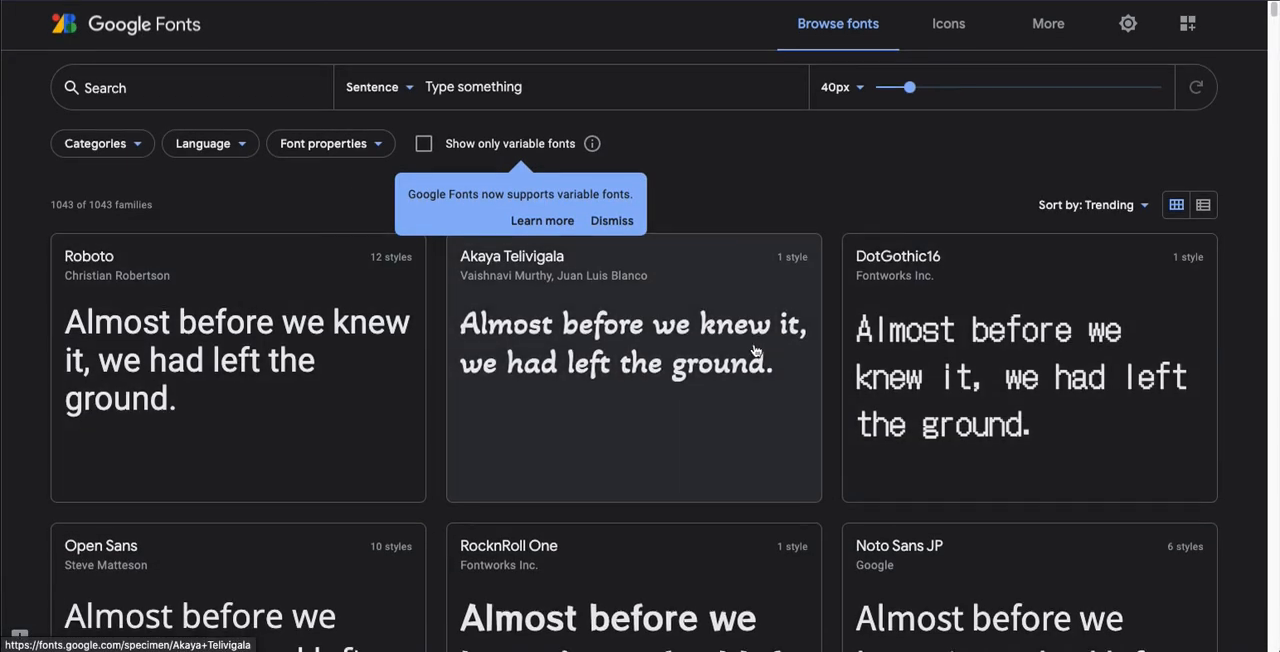
{"action": "scroll", "scroll_direction": "down", "scroll_amount": 3}
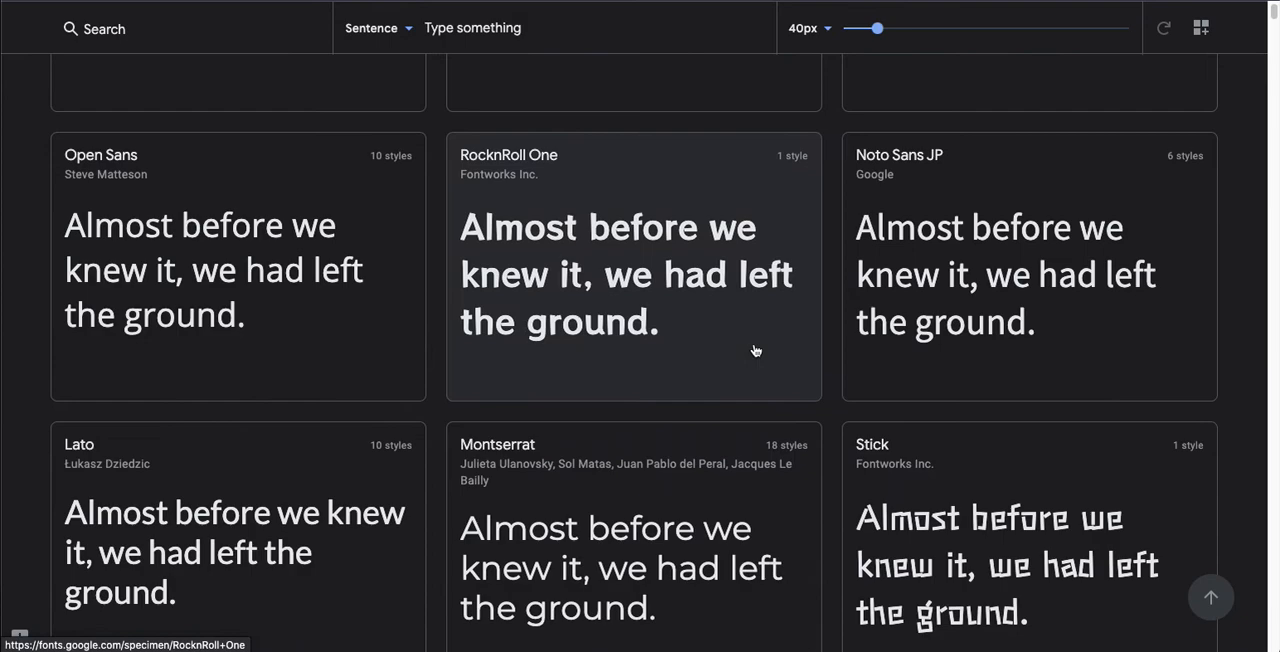
{"action": "scroll", "scroll_direction": "down", "scroll_amount": 3}
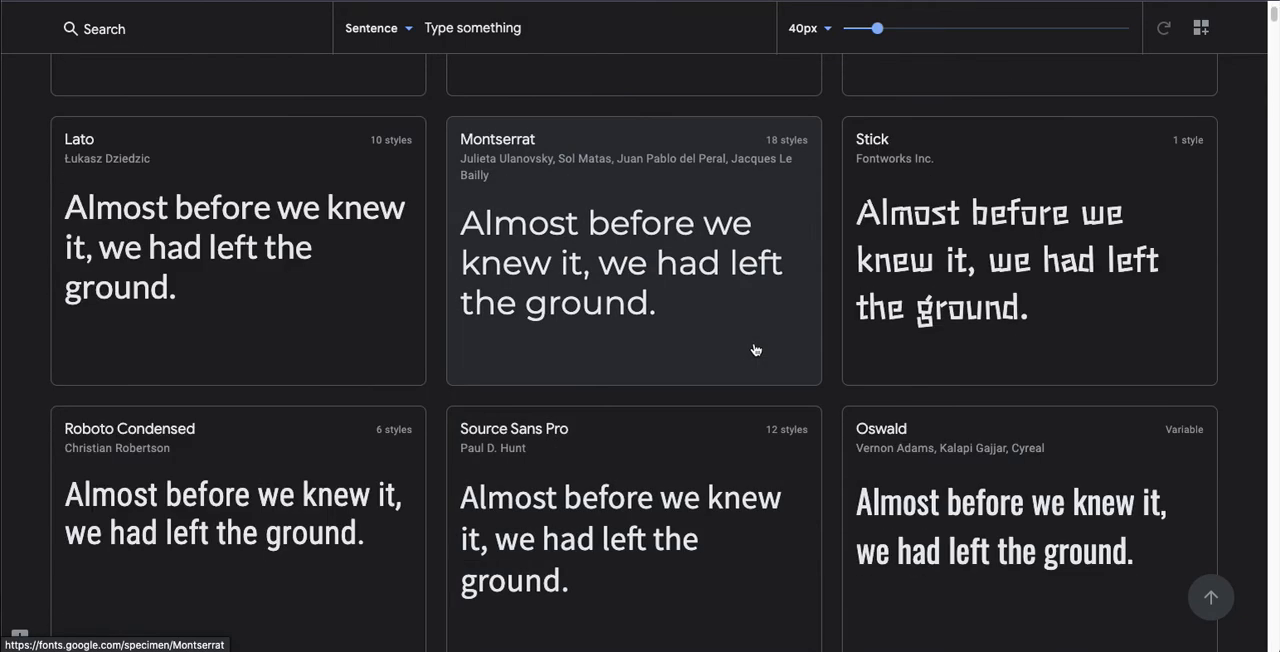
{"action": "scroll", "scroll_direction": "down", "scroll_amount": 3}
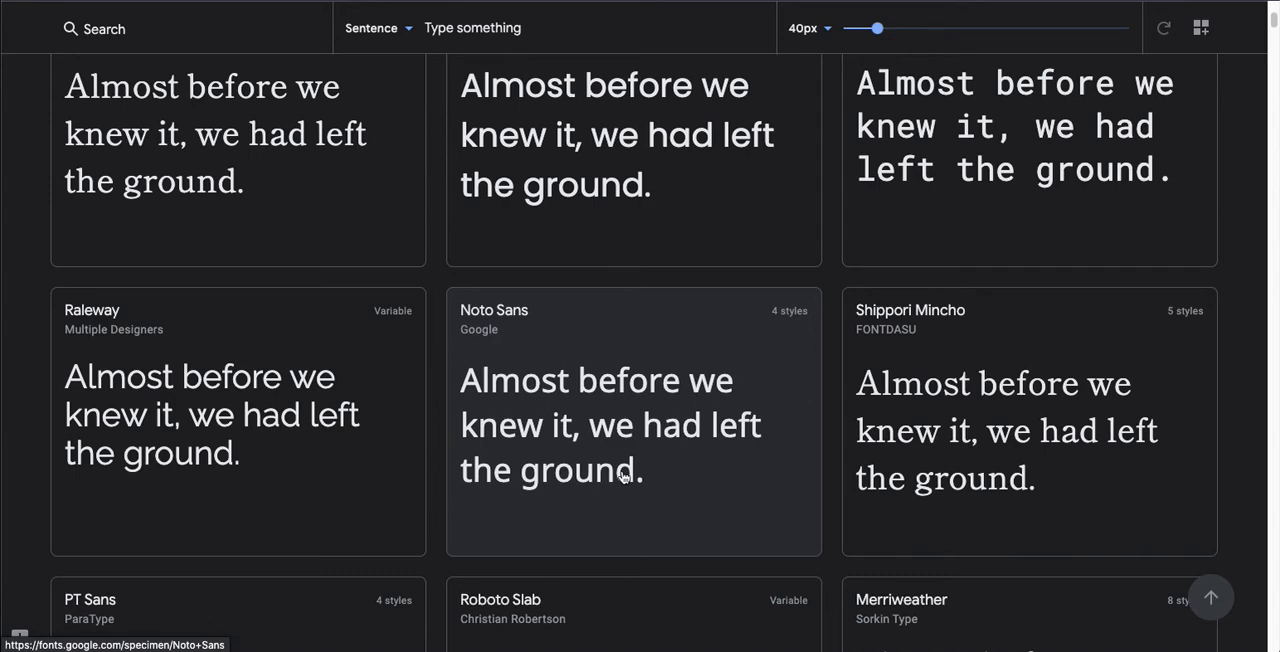
{"action": "scroll", "scroll_direction": "down", "scroll_amount": 3}
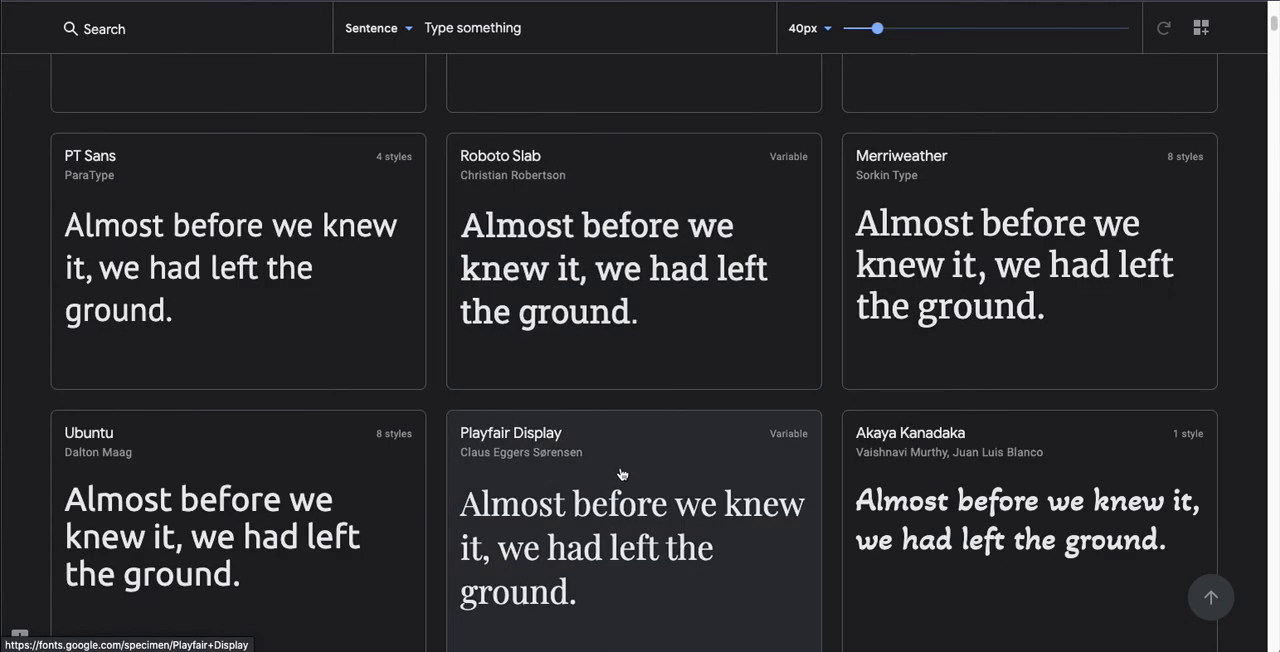
{"action": "scroll", "scroll_direction": "down", "scroll_amount": 3}
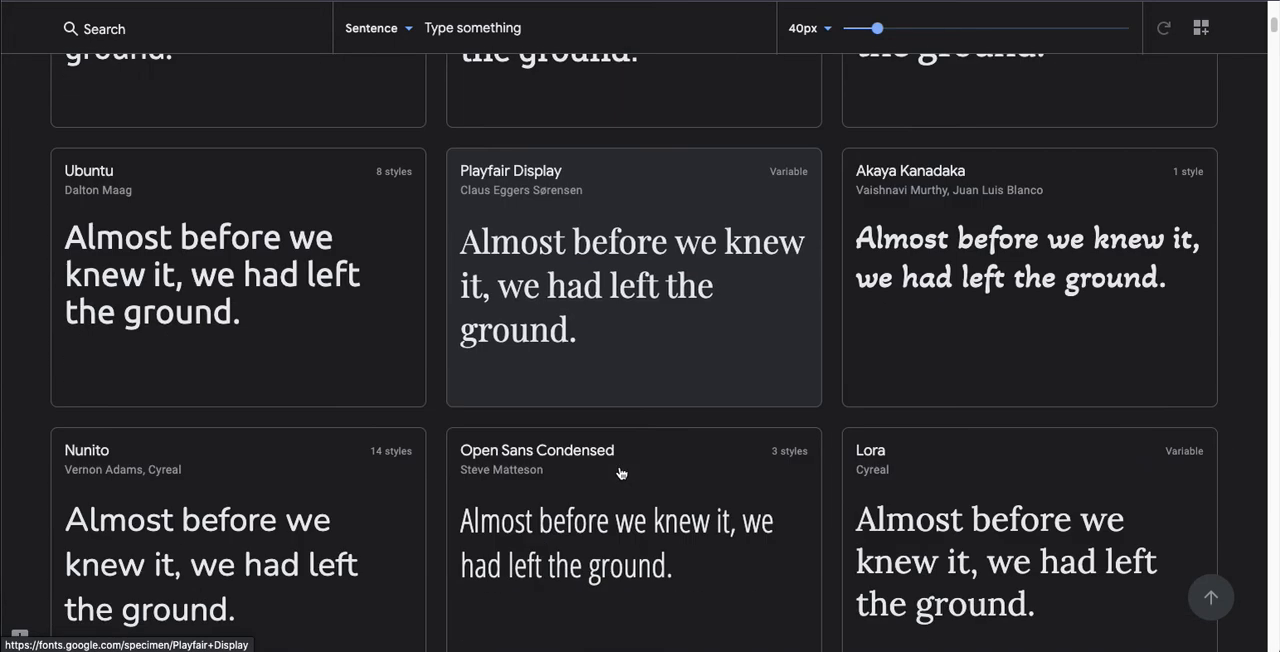
{"action": "scroll", "scroll_direction": "down", "scroll_amount": 3}
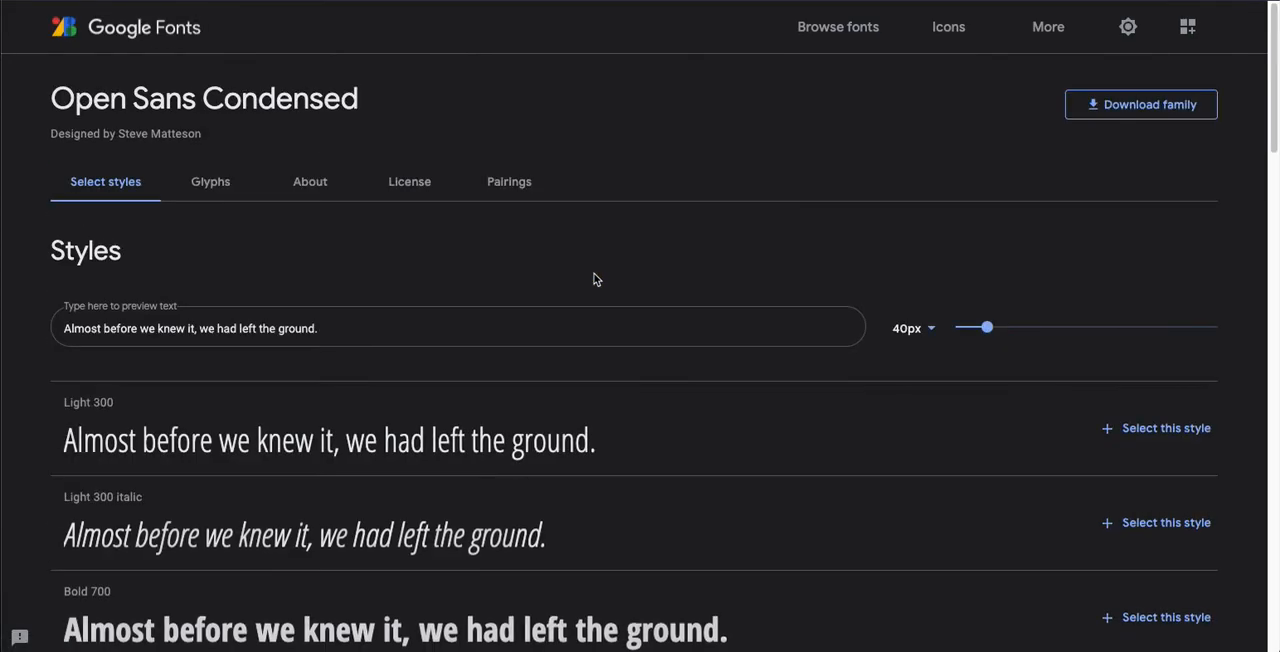
{"action": "mouse_move", "coordinate": [650, 242]}
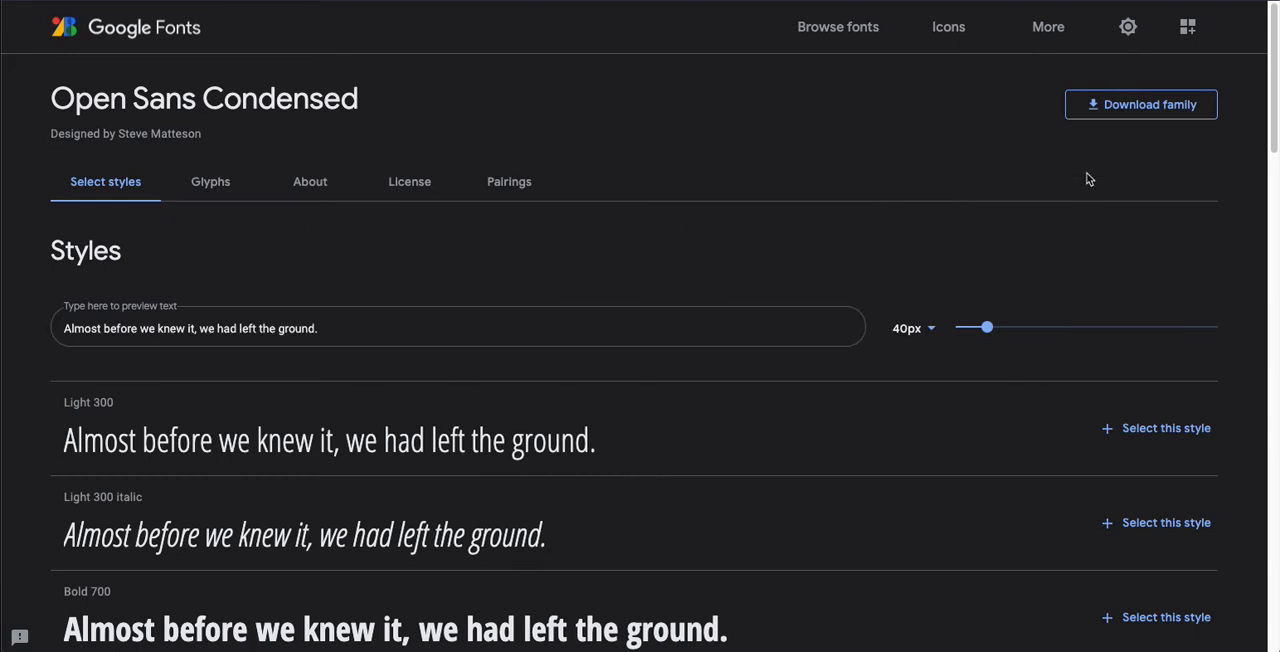
Select the Open Sans Condensed Light 300 style so its embed code is shown.
{"action": "left_click", "coordinate": [1140, 104]}
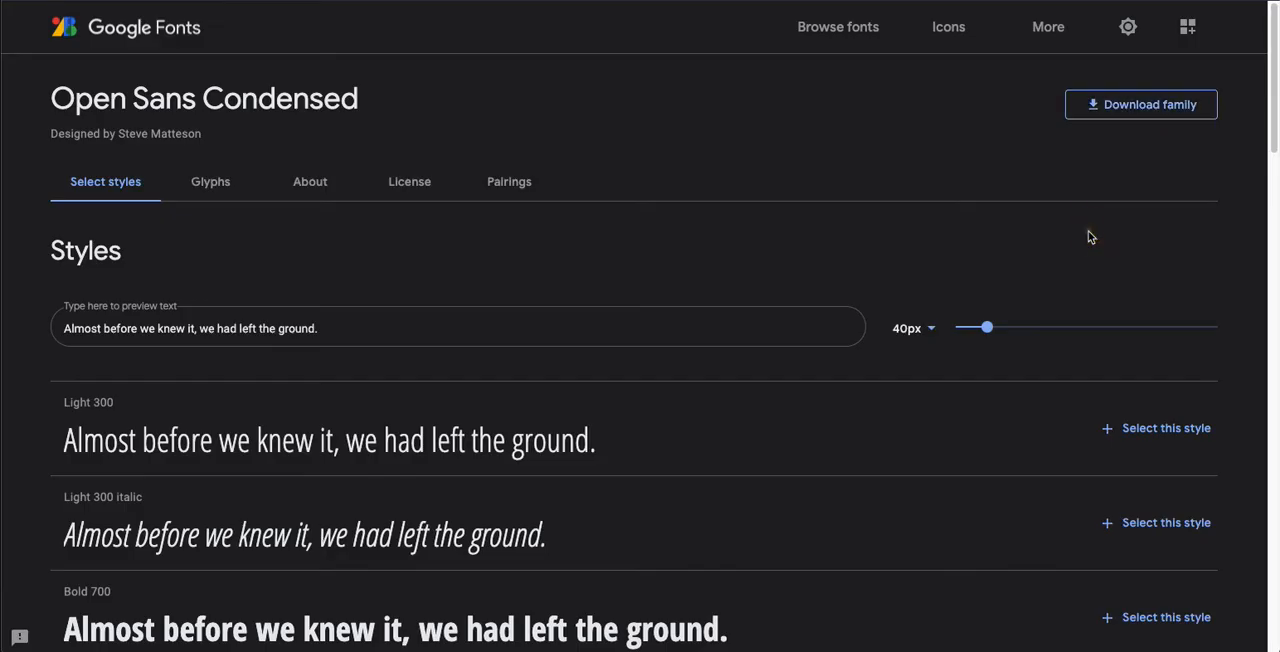
{"action": "mouse_move", "coordinate": [1138, 218]}
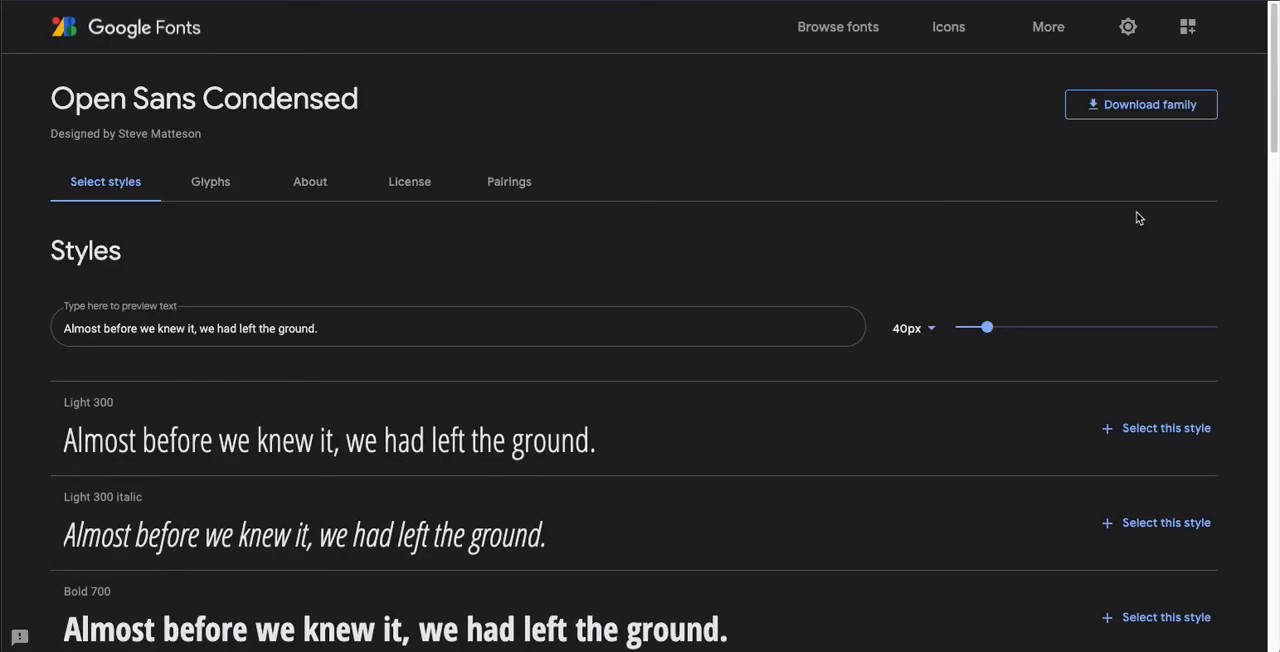
{"action": "mouse_move", "coordinate": [1164, 428]}
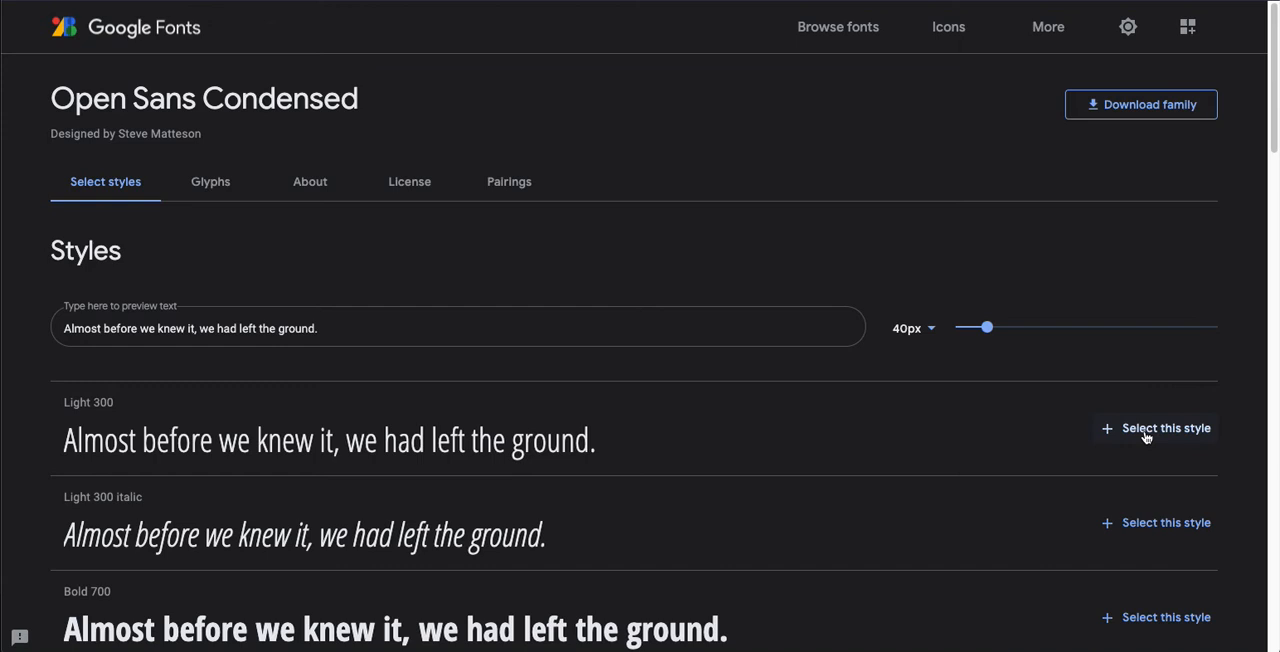
{"action": "left_click", "coordinate": [1164, 428]}
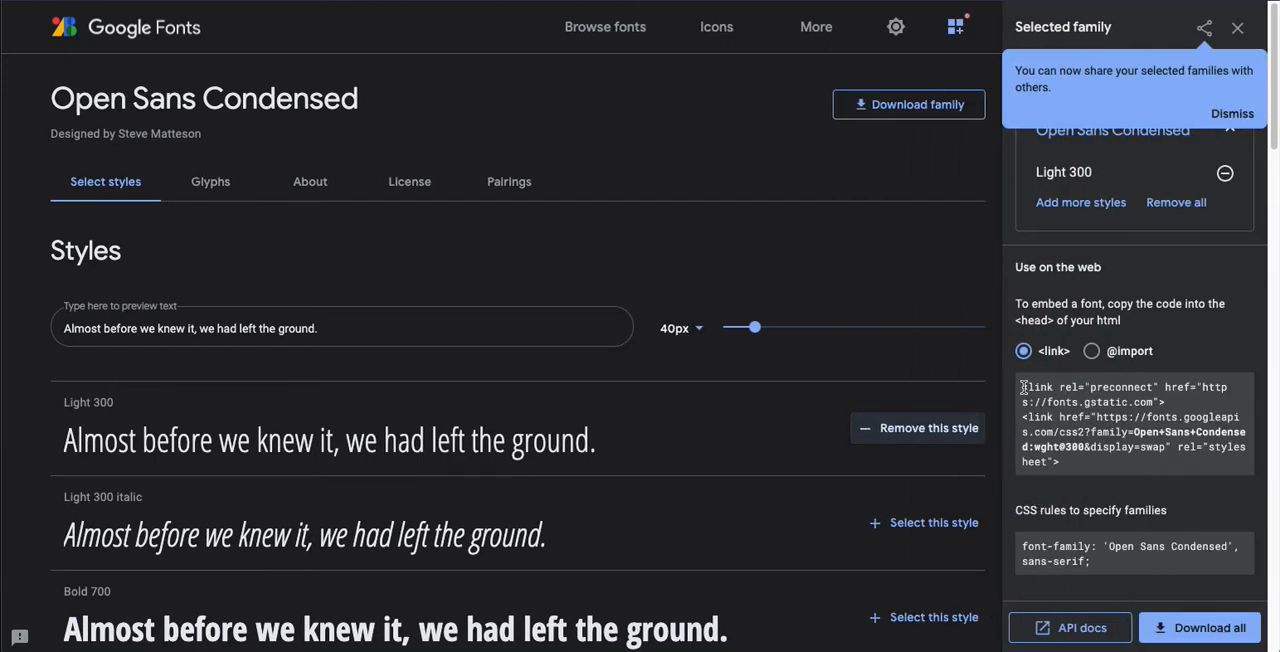
{"action": "mouse_move", "coordinate": [1030, 390]}
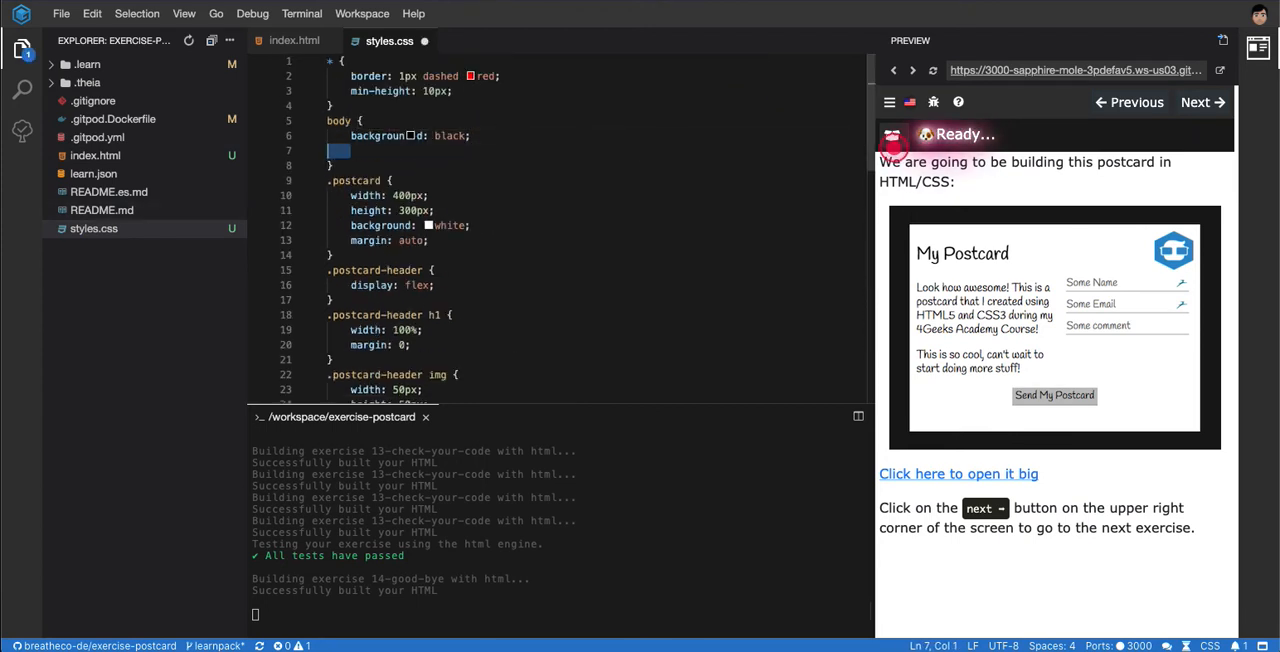
Give the body rule font-family 'Open Sans Condensed', sans-serif in styles.css.
{"action": "type", "text": "font-family: 'Open Sans Condensed', sans-serif;"}
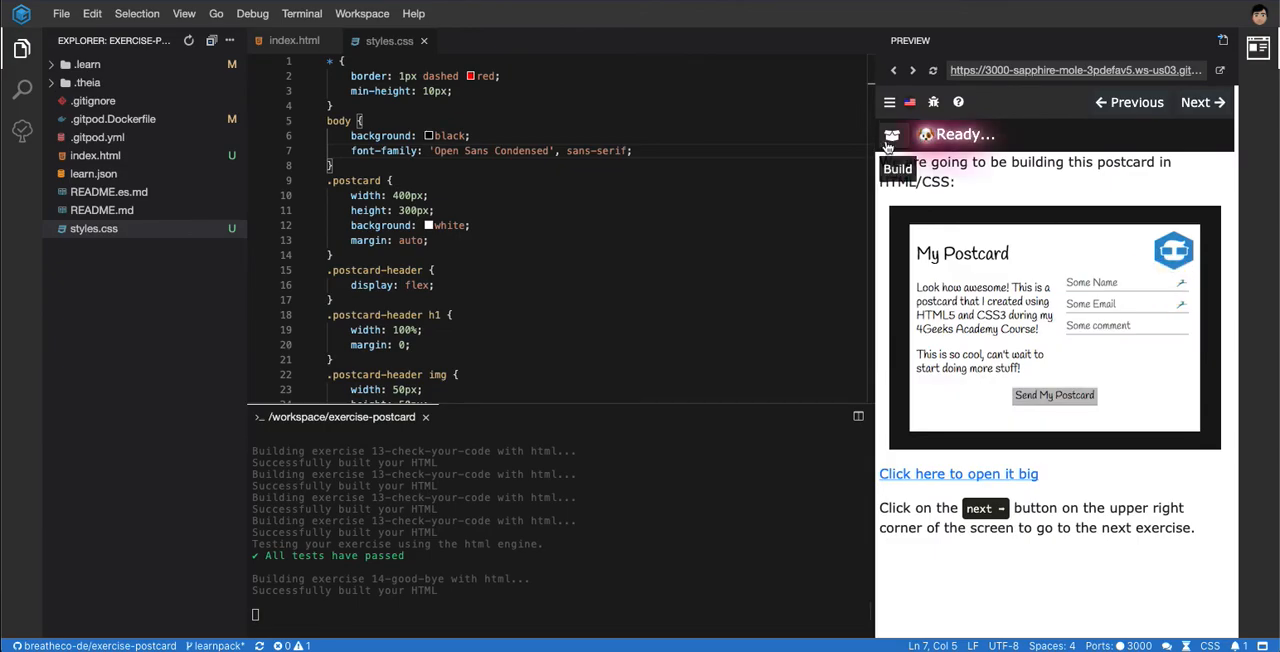
Build the exercise, inspect the postcard with DevTools to confirm the condensed font, and return to the stylesheet.
{"action": "left_click", "coordinate": [956, 472]}
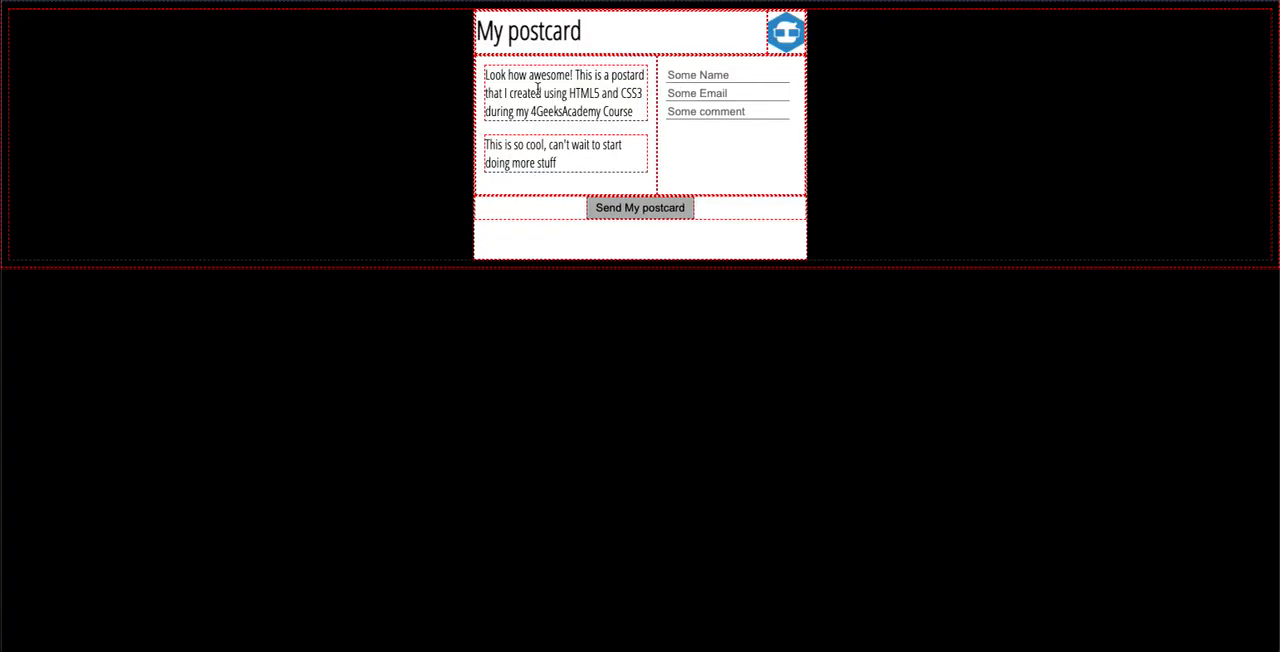
{"action": "mouse_move", "coordinate": [536, 52]}
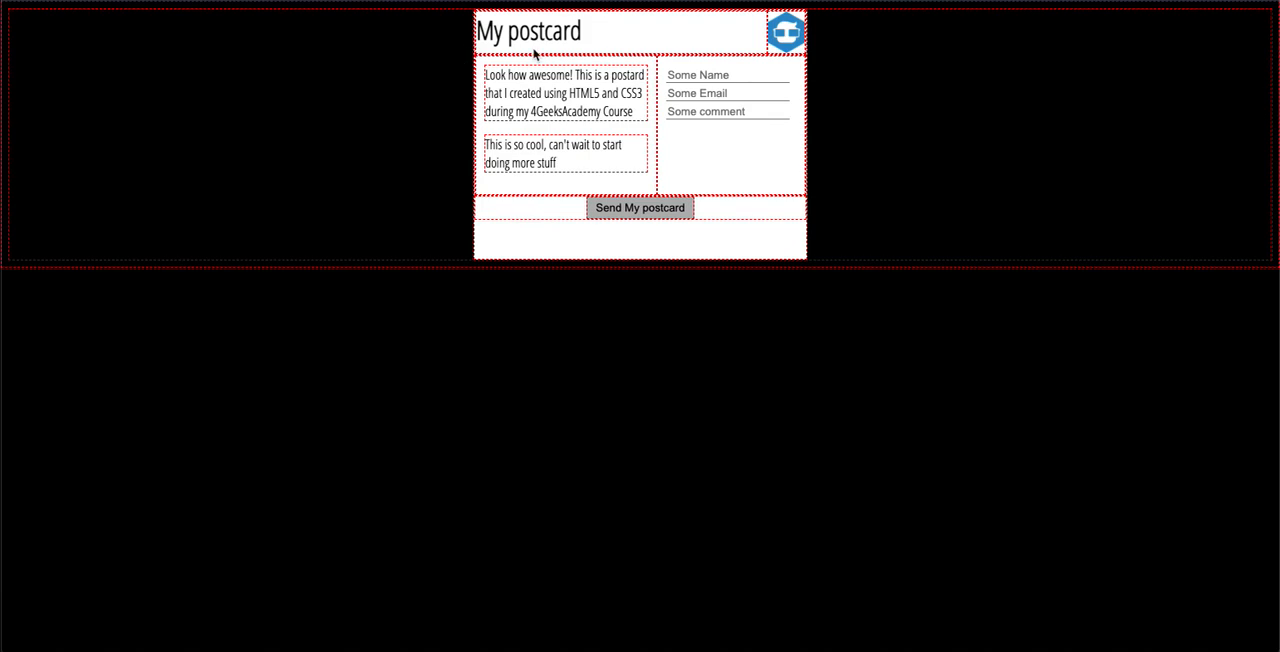
{"action": "mouse_move", "coordinate": [388, 76]}
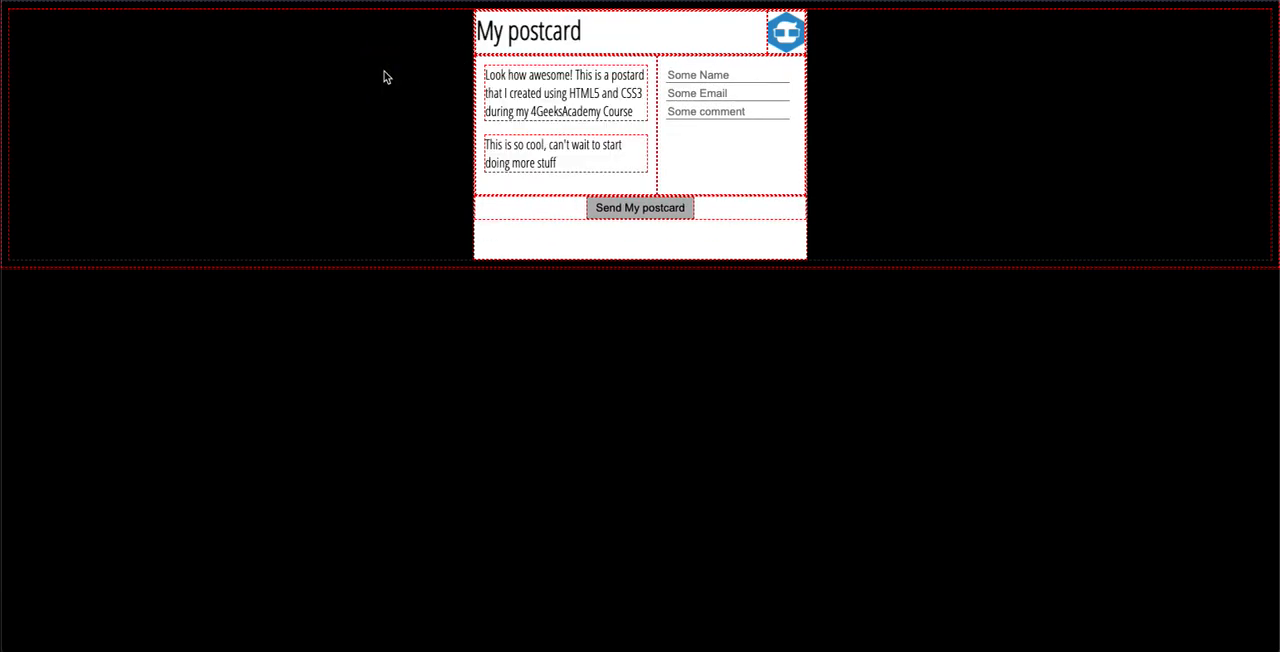
{"action": "mouse_move", "coordinate": [298, 132]}
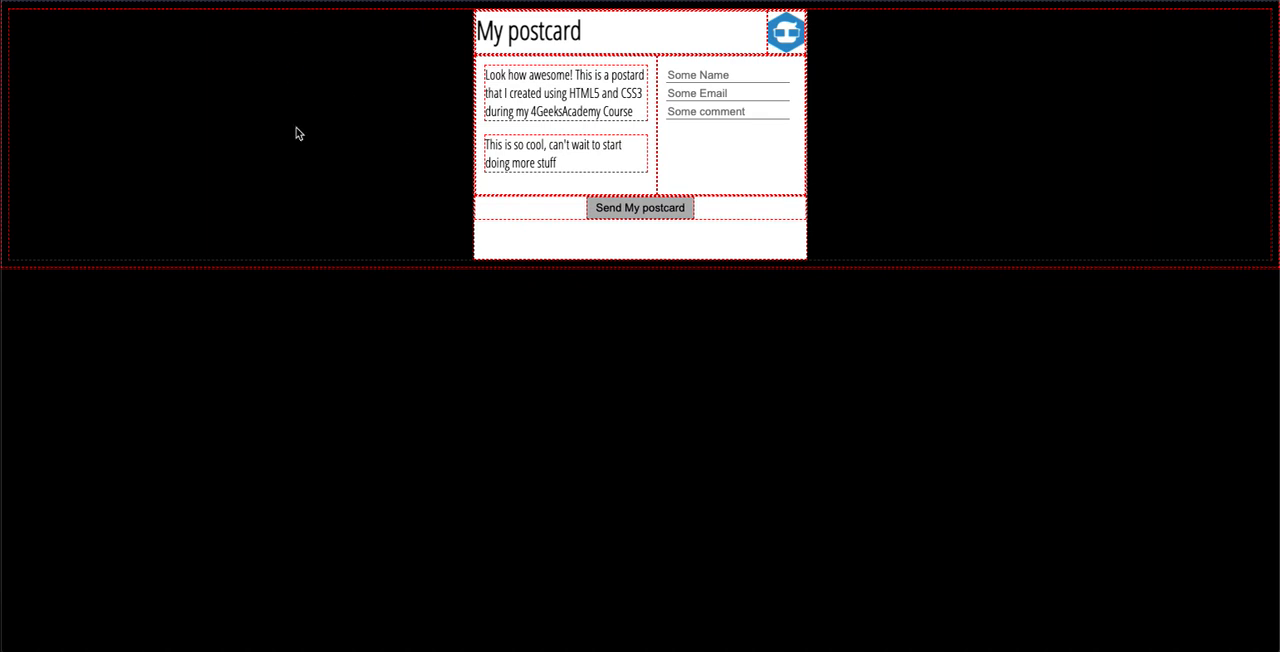
{"action": "key", "text": "F12"}
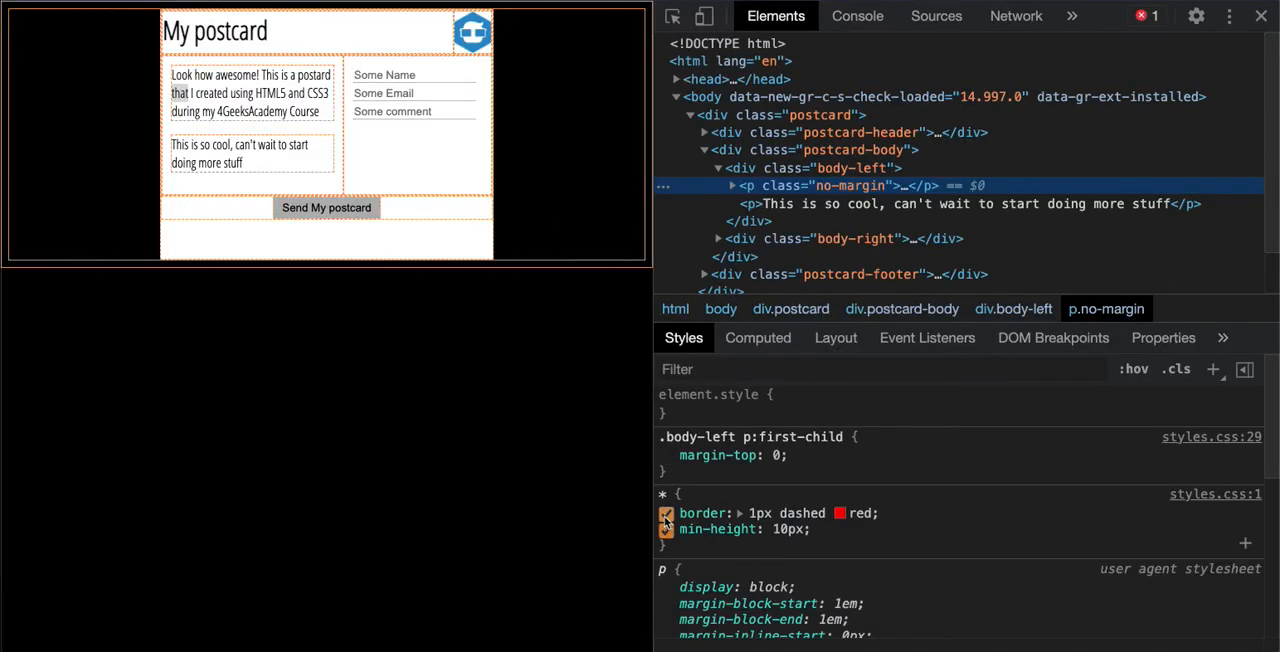
{"action": "left_click", "coordinate": [666, 512]}
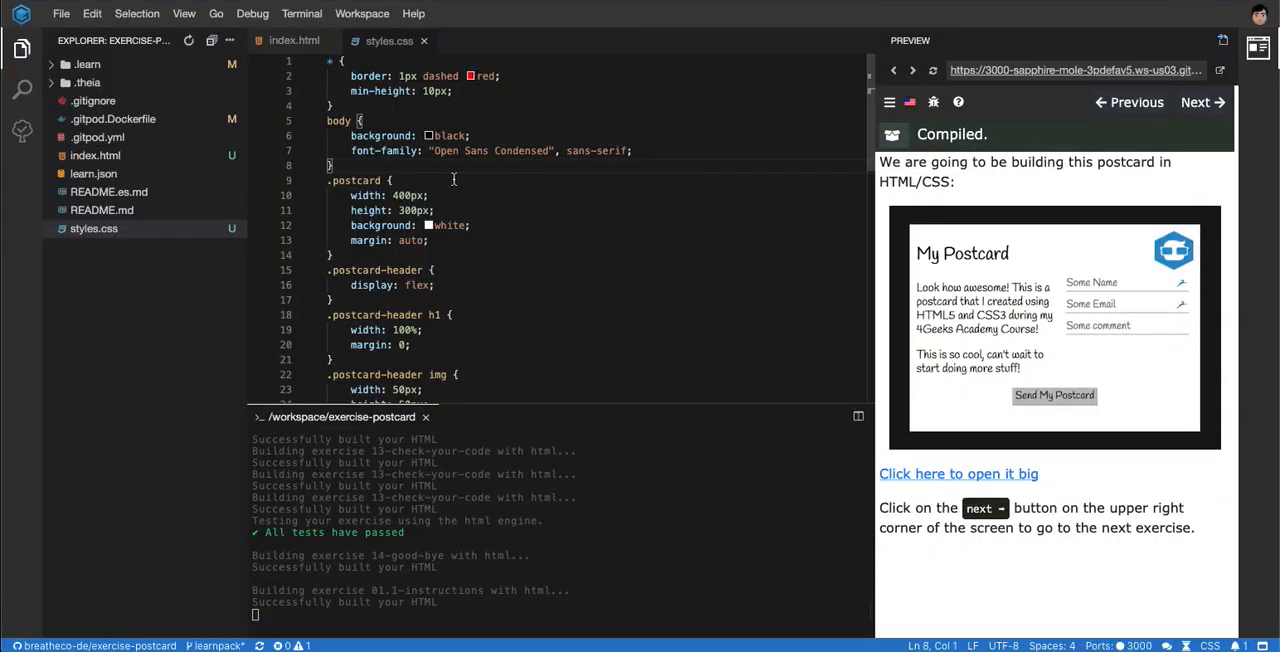
Give the .postcard-header h1 rule padding-top: 10px.
{"action": "scroll", "scroll_direction": "down", "scroll_amount": 3}
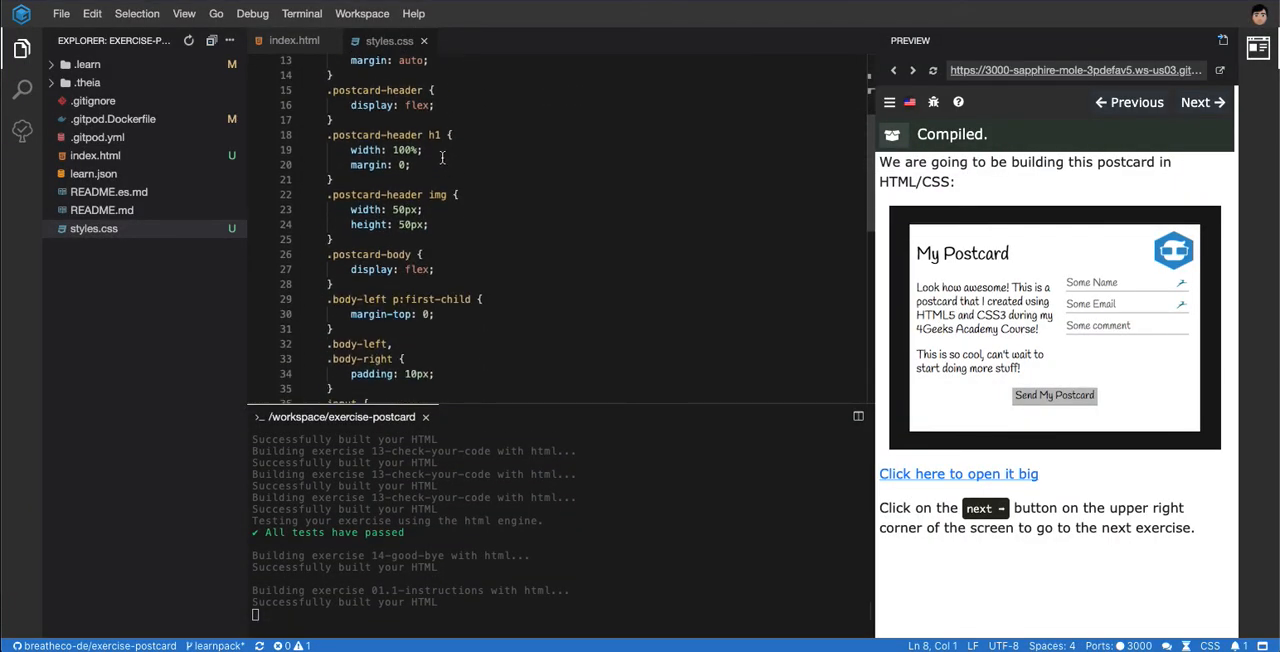
{"action": "left_click", "coordinate": [410, 164]}
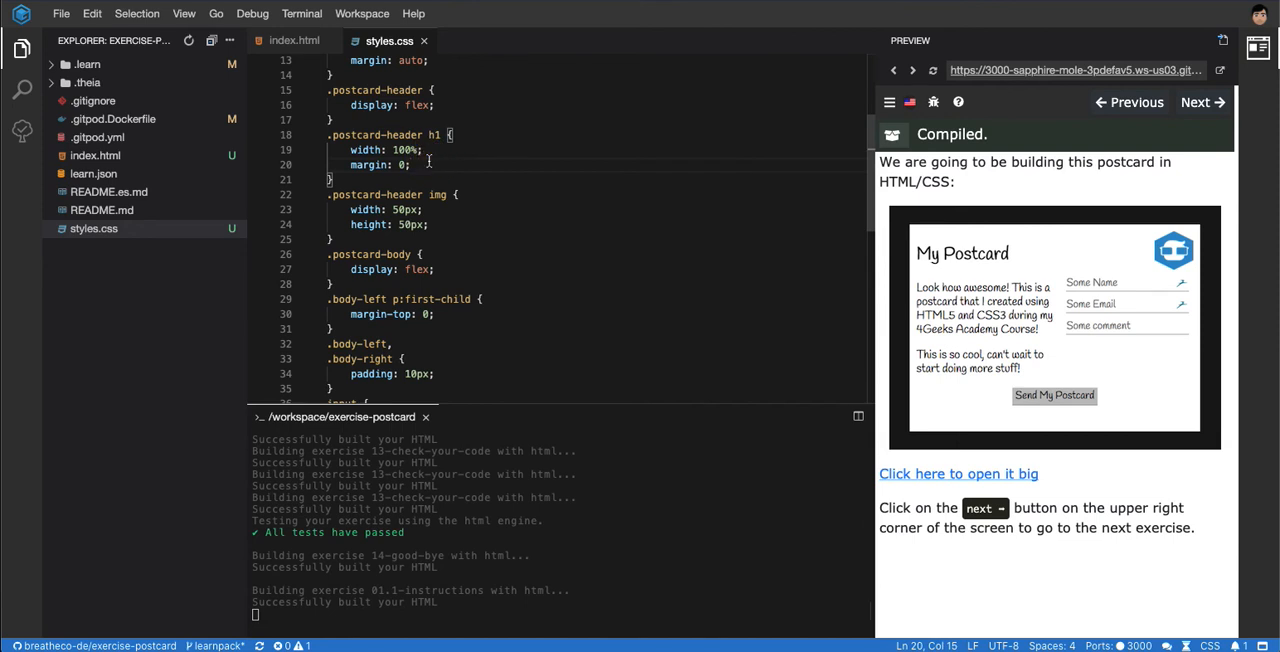
{"action": "type", "text": "padding-top:"}
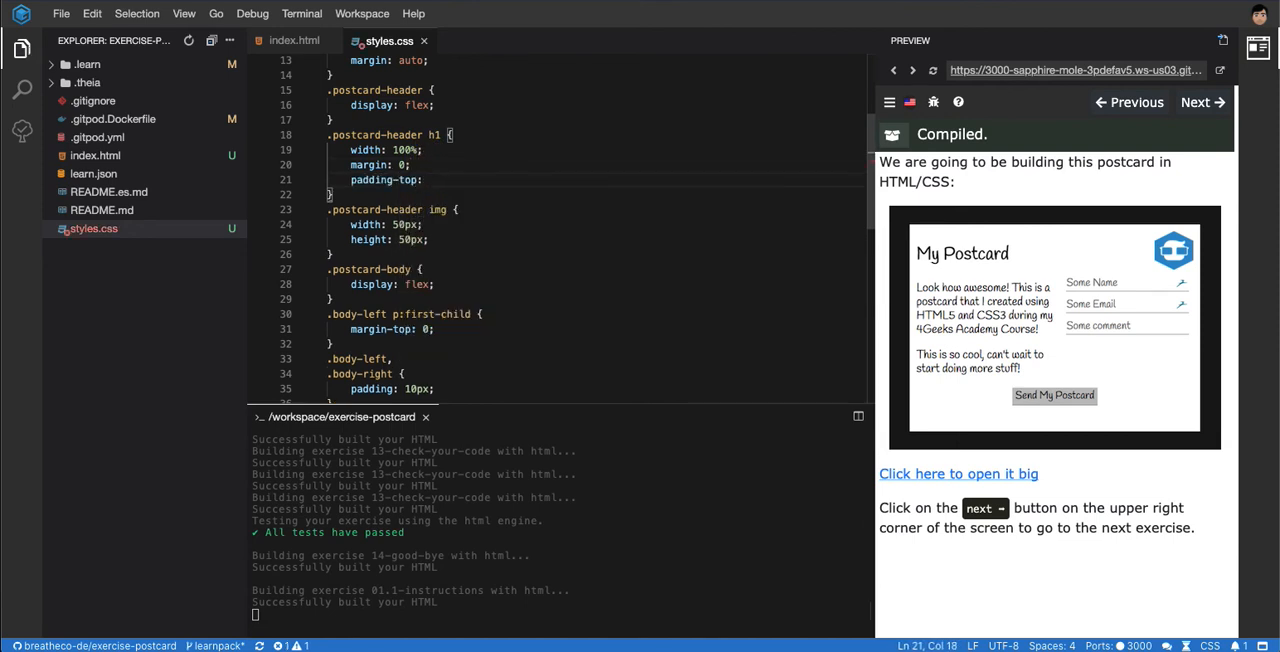
{"action": "type", "text": "10px;"}
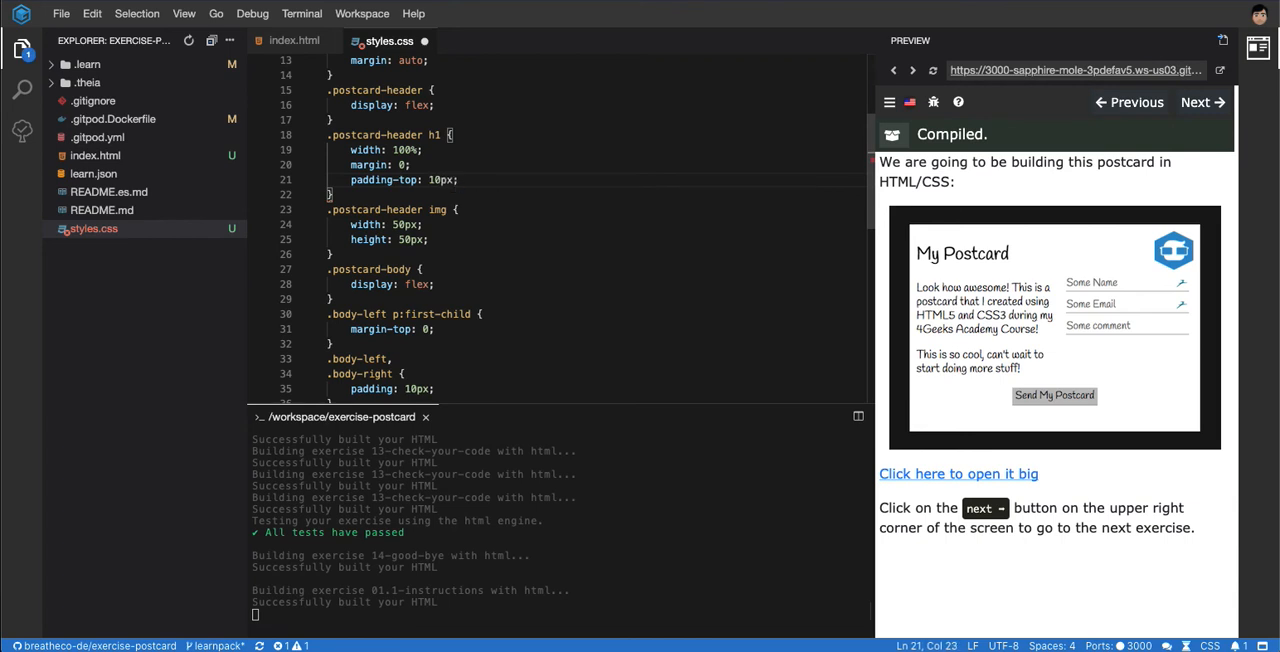
Give the .postcard-header rule padding: 10px and review the remaining rules for the debug border.
{"action": "left_click", "coordinate": [436, 104]}
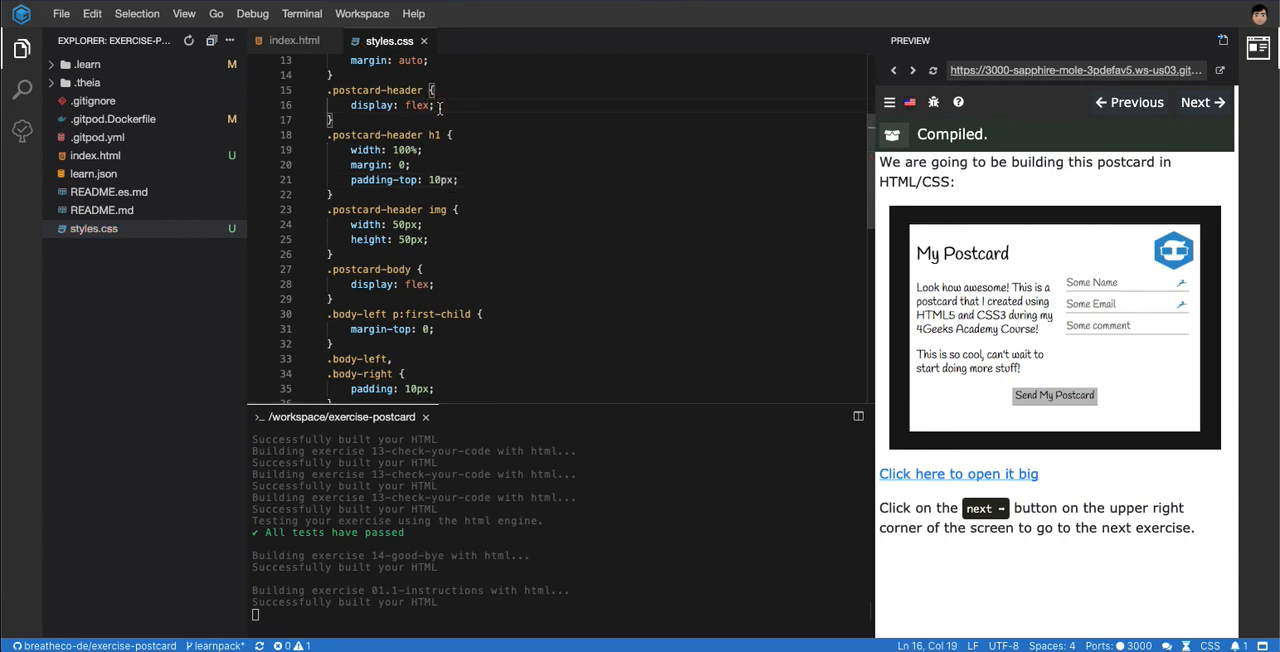
{"action": "type", "text": "padding:"}
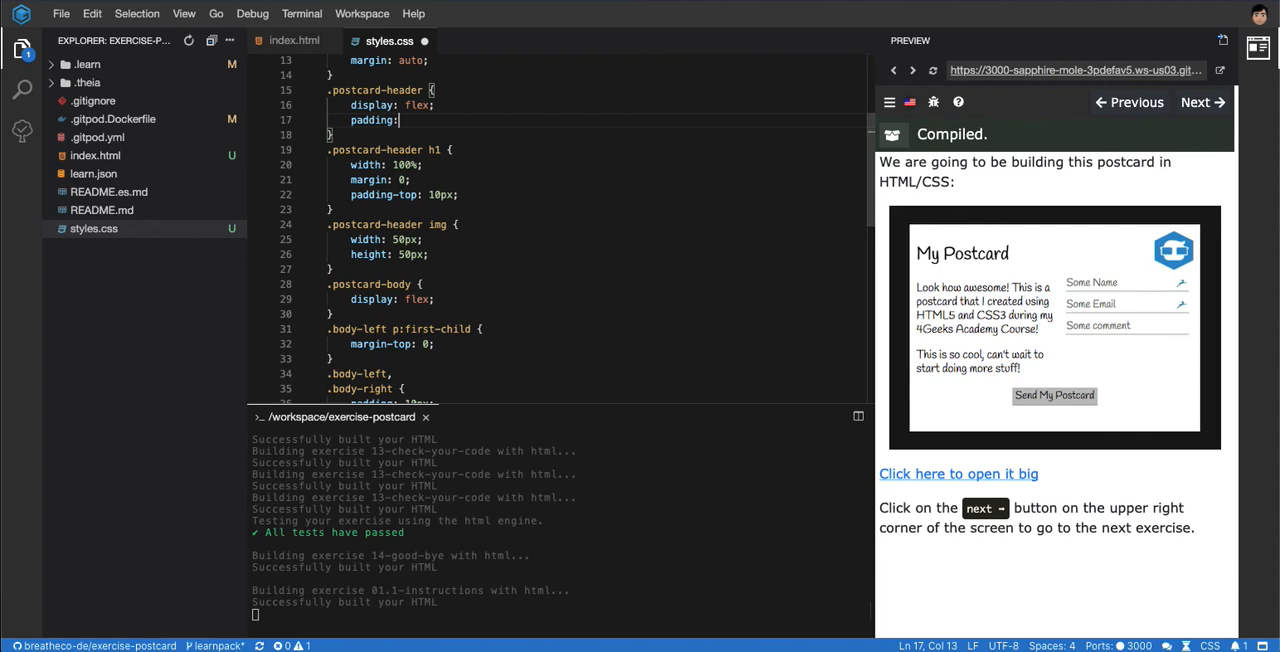
{"action": "type", "text": "10px;"}
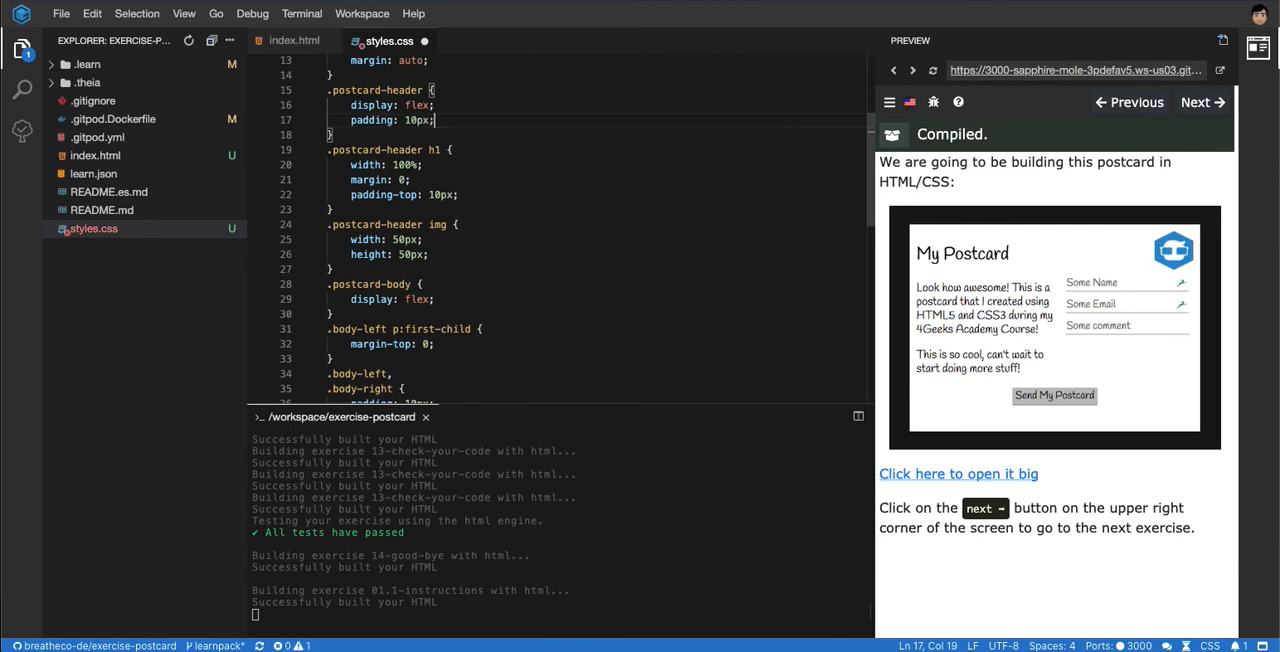
{"action": "scroll", "scroll_direction": "down", "scroll_amount": 3}
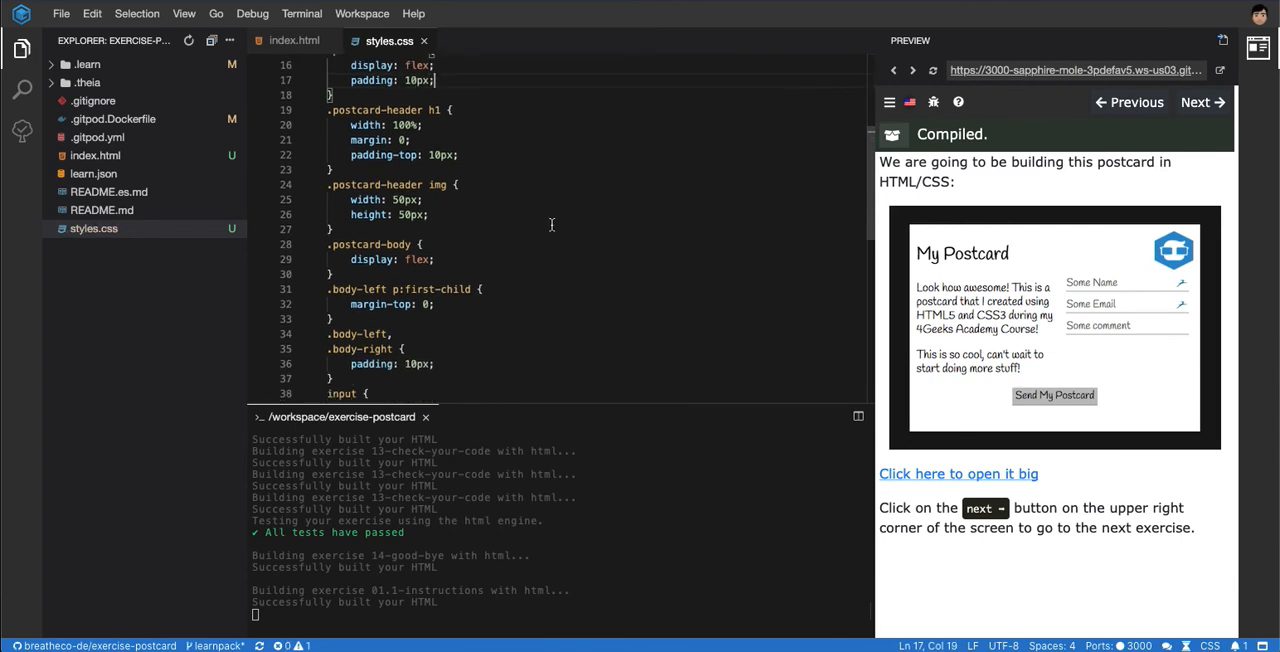
{"action": "scroll", "scroll_direction": "down", "scroll_amount": 3}
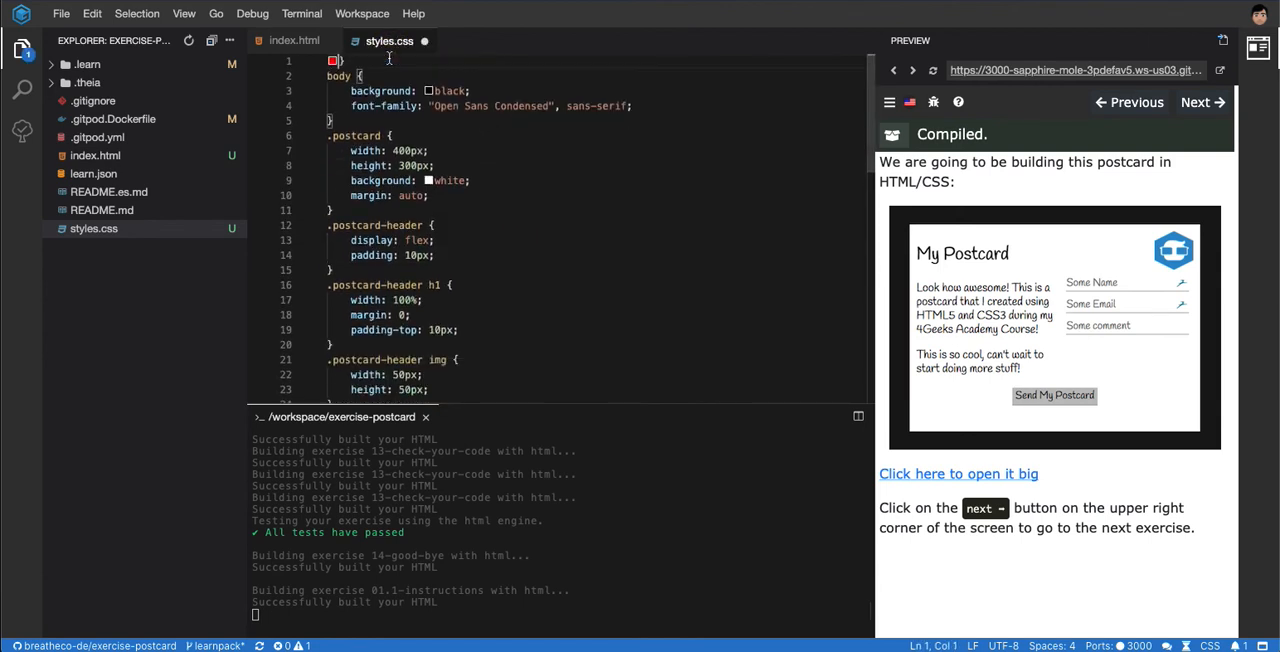
{"action": "scroll", "scroll_direction": "up", "scroll_amount": 3}
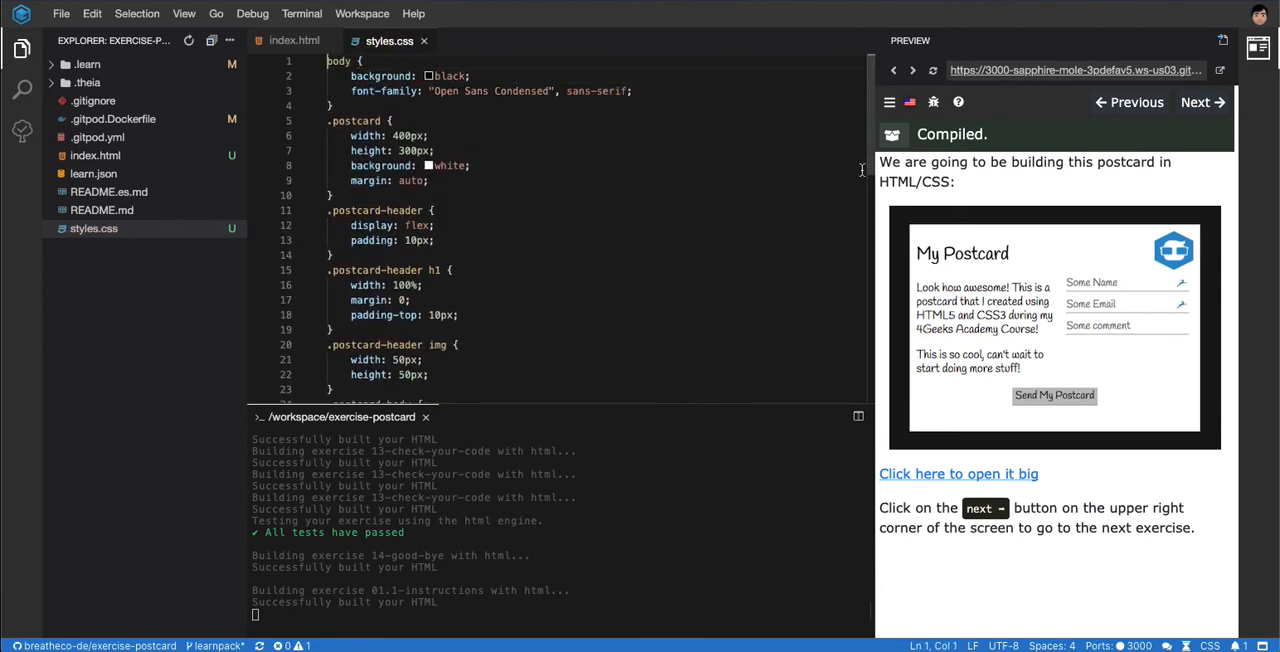
View the updated postcard full size and inspect it with DevTools.
{"action": "left_click", "coordinate": [956, 472]}
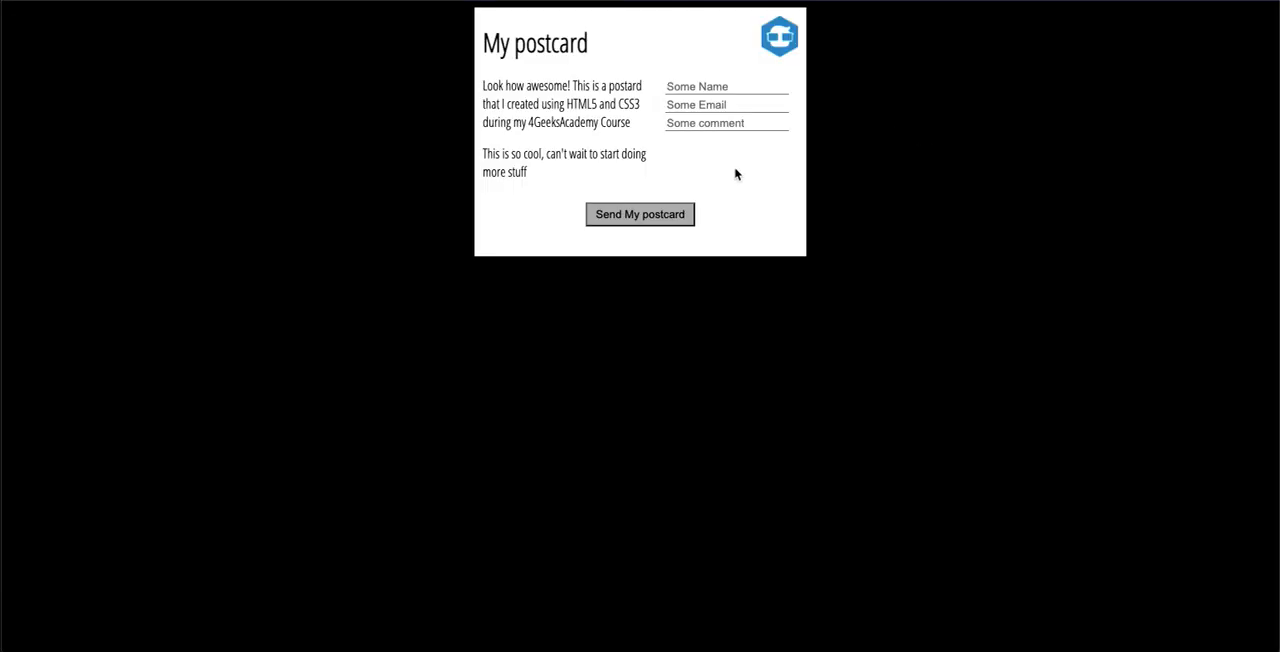
{"action": "mouse_move", "coordinate": [462, 76]}
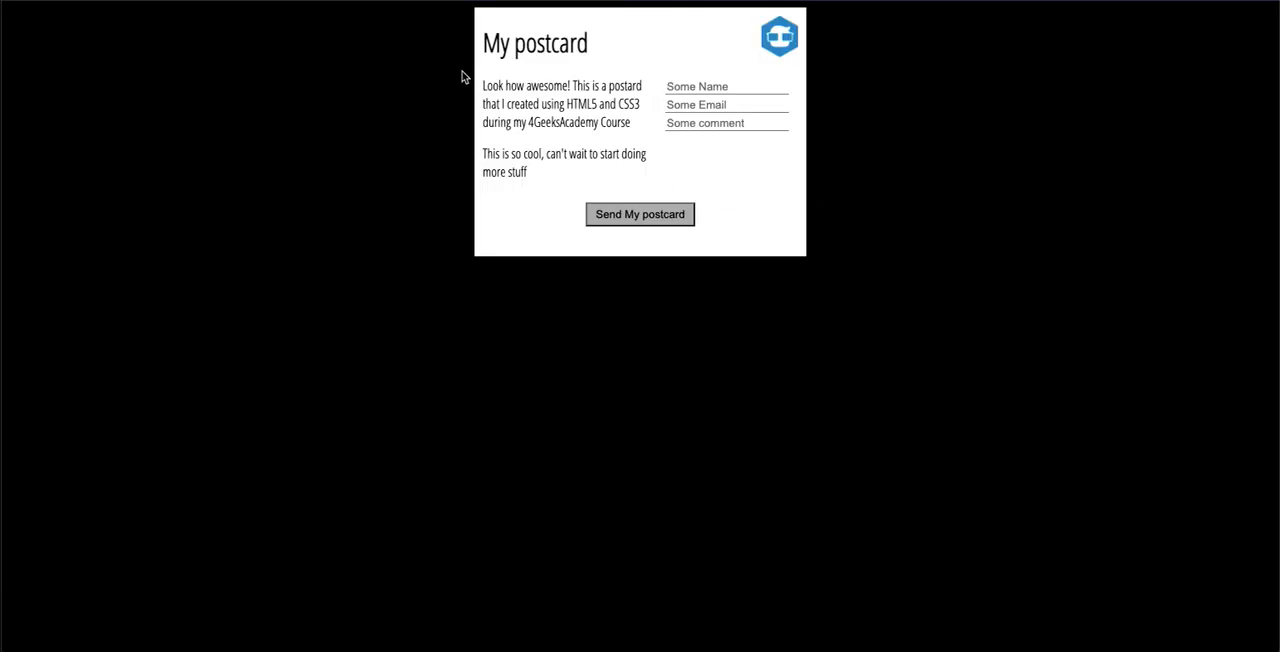
{"action": "key", "text": "F12"}
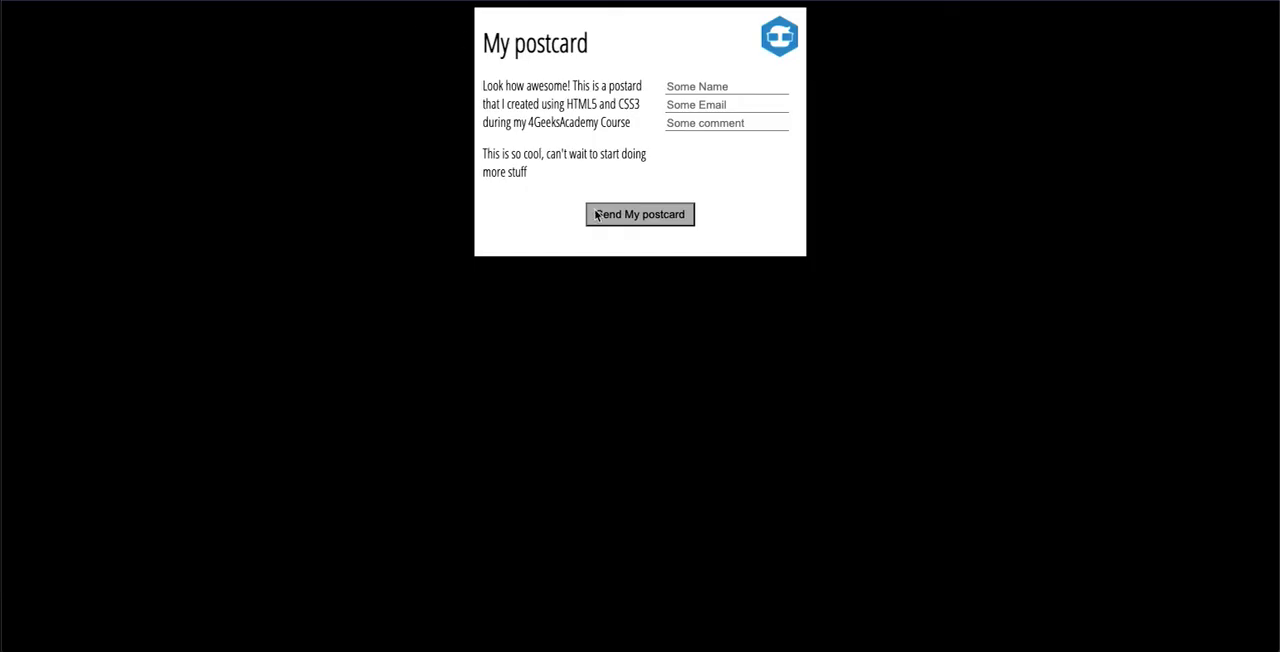
{"action": "mouse_move", "coordinate": [500, 184]}
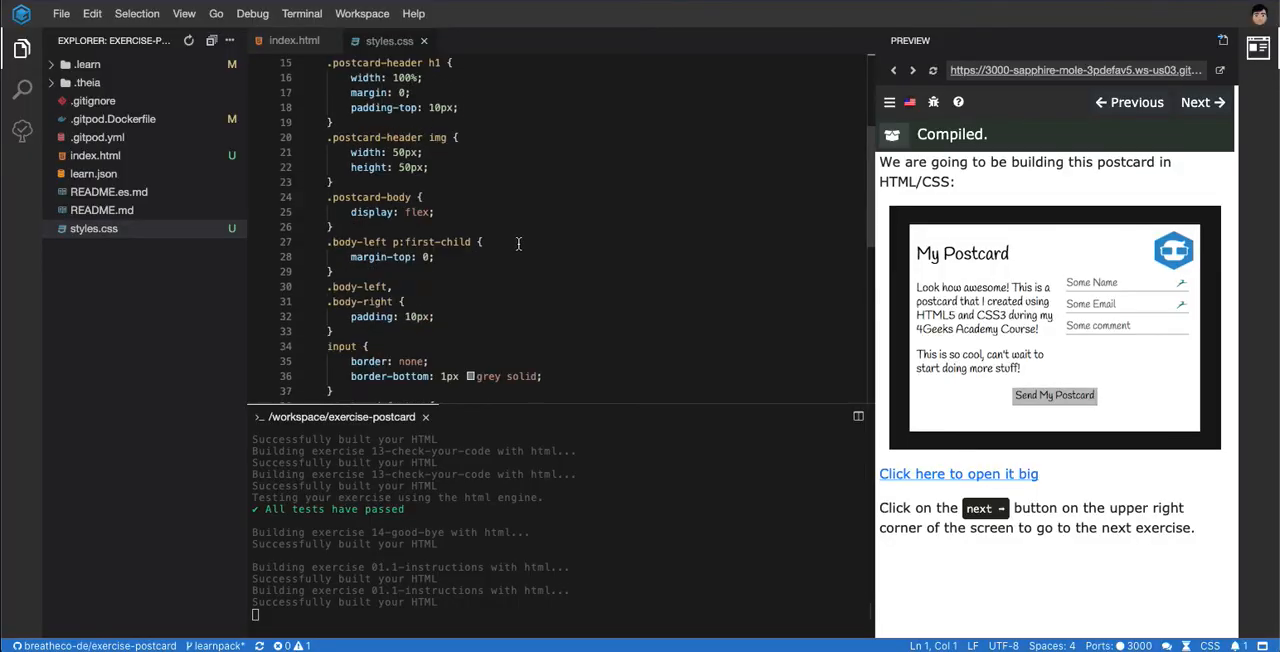
Add border: none to the button rule and view the postcard with the borderless button.
{"action": "scroll", "scroll_direction": "down", "scroll_amount": 3}
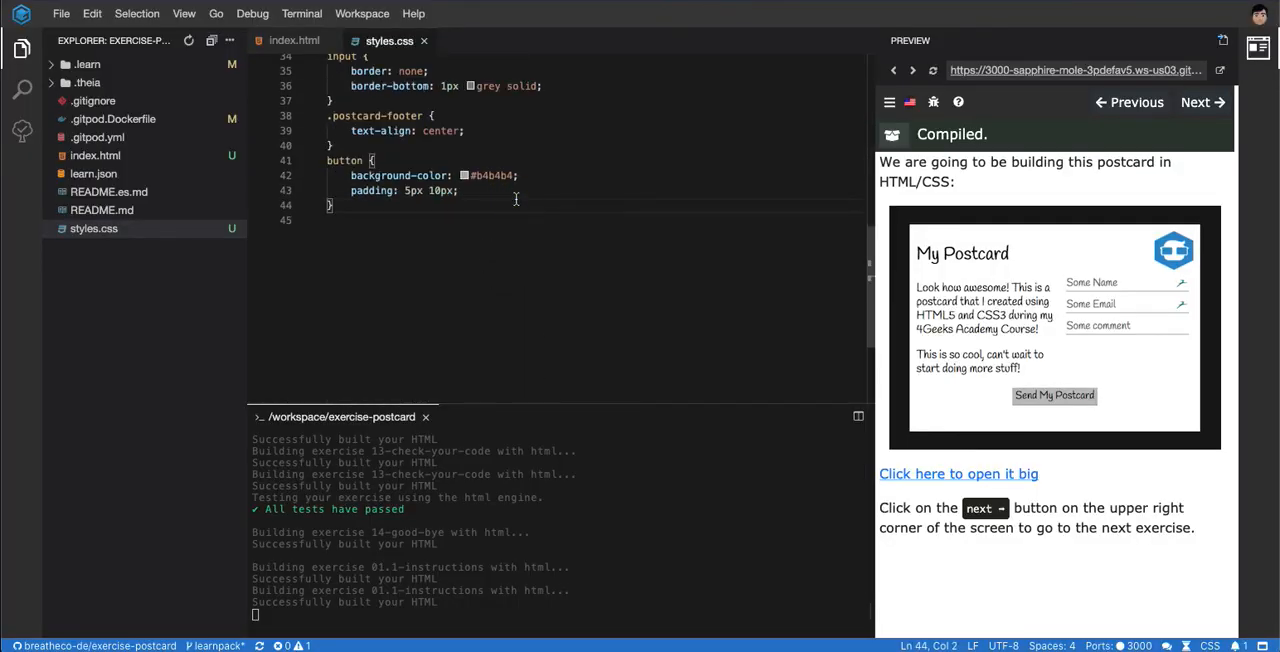
{"action": "type", "text": "b"}
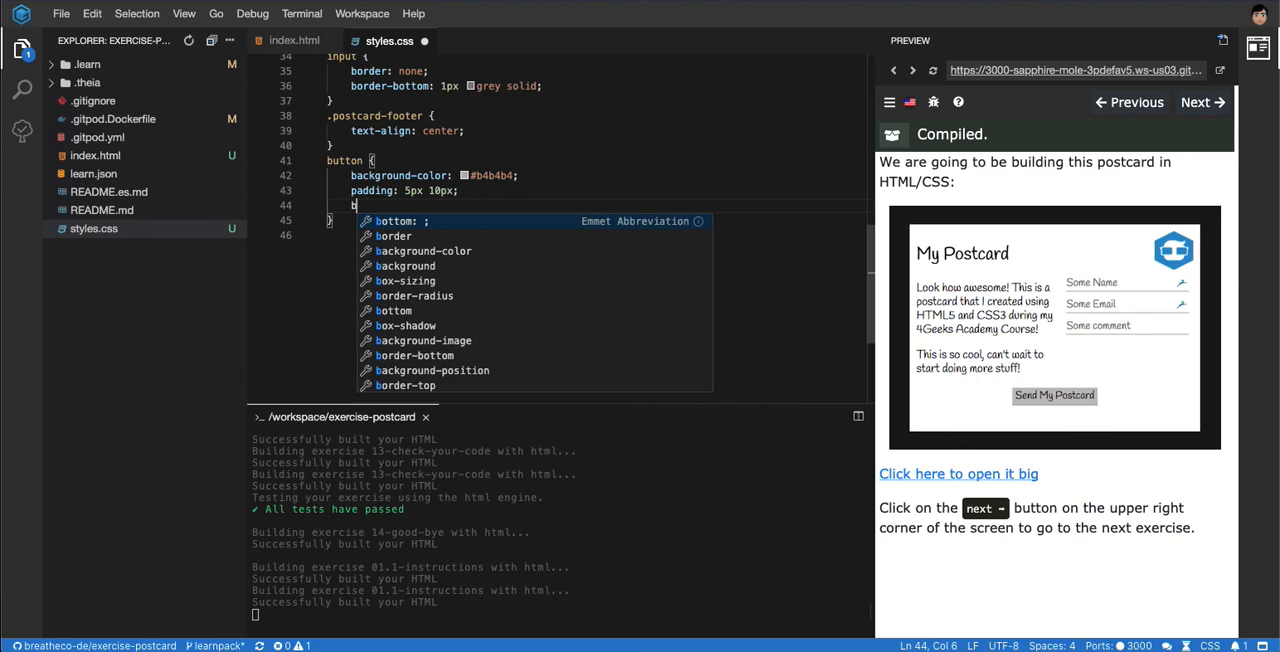
{"action": "type", "text": "border: none;"}
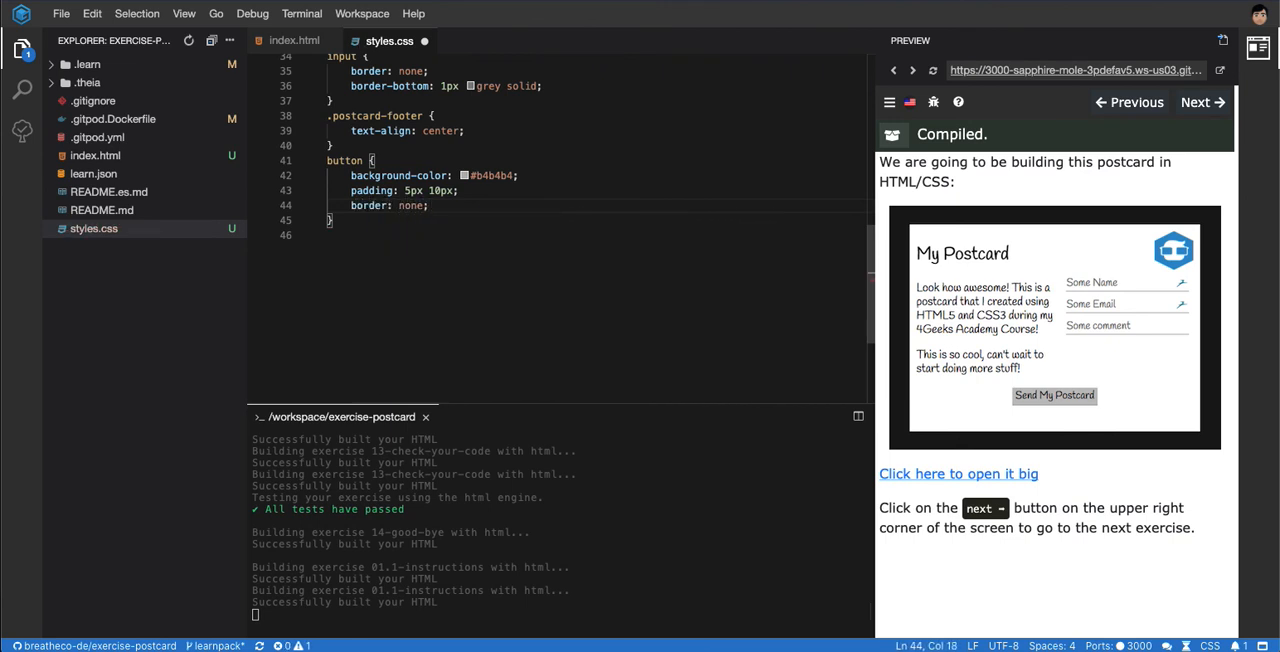
{"action": "left_click", "coordinate": [956, 472]}
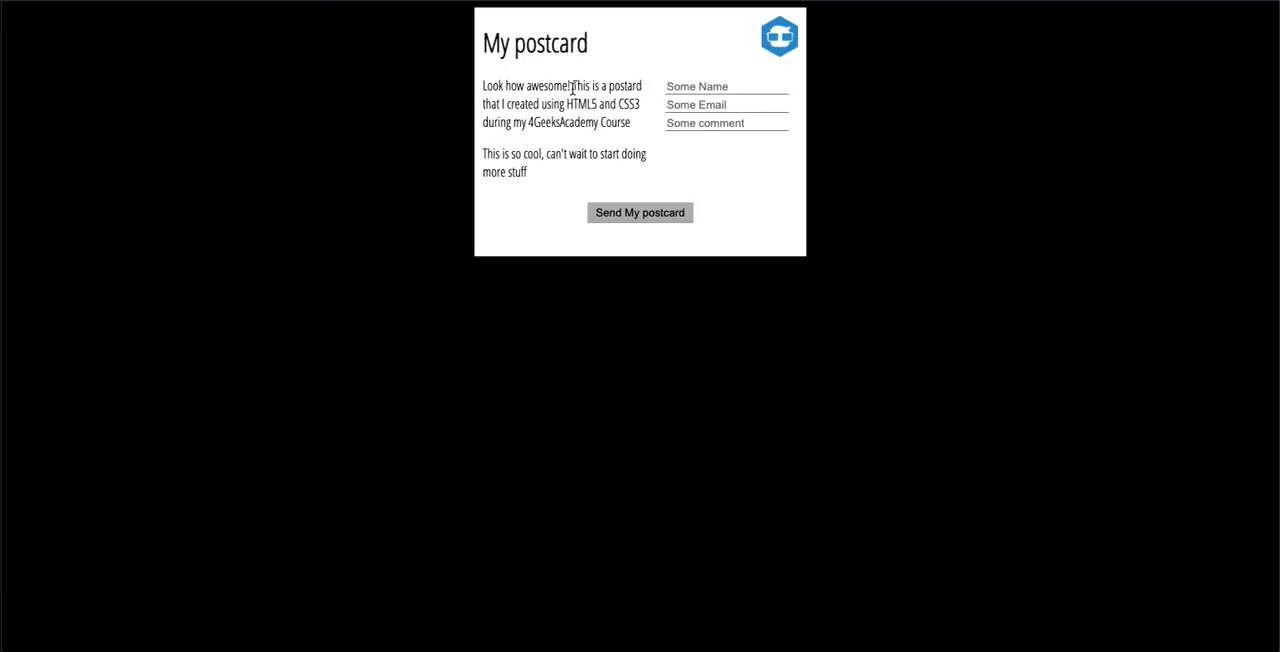
{"action": "mouse_move", "coordinate": [806, 232]}
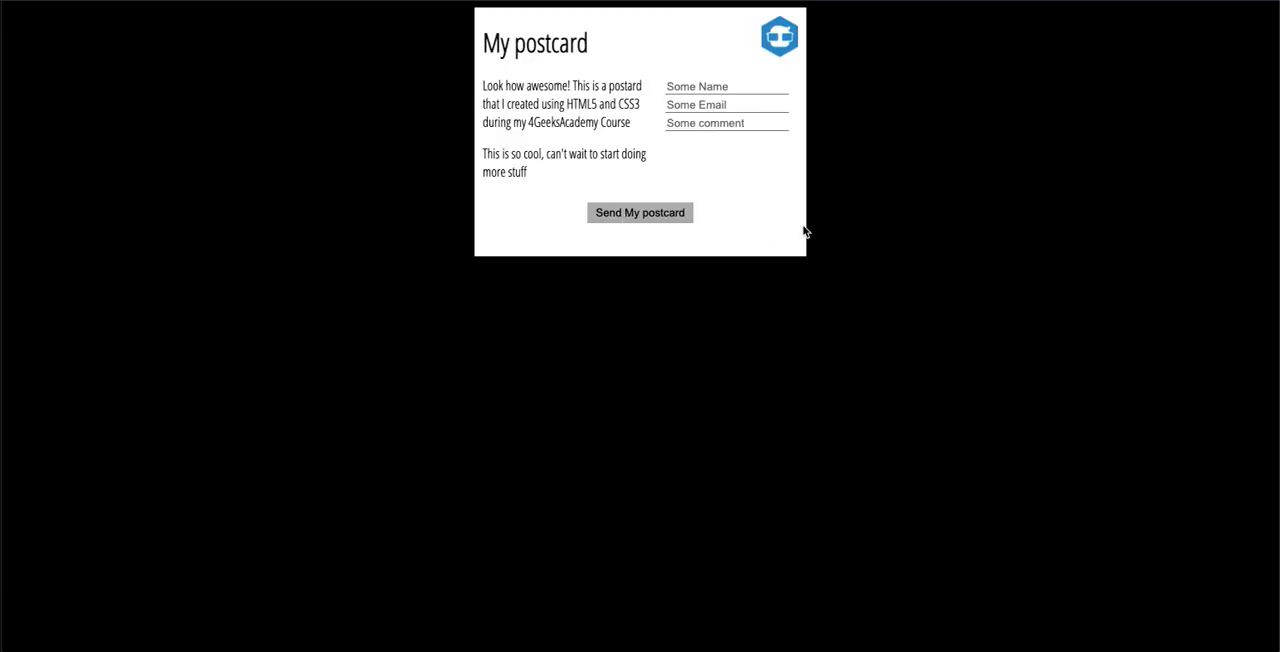
{"action": "mouse_move", "coordinate": [928, 192]}
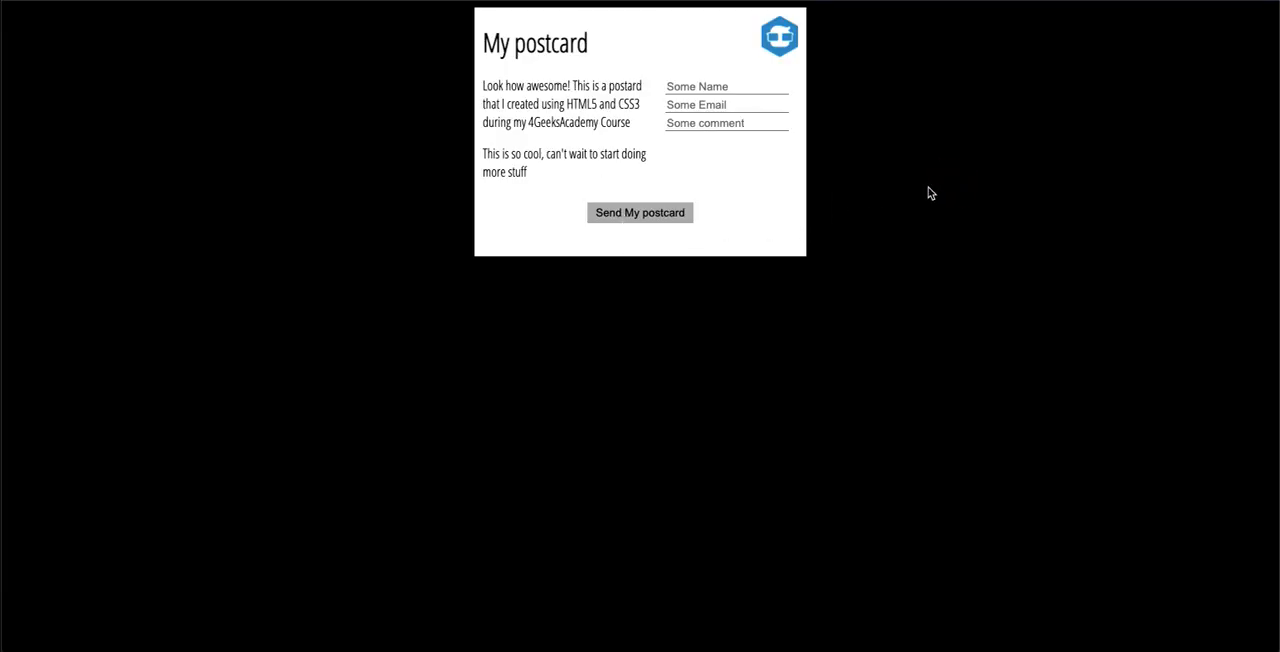
{"action": "mouse_move", "coordinate": [478, 56]}
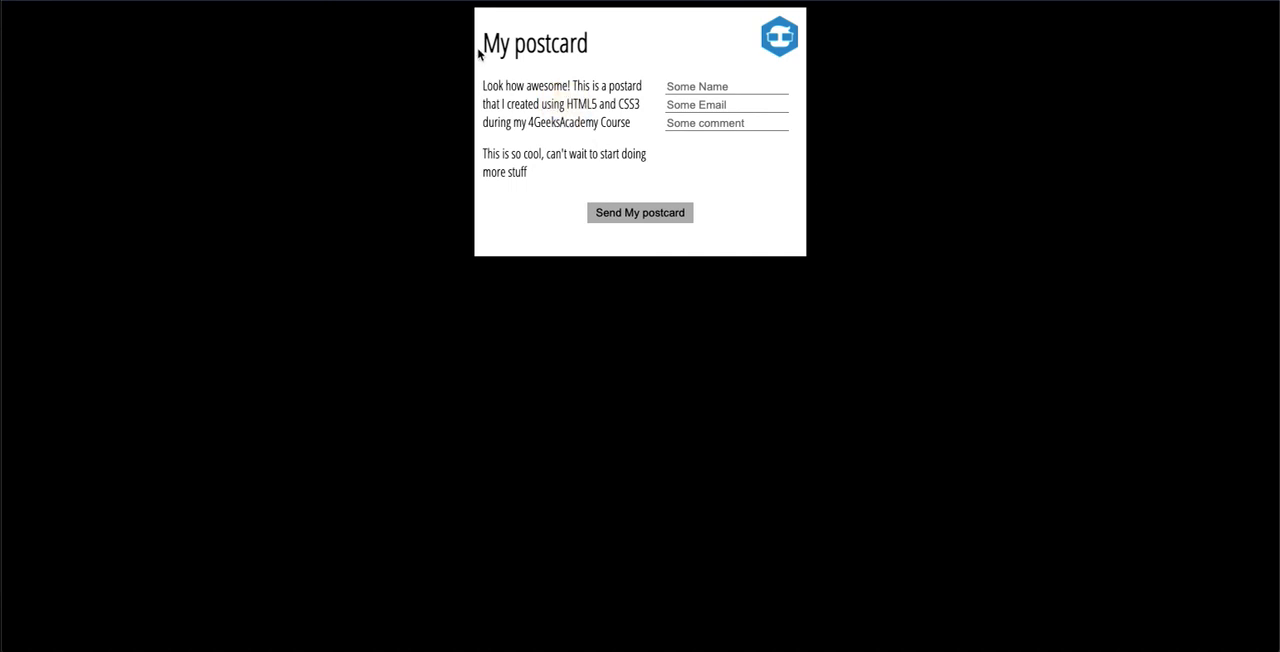
{"action": "mouse_move", "coordinate": [732, 302]}
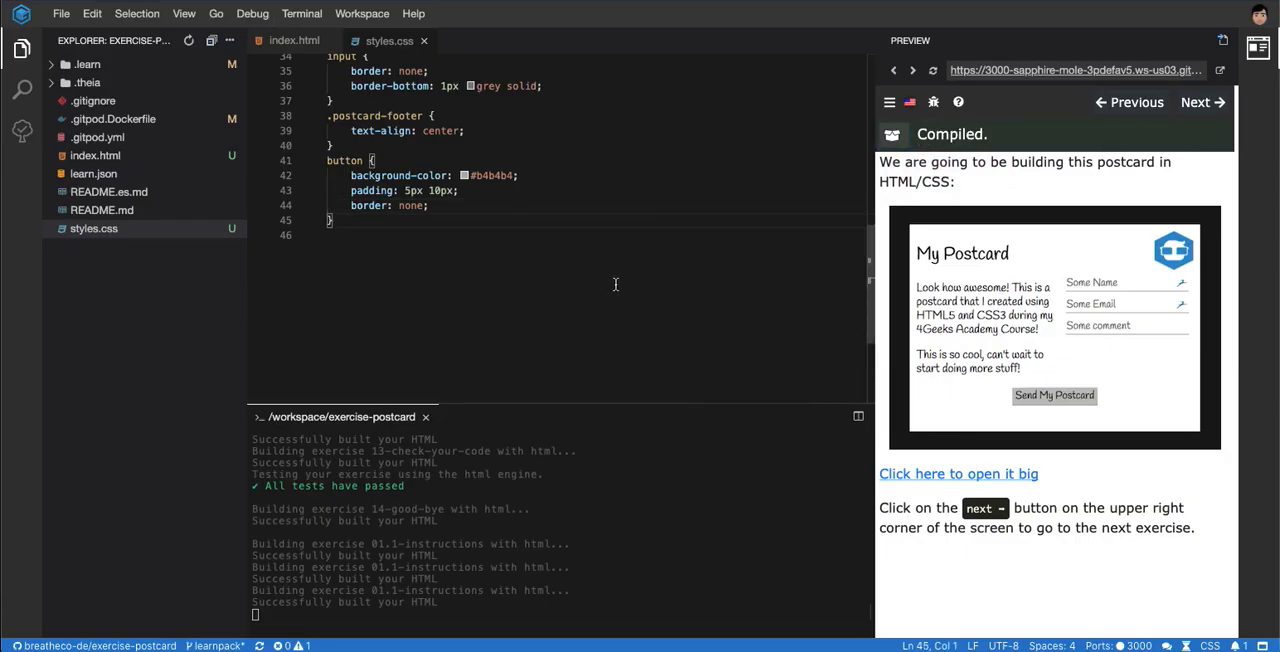
Scroll styles.css back up to its top rules.
{"action": "scroll", "scroll_direction": "up", "scroll_amount": 3}
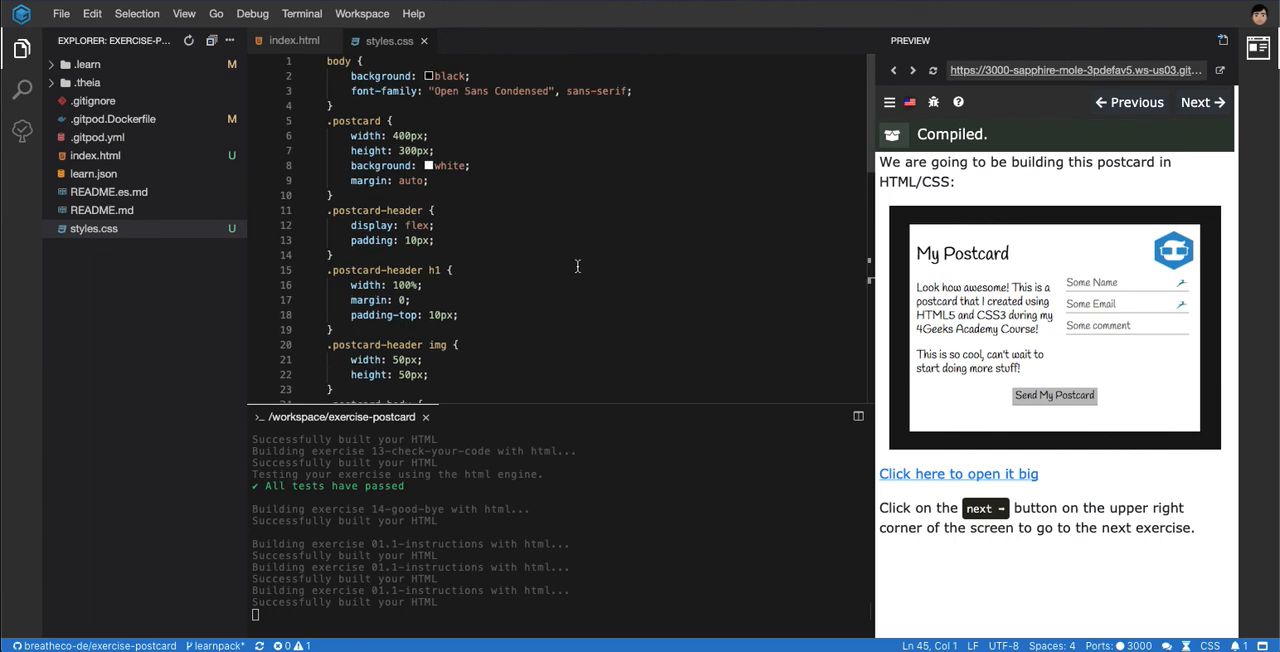